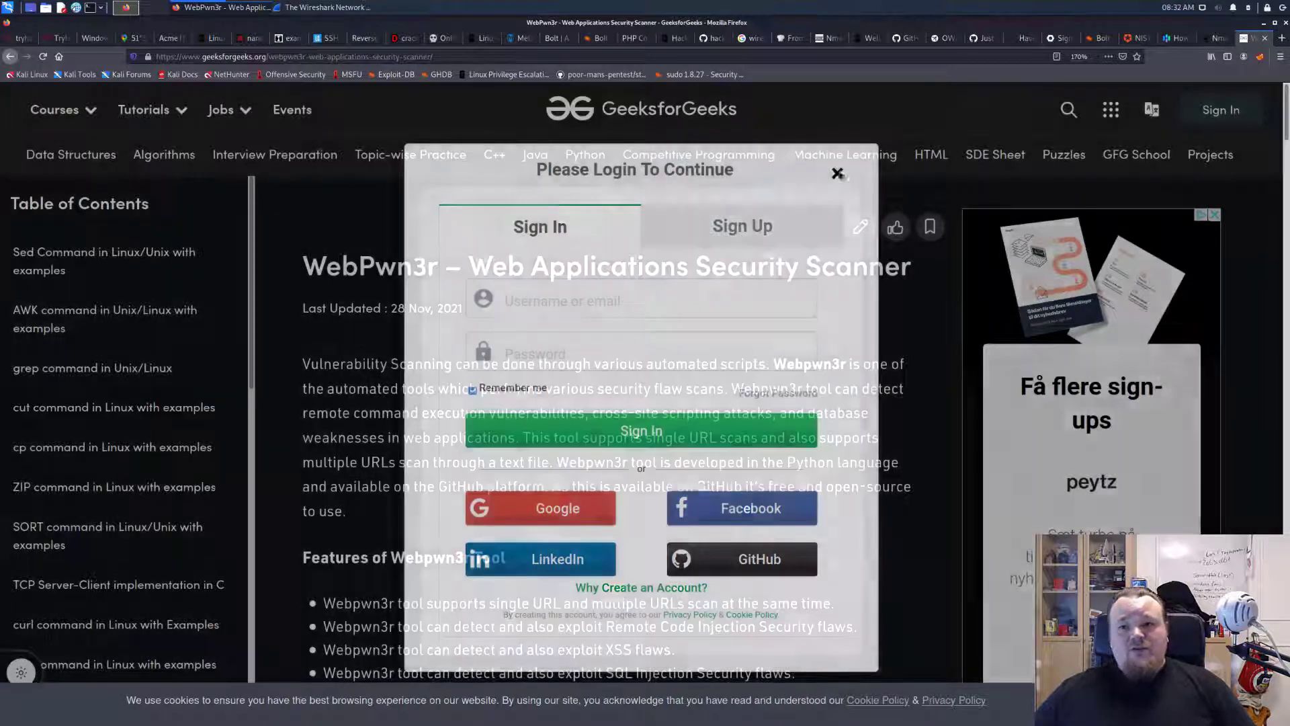
Dismiss the GeeksforGeeks login prompt and scroll the WebPwn3r article to its installation step
{"action": "left_click", "coordinate": [837, 173]}
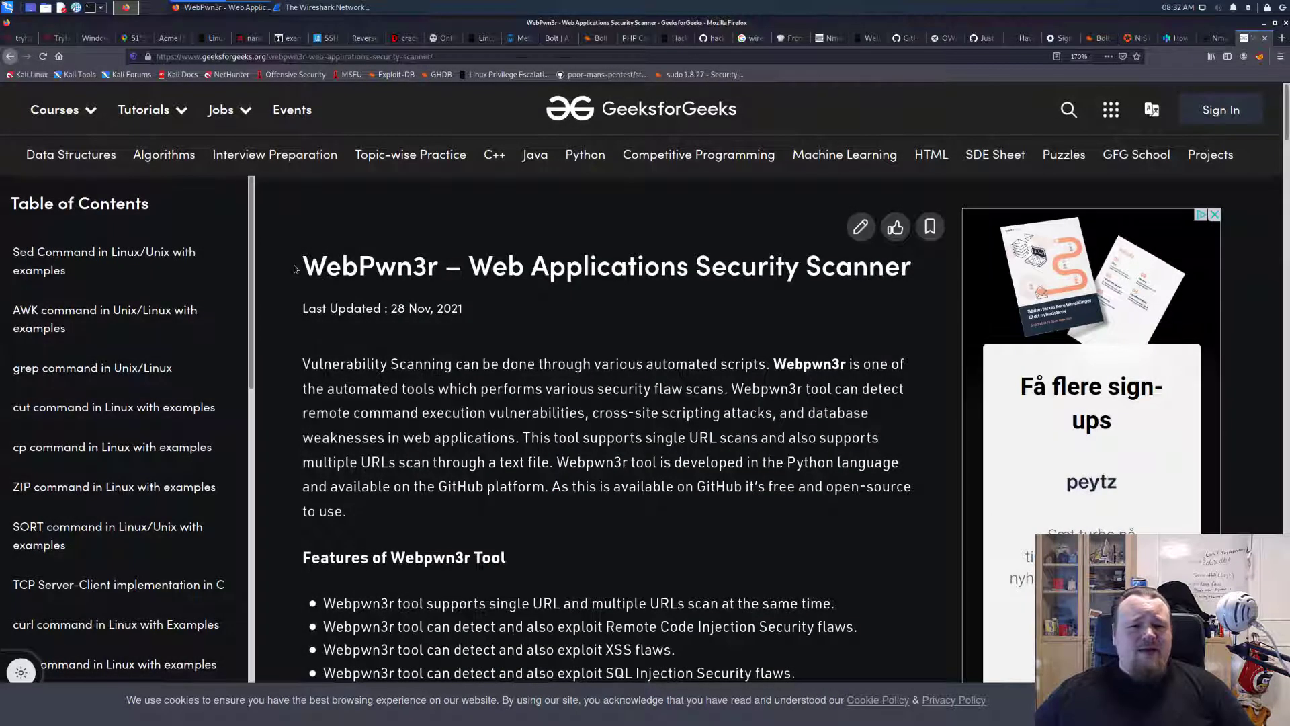
{"action": "double_click", "coordinate": [370, 267]}
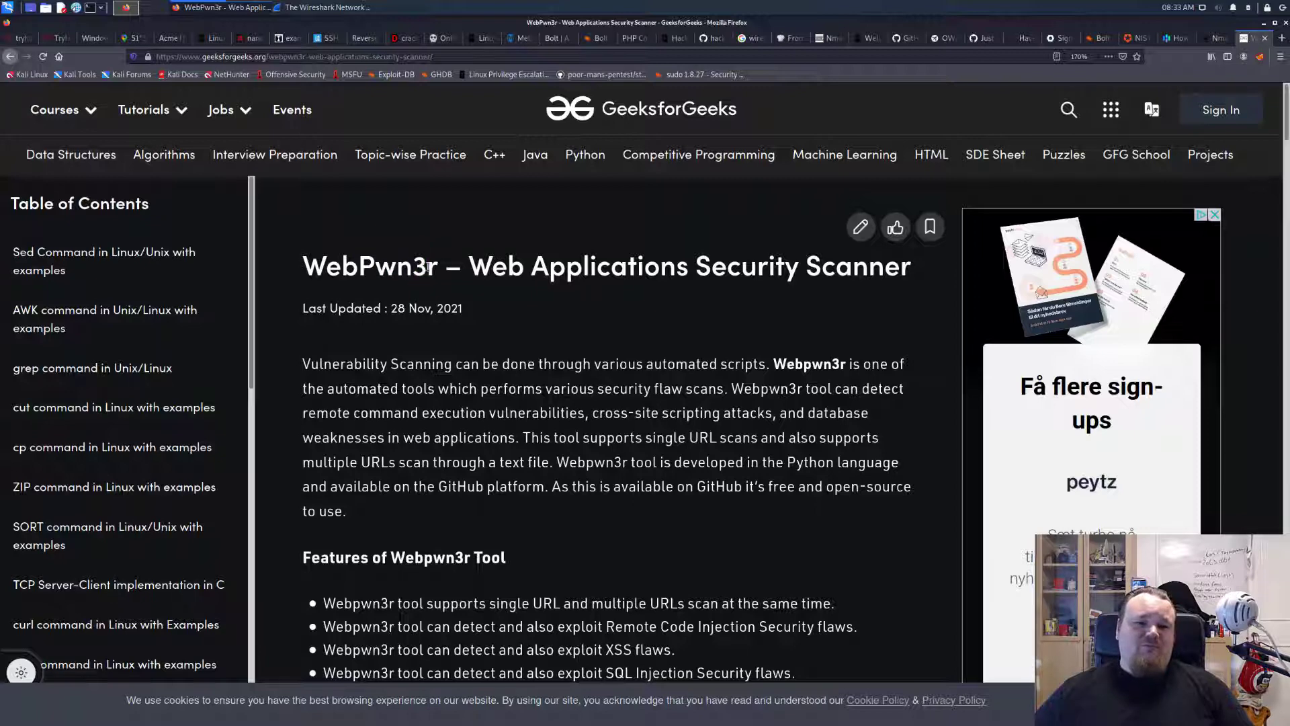
{"action": "double_click", "coordinate": [372, 265]}
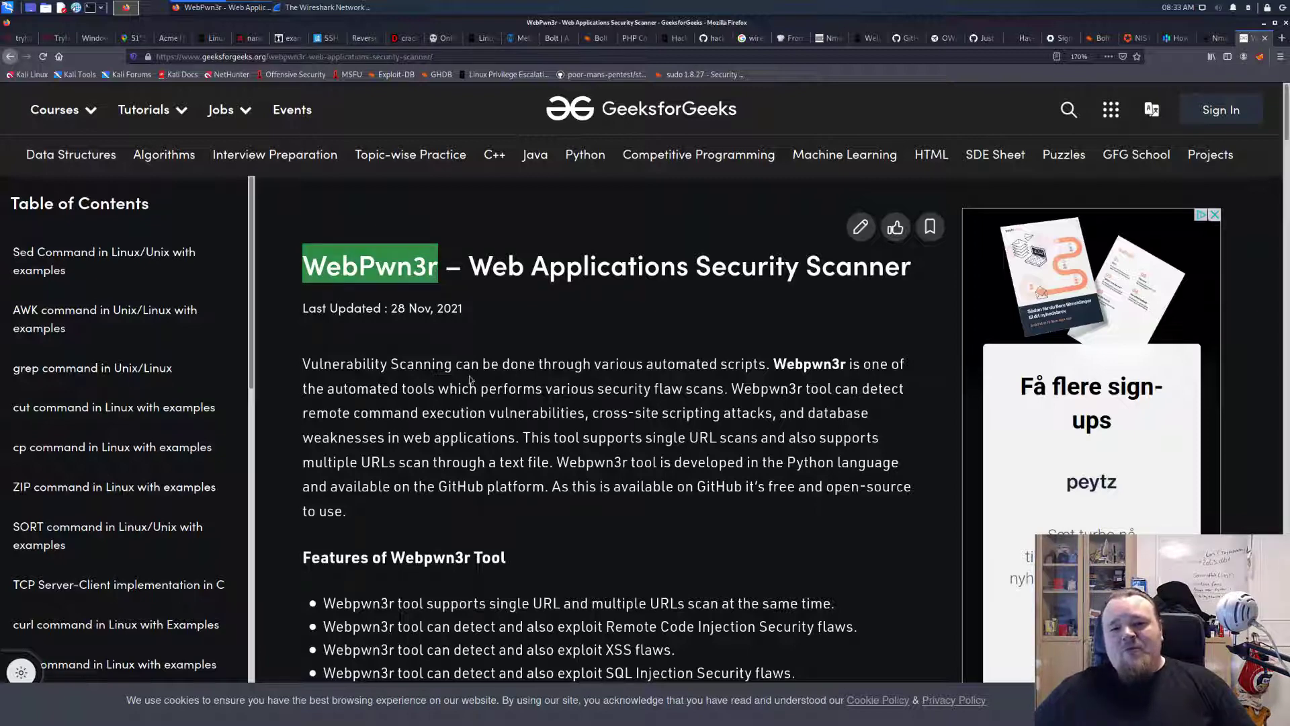
{"action": "scroll", "scroll_direction": "down", "scroll_amount": 3}
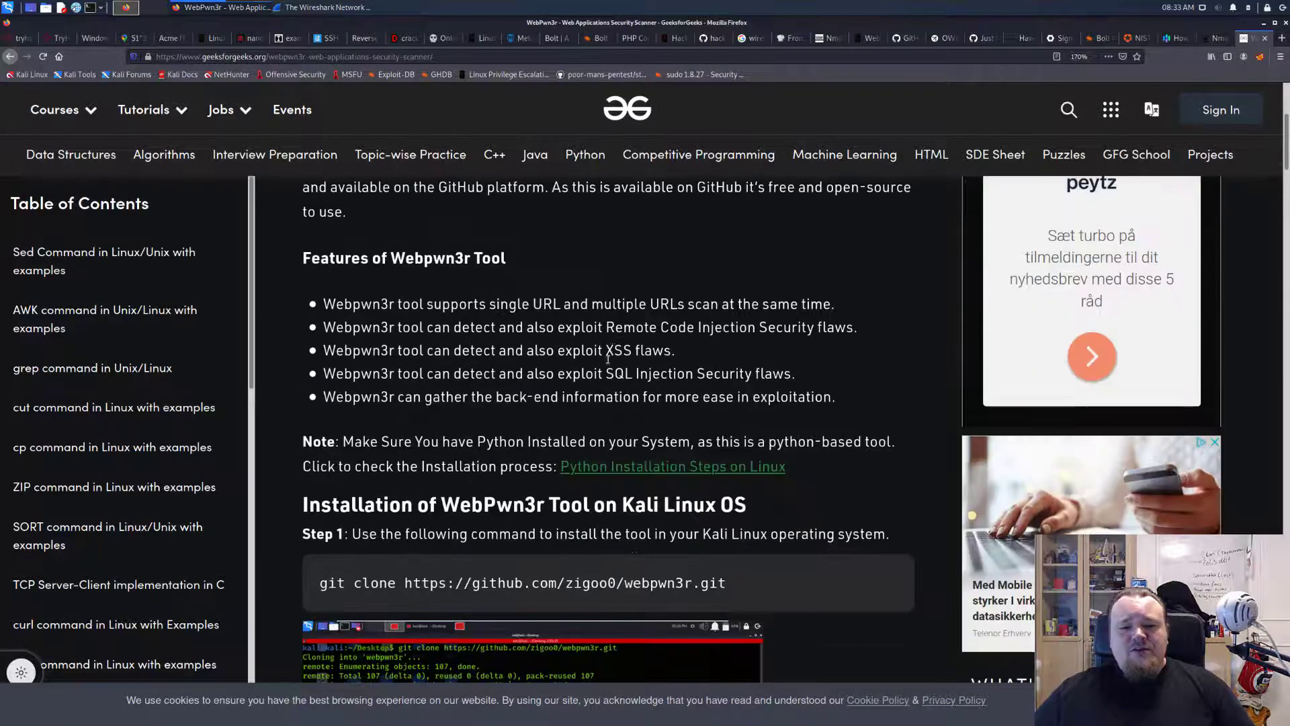
{"action": "scroll", "scroll_direction": "down", "scroll_amount": 3}
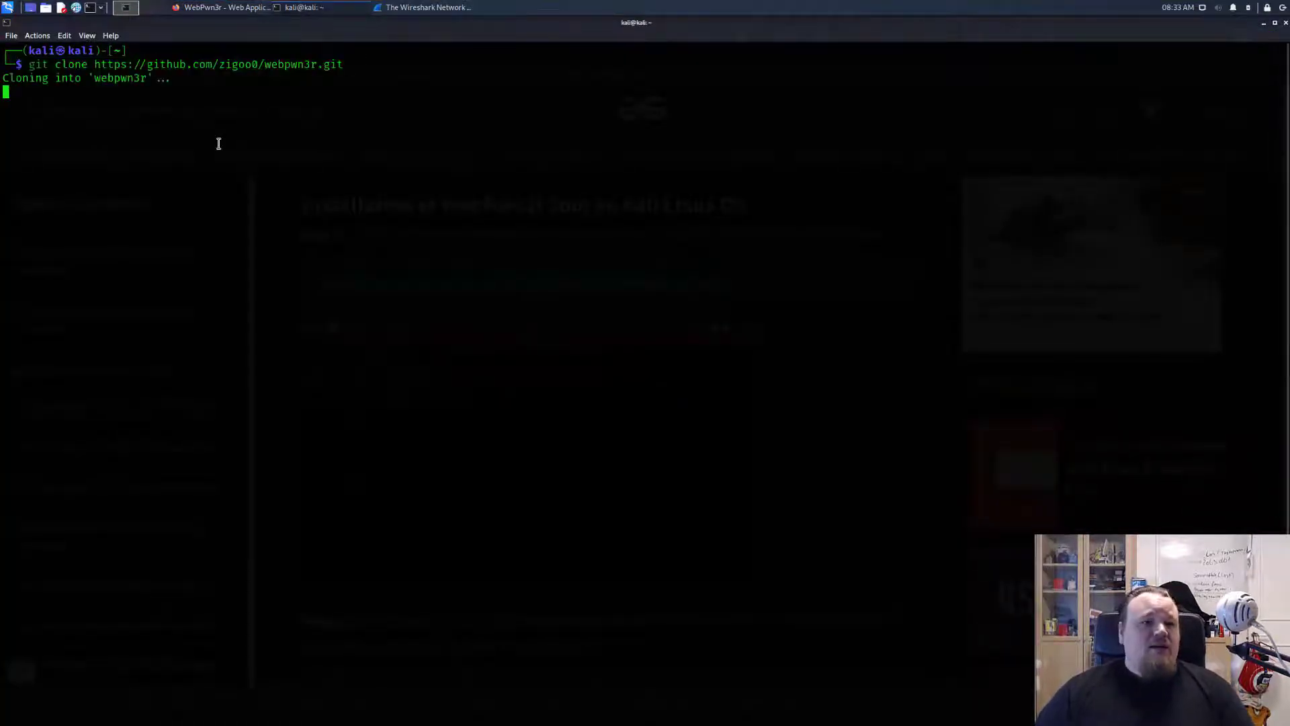
Follow the guide to enter webpwn3r and make scan.py executable with sudo chmod 777
{"action": "left_click", "coordinate": [226, 8]}
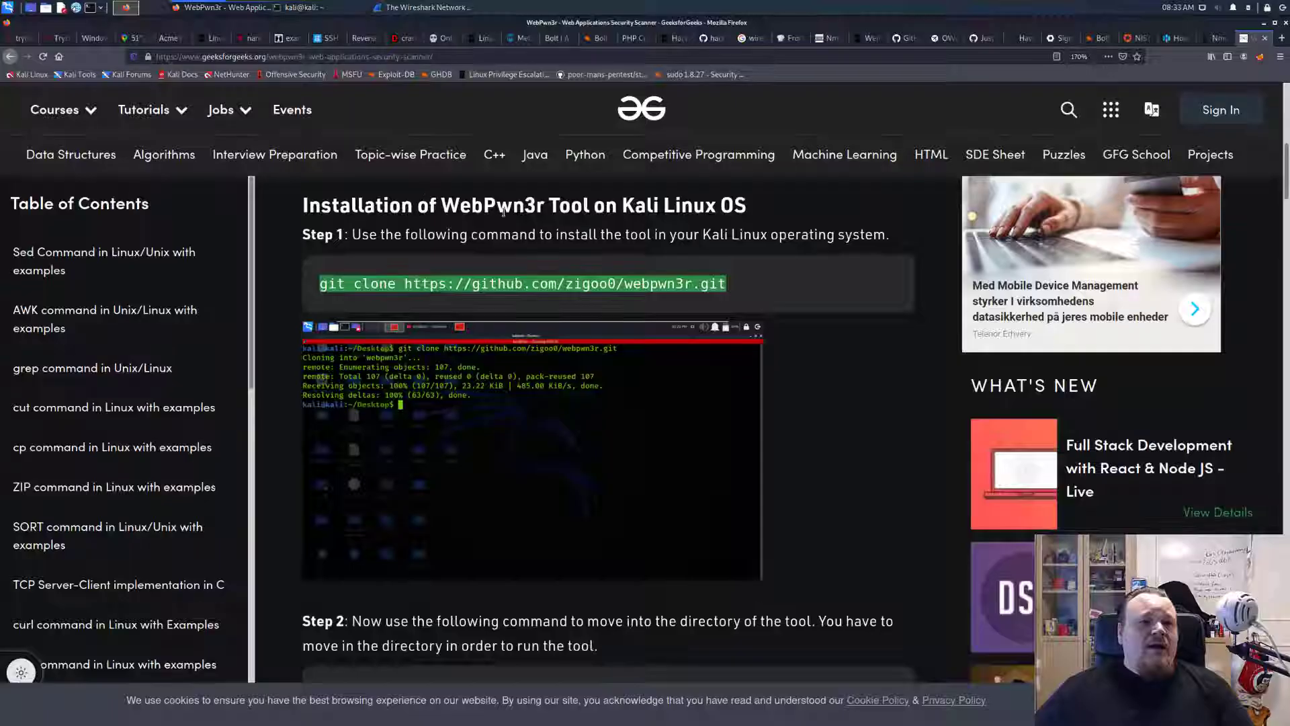
{"action": "scroll", "scroll_direction": "down", "scroll_amount": 3}
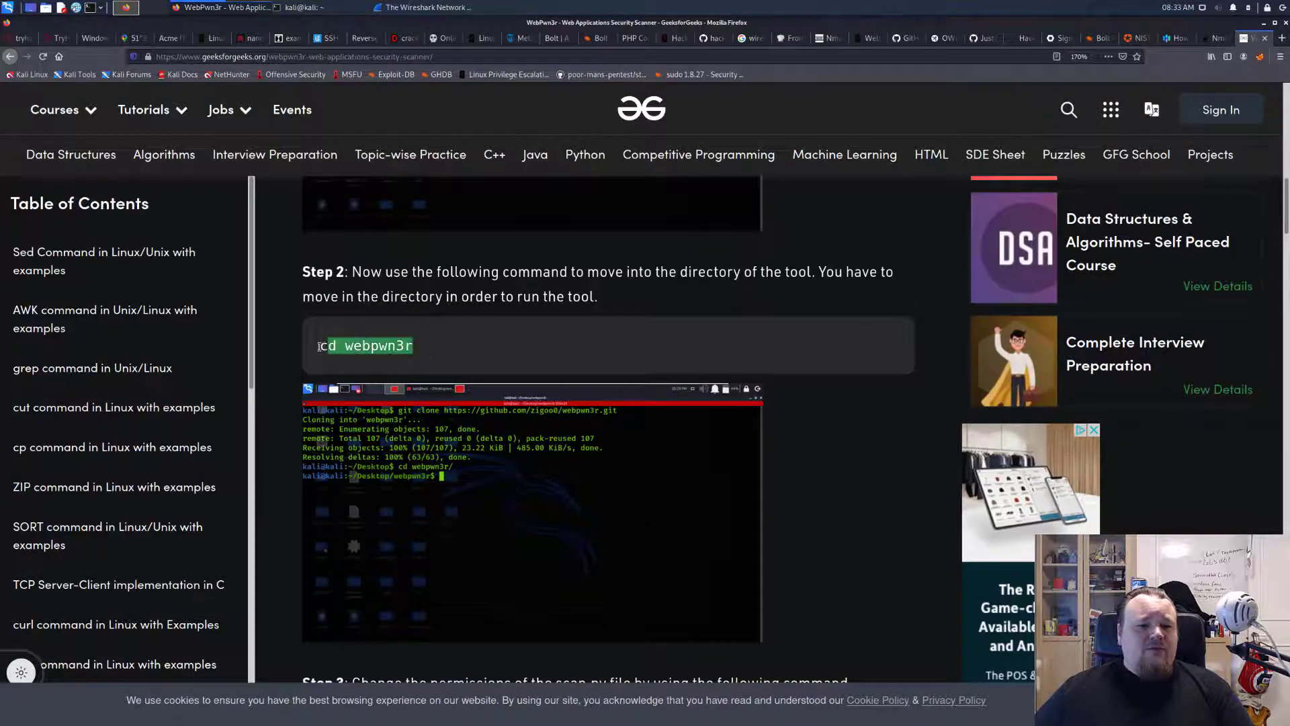
{"action": "left_click", "coordinate": [301, 8]}
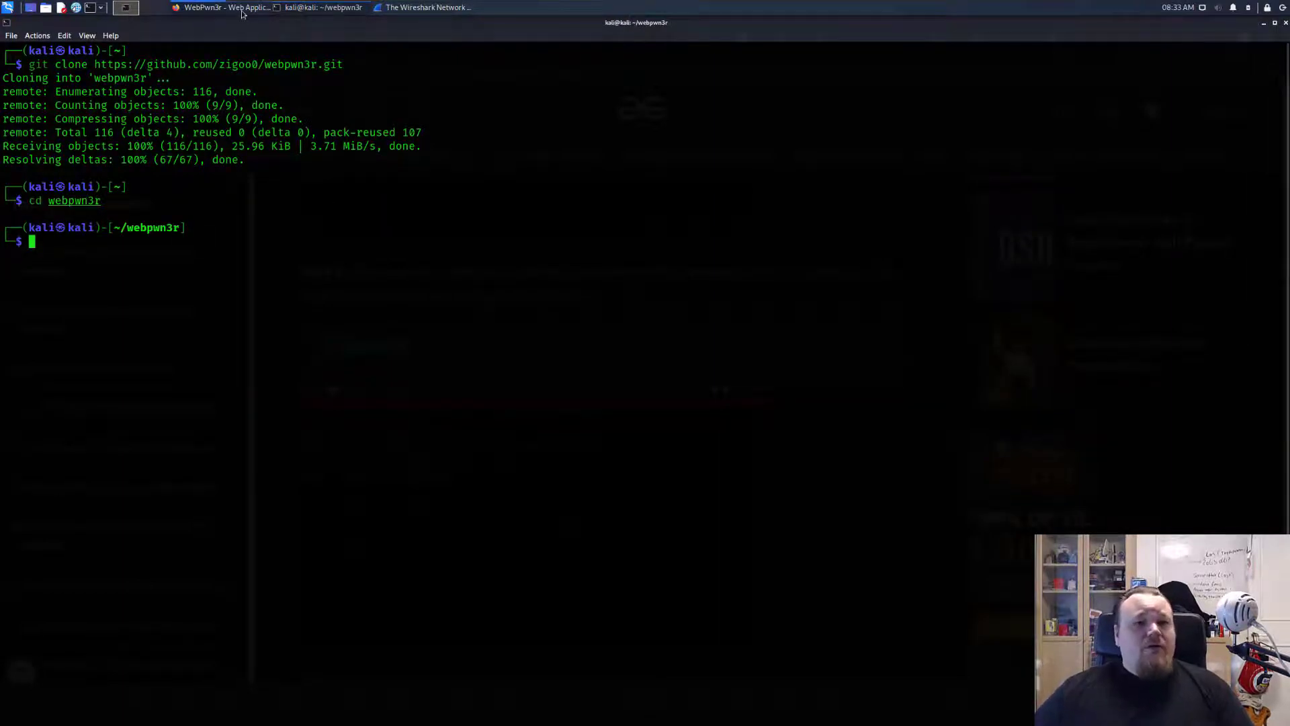
{"action": "left_click", "coordinate": [224, 8]}
{"action": "type", "text": "sudo chmod 777 scan.py"}
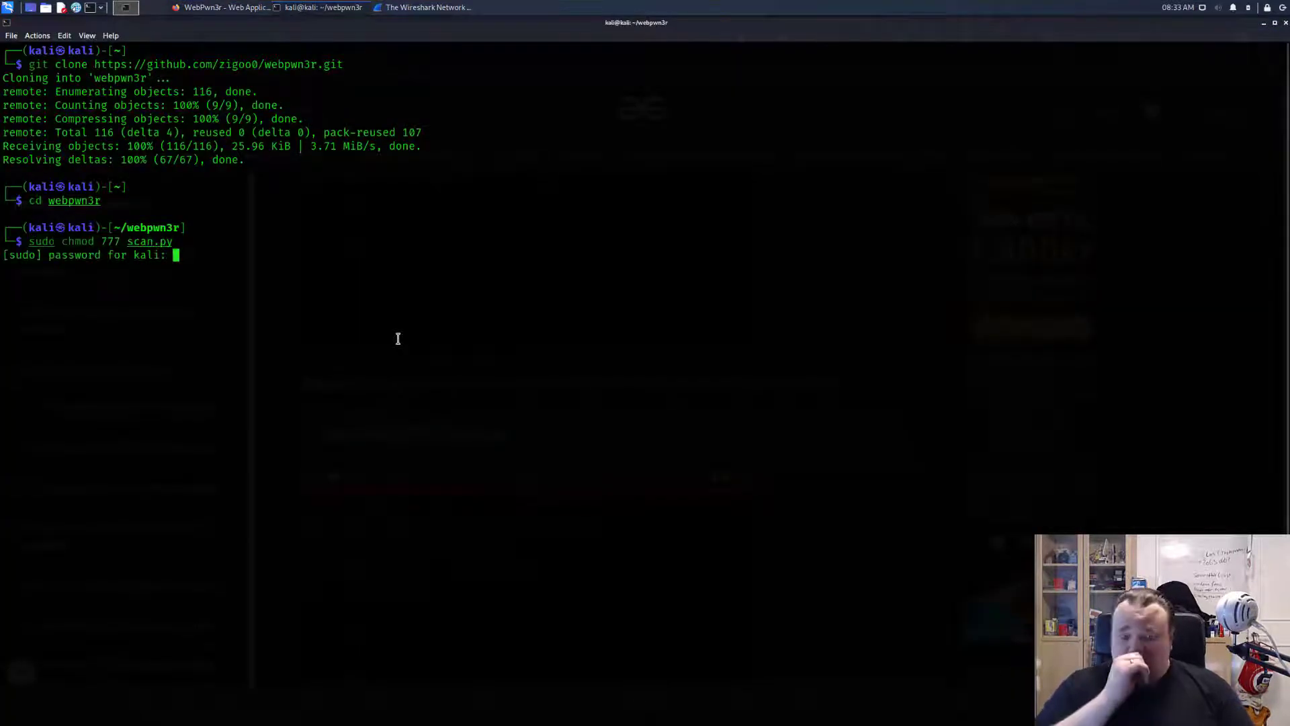
{"action": "key", "text": "Return"}
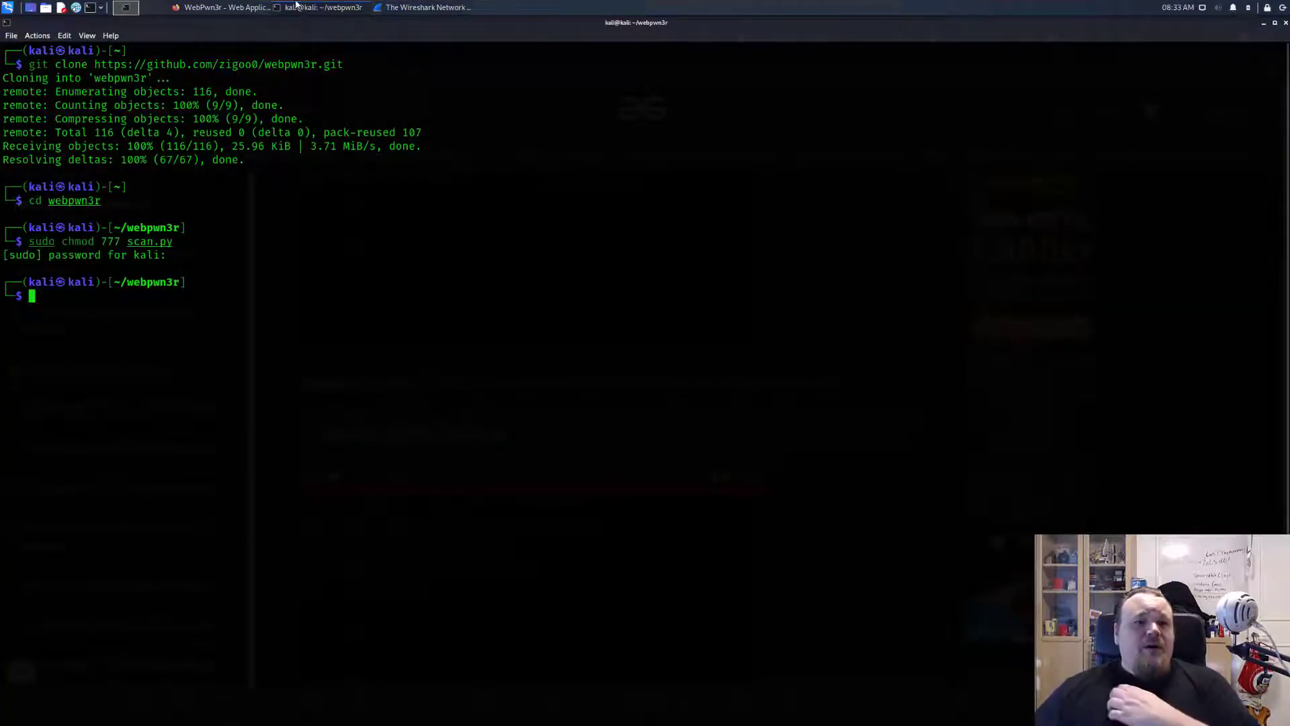
Pick up the guide's ./scan.py -h command, launch WebPwn3r, and bring up another terminal session
{"action": "left_click", "coordinate": [200, 8]}
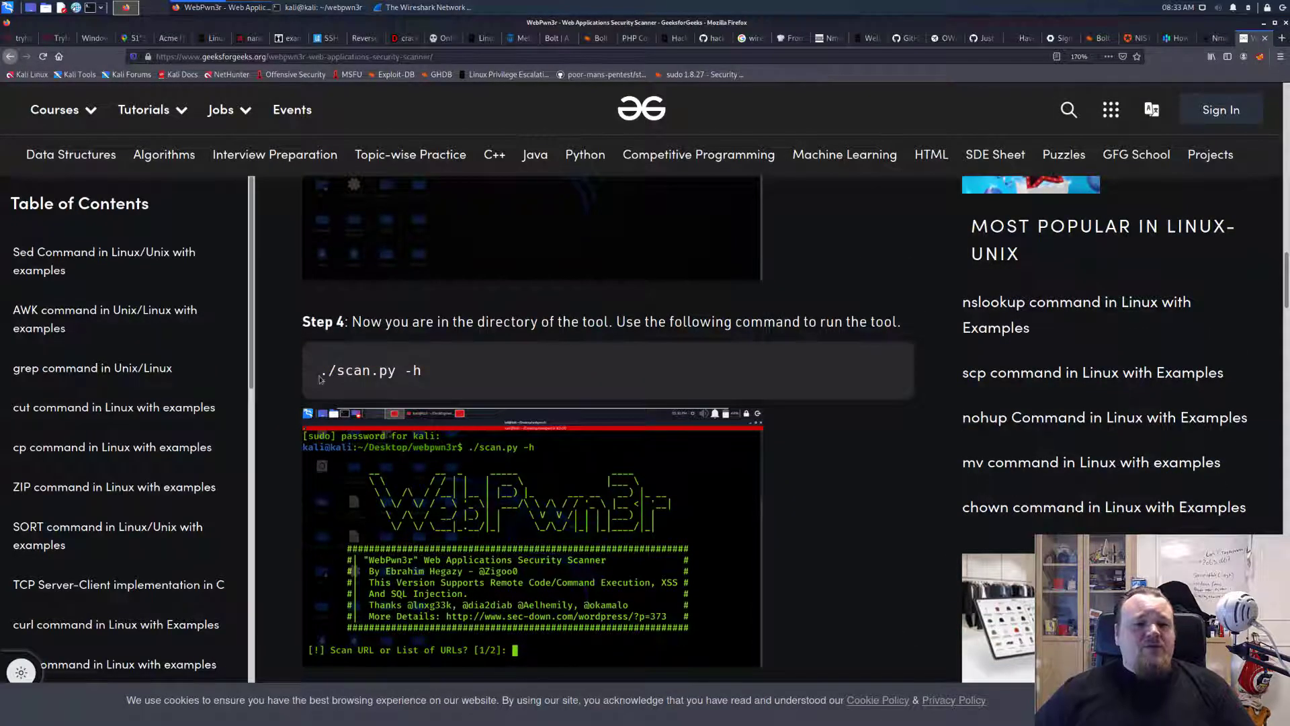
{"action": "left_click", "coordinate": [322, 8]}
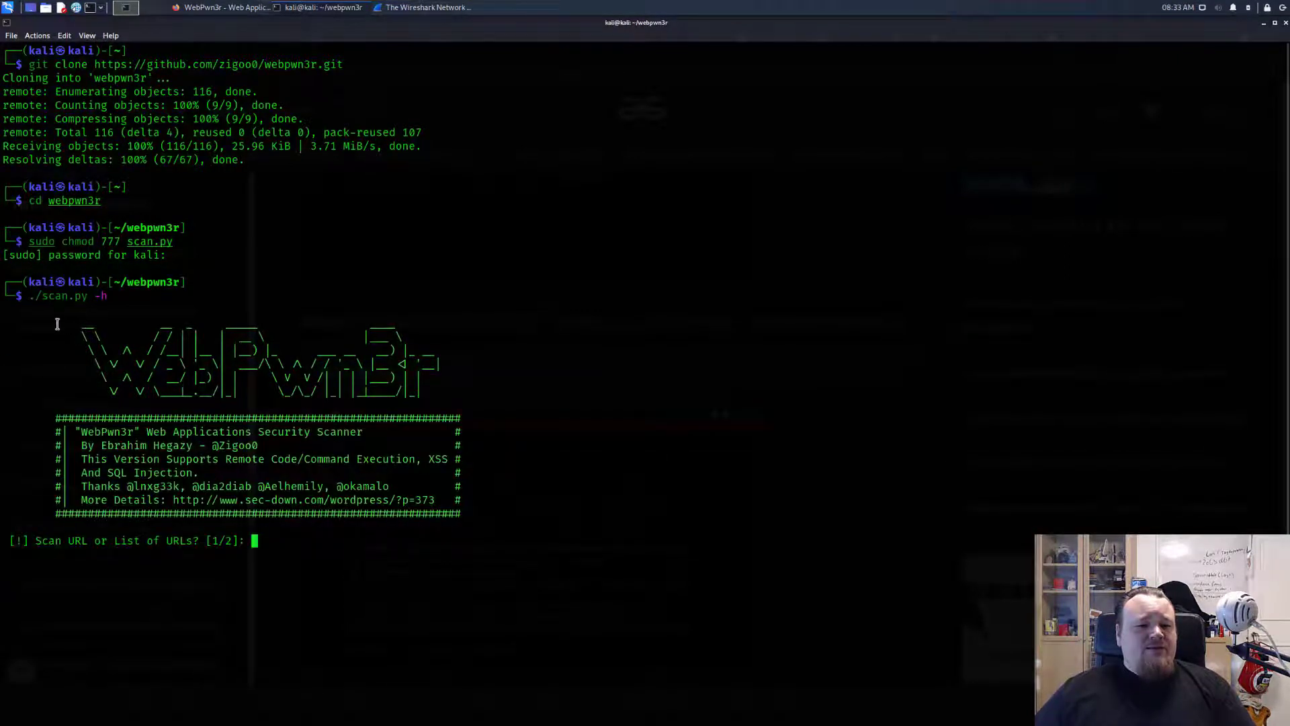
{"action": "mouse_move", "coordinate": [494, 408]}
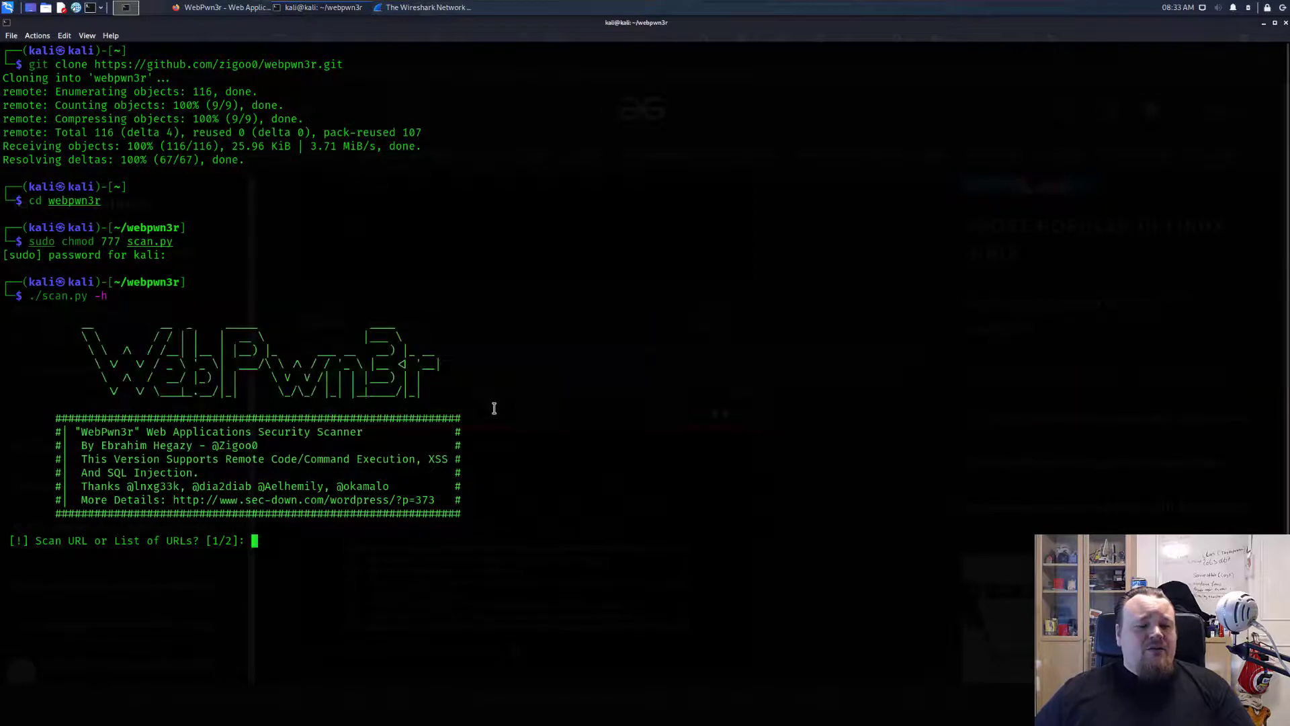
{"action": "mouse_move", "coordinate": [393, 362]}
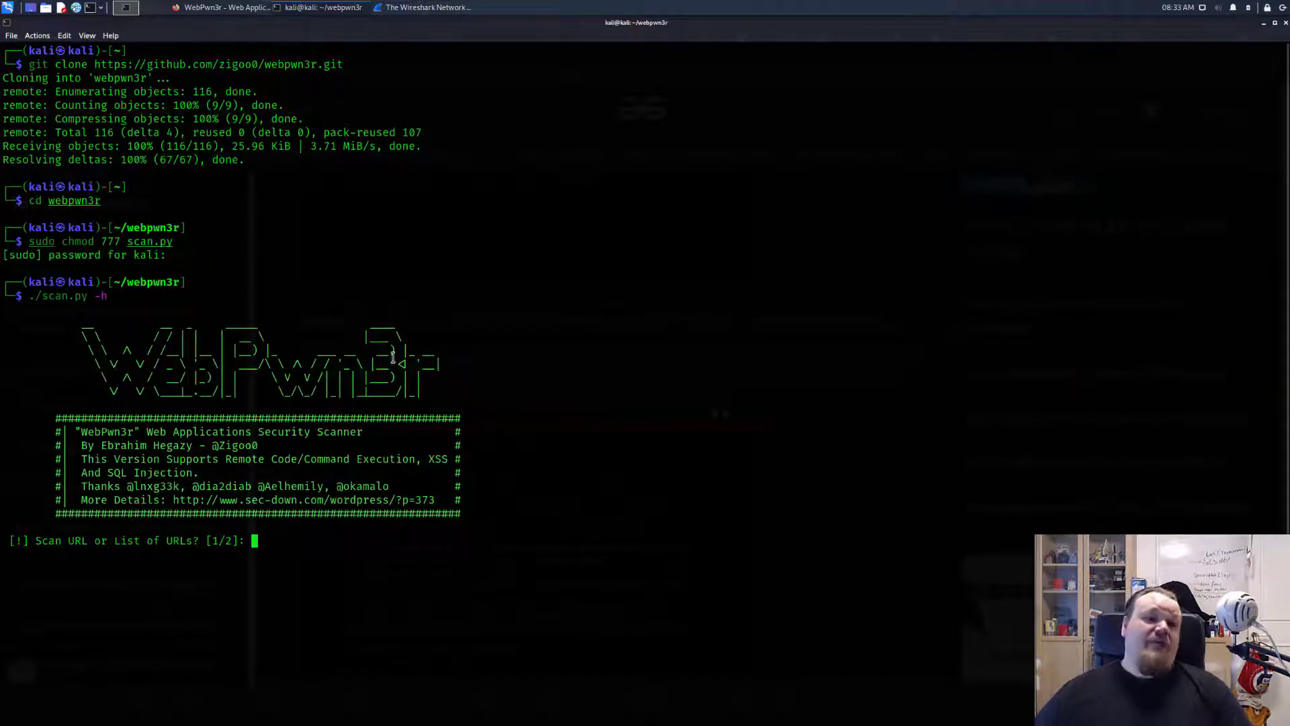
{"action": "mouse_move", "coordinate": [276, 445]}
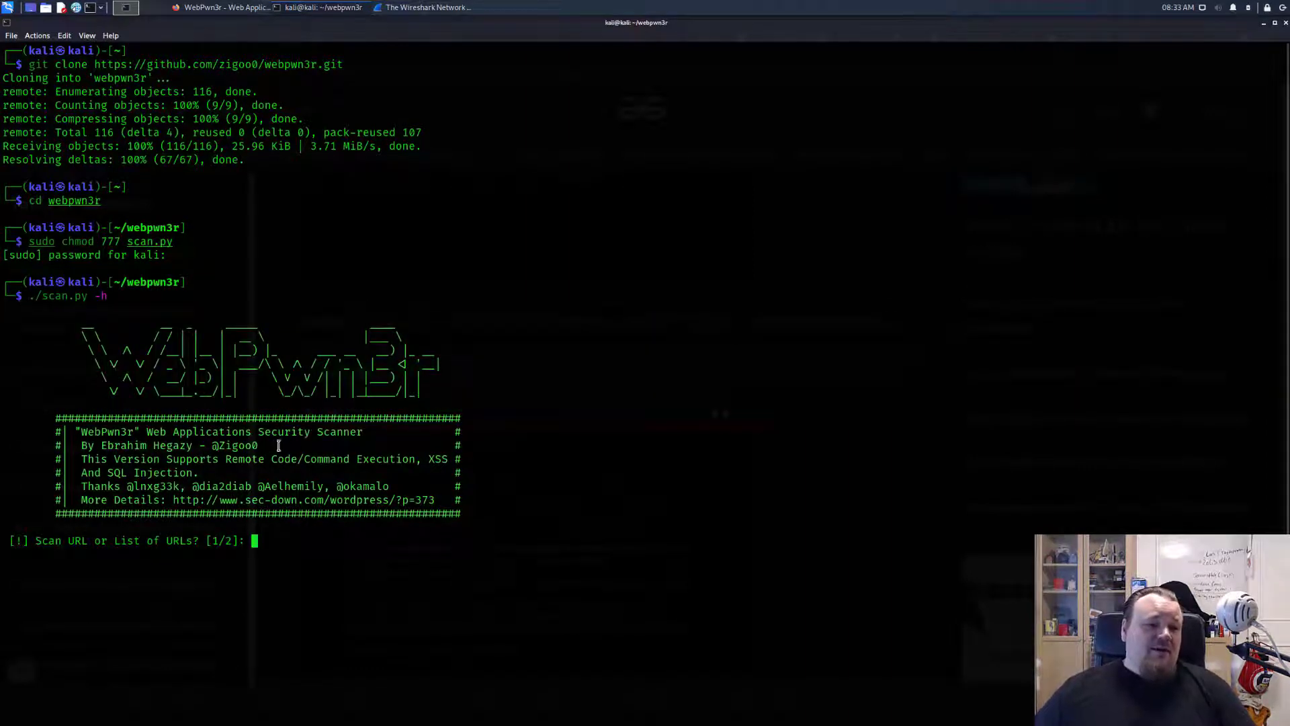
{"action": "left_click", "coordinate": [225, 8]}
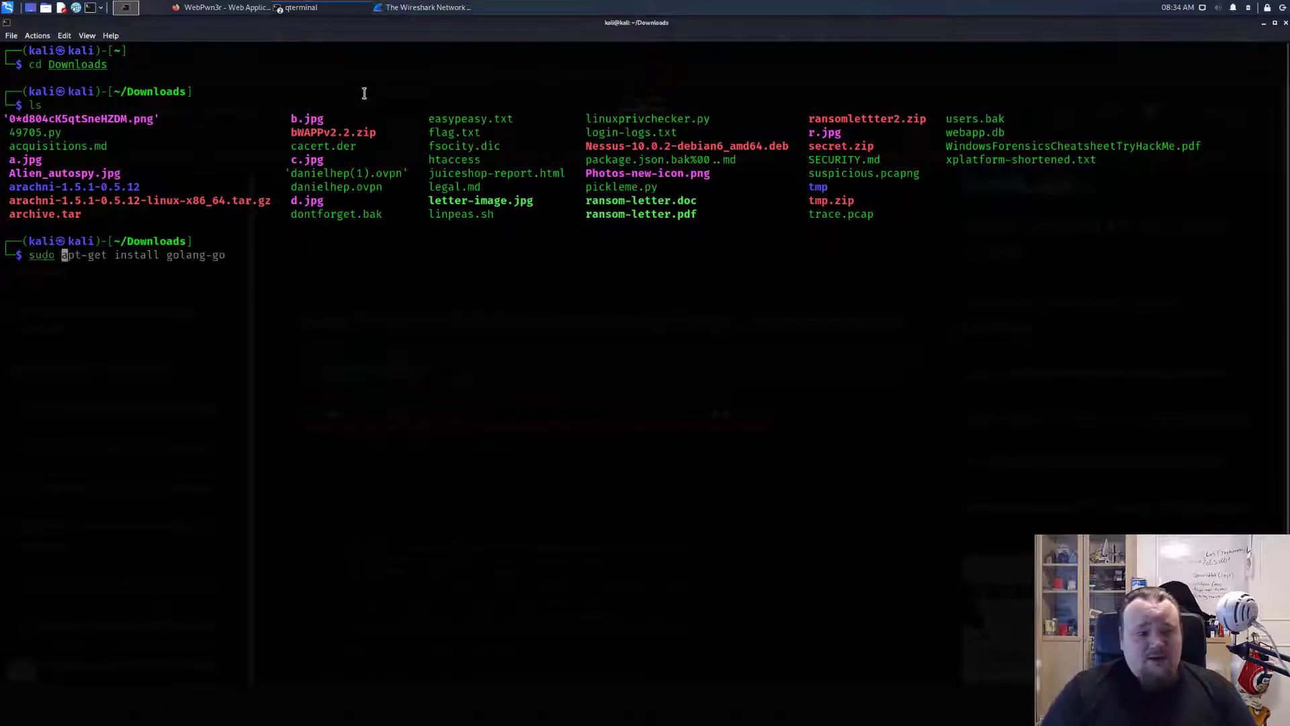
Connect to TryHackMe with sudo openvpn tryhackme.ovpn, then bring up the Daily Bugle room page
{"action": "type", "text": "openvpn tryhackme.ovpn"}
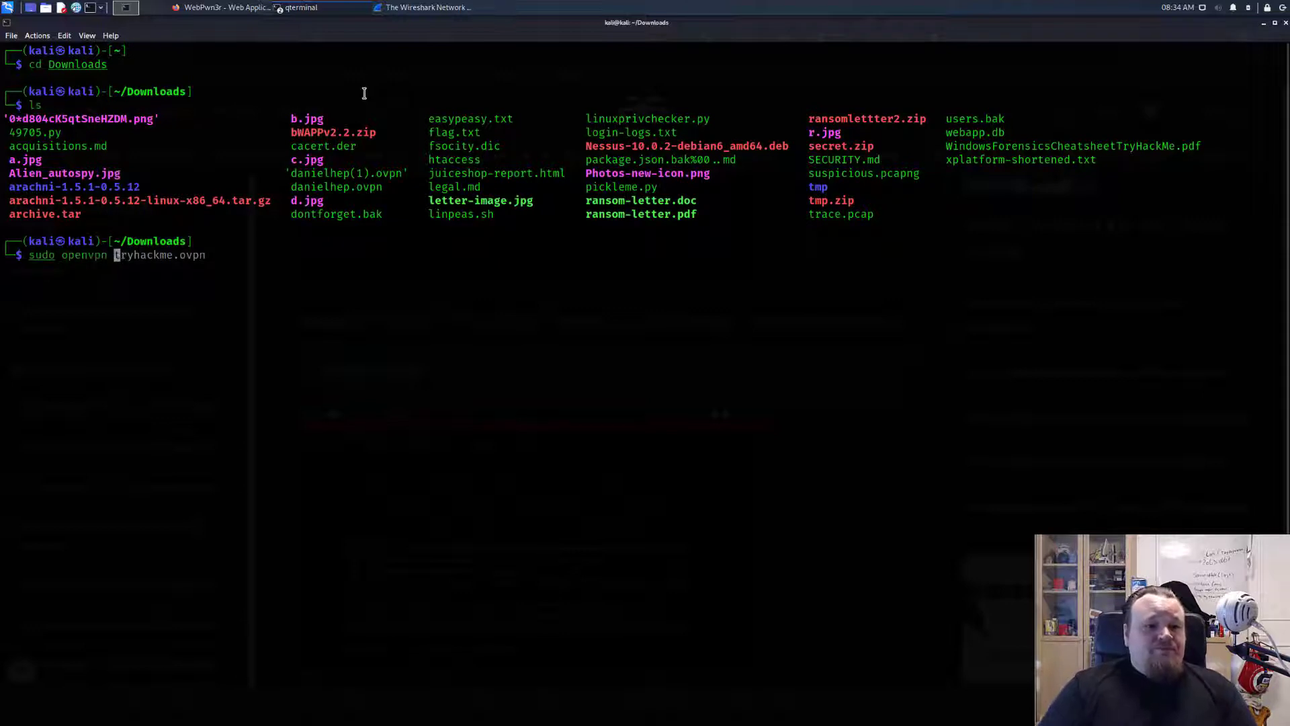
{"action": "type", "text": "'danielhep"}
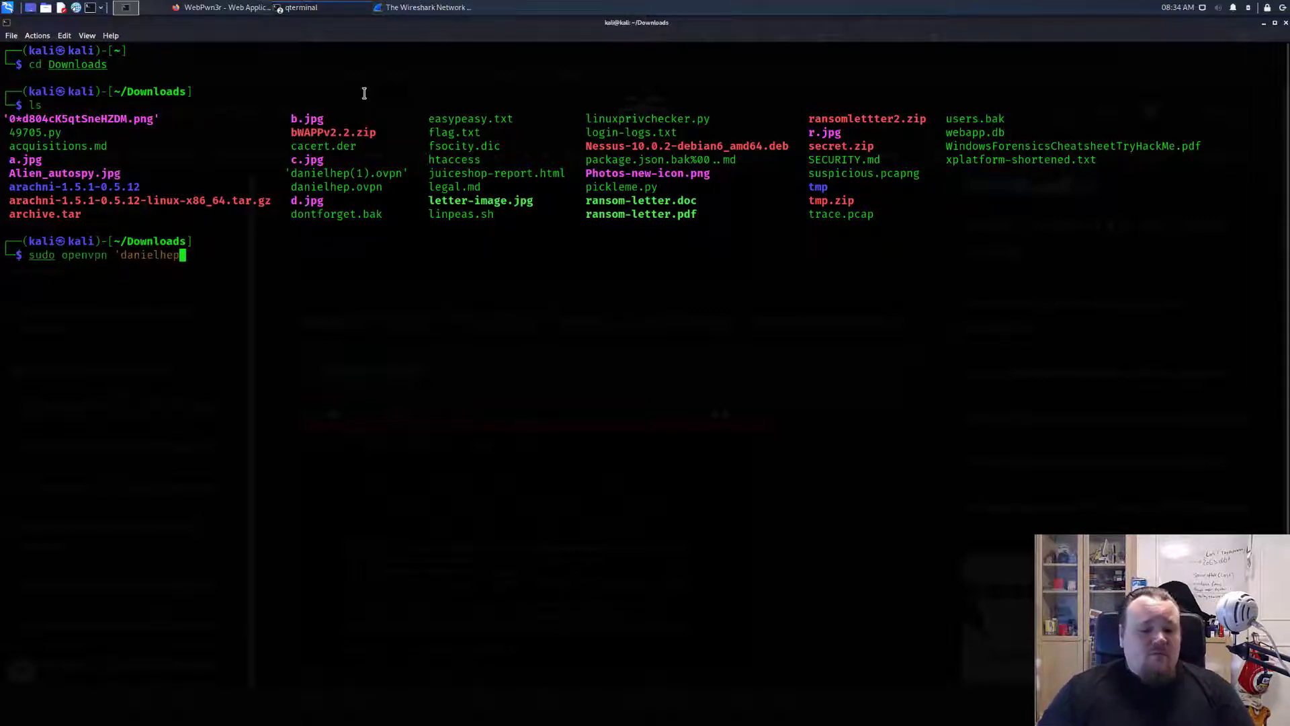
{"action": "key", "text": "Return"}
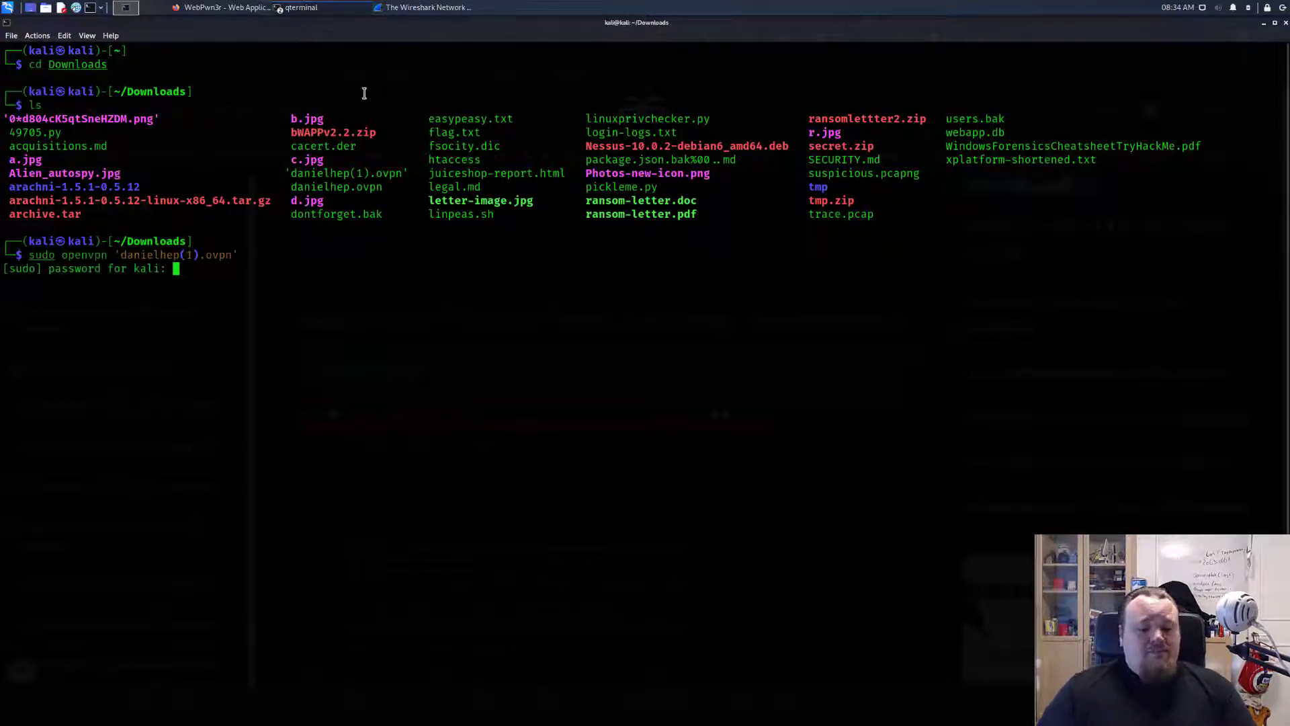
{"action": "key", "text": "Return"}
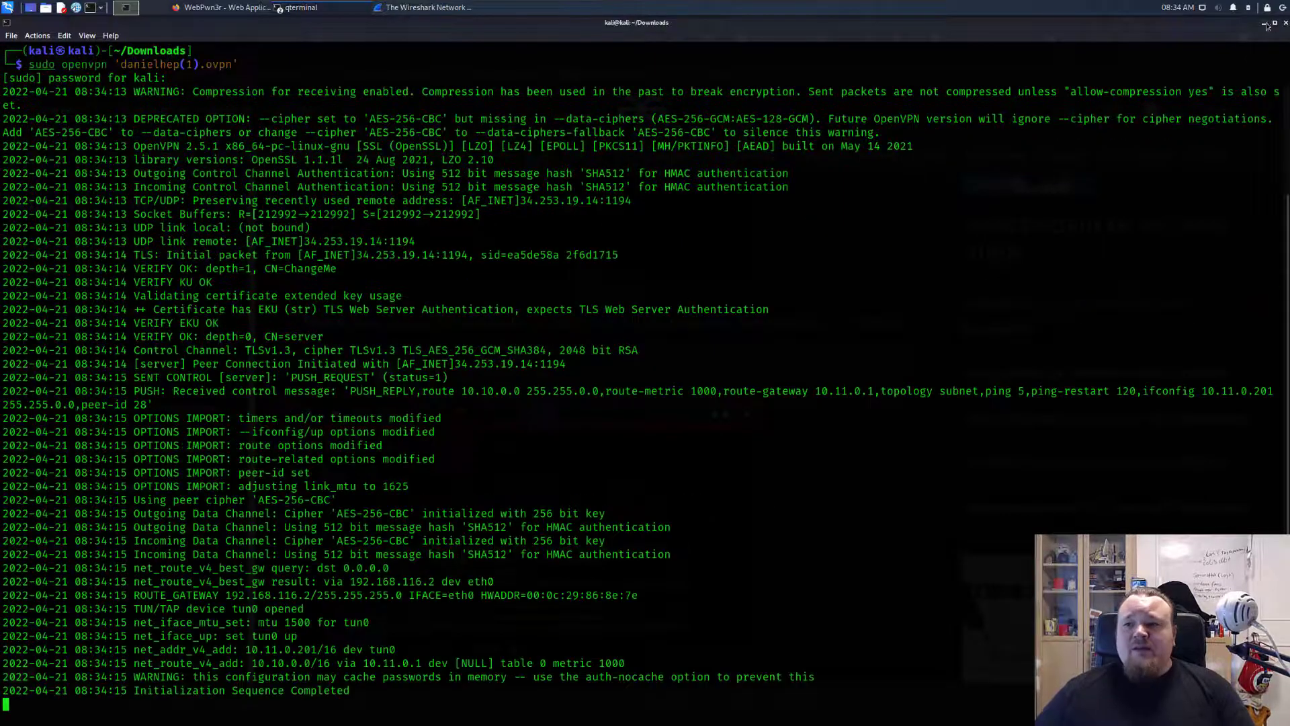
{"action": "left_click", "coordinate": [226, 8]}
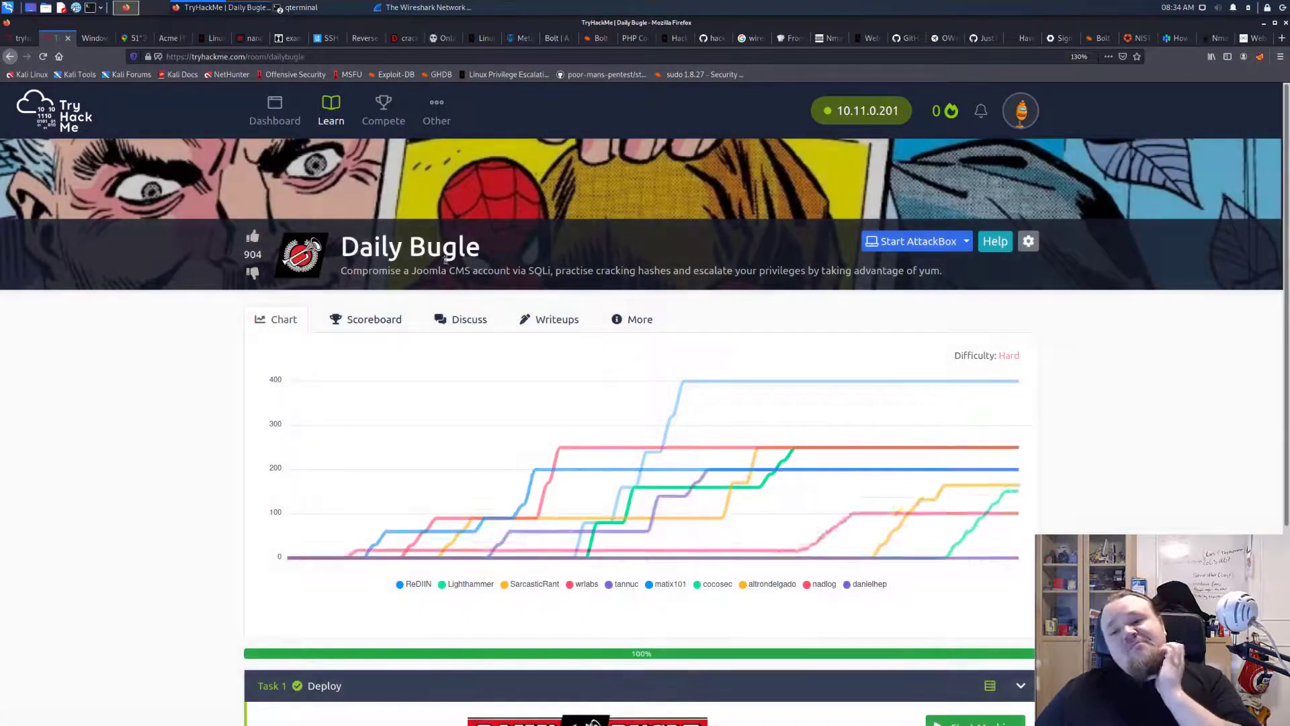
Start the Daily Bugle machine in Task 1 and dismiss the access popup and starting notifications
{"action": "scroll", "scroll_direction": "down", "scroll_amount": 3}
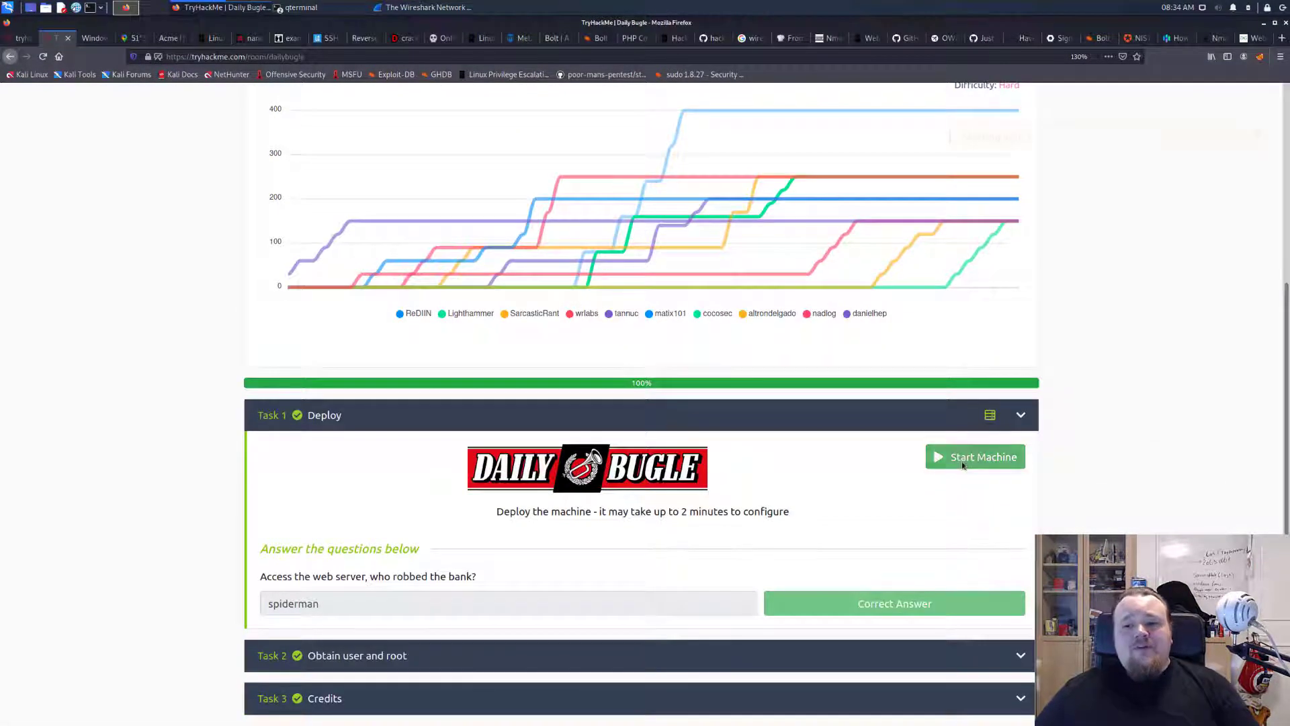
{"action": "left_click", "coordinate": [974, 457]}
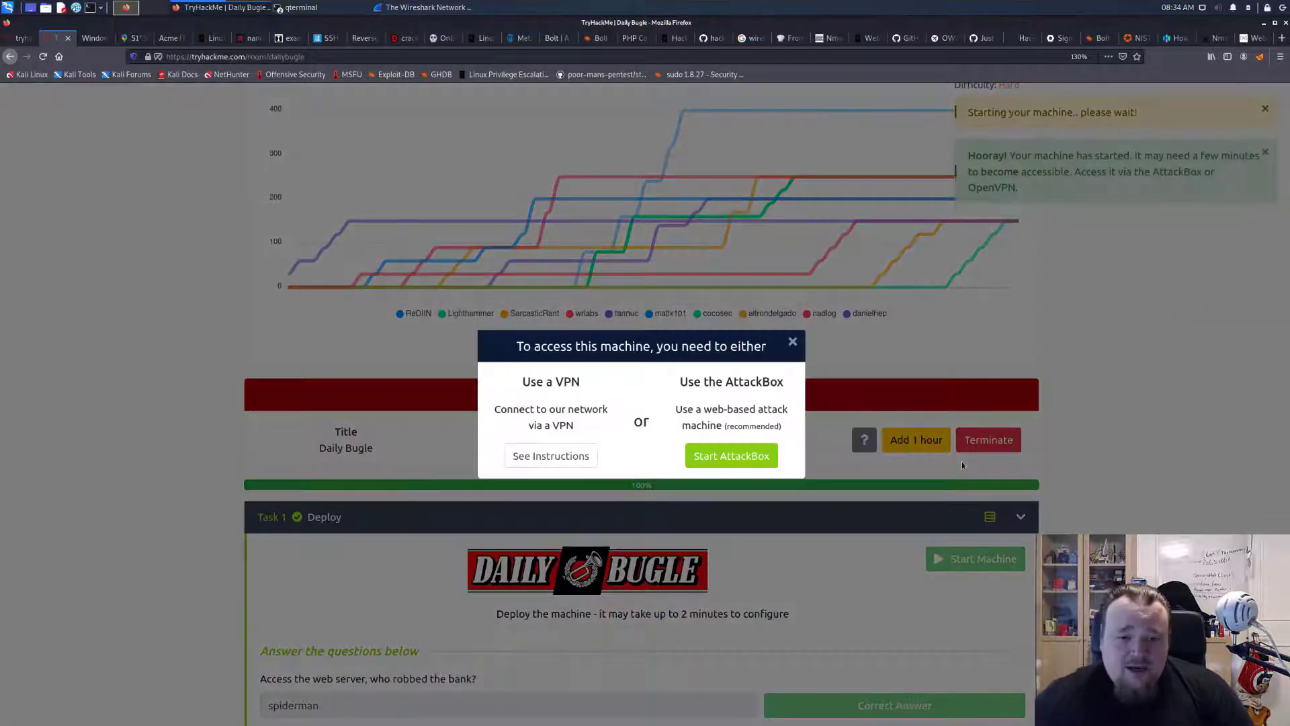
{"action": "left_click", "coordinate": [792, 340]}
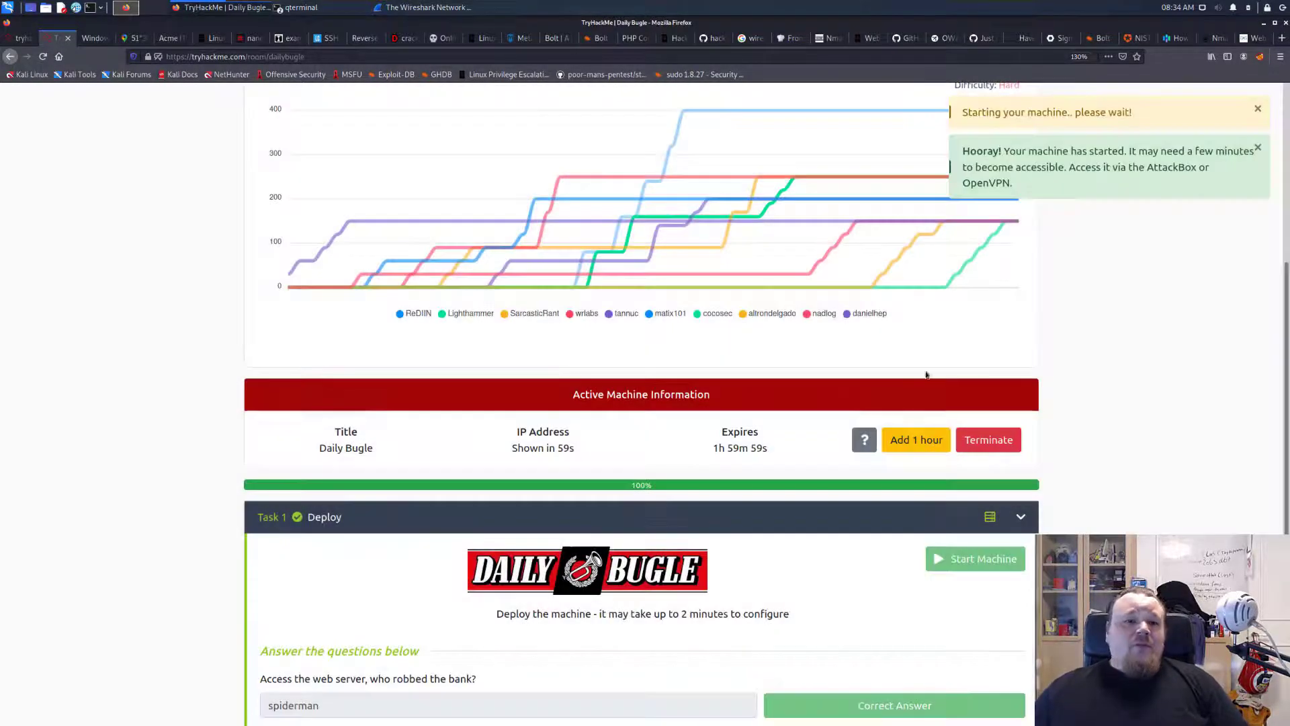
{"action": "scroll", "scroll_direction": "up", "scroll_amount": 3}
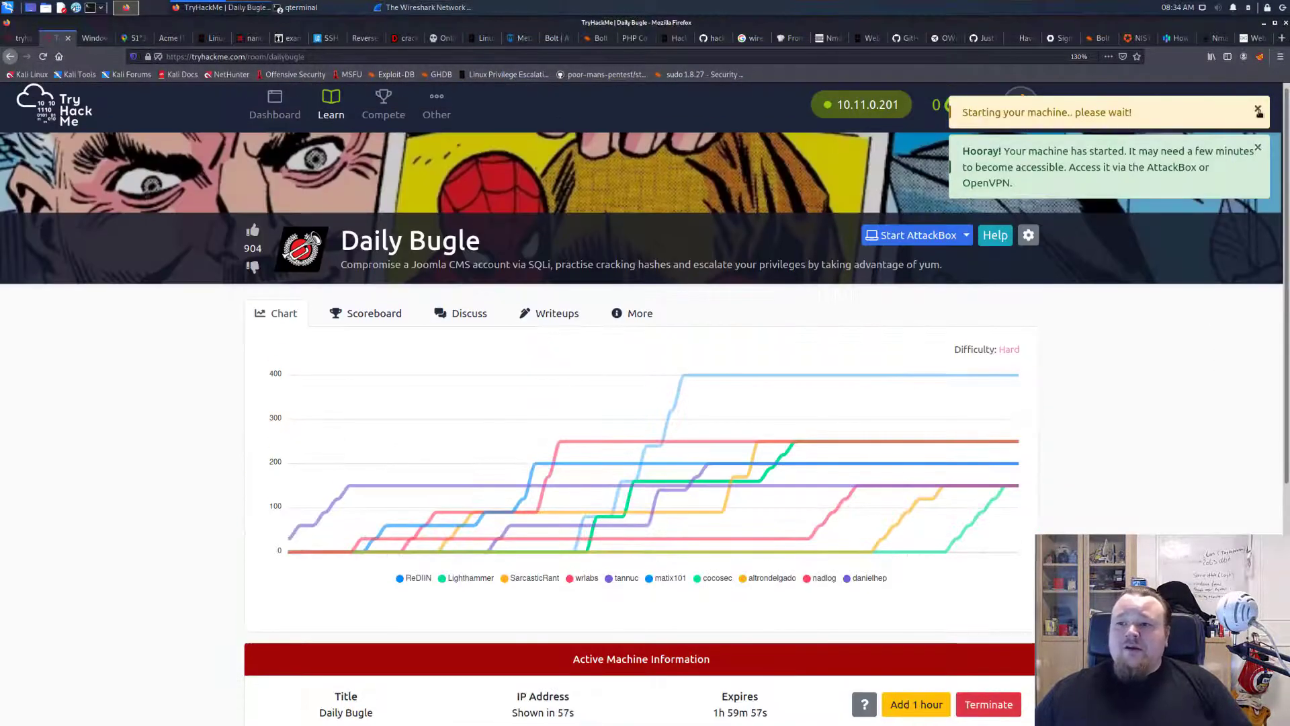
{"action": "left_click", "coordinate": [1257, 109]}
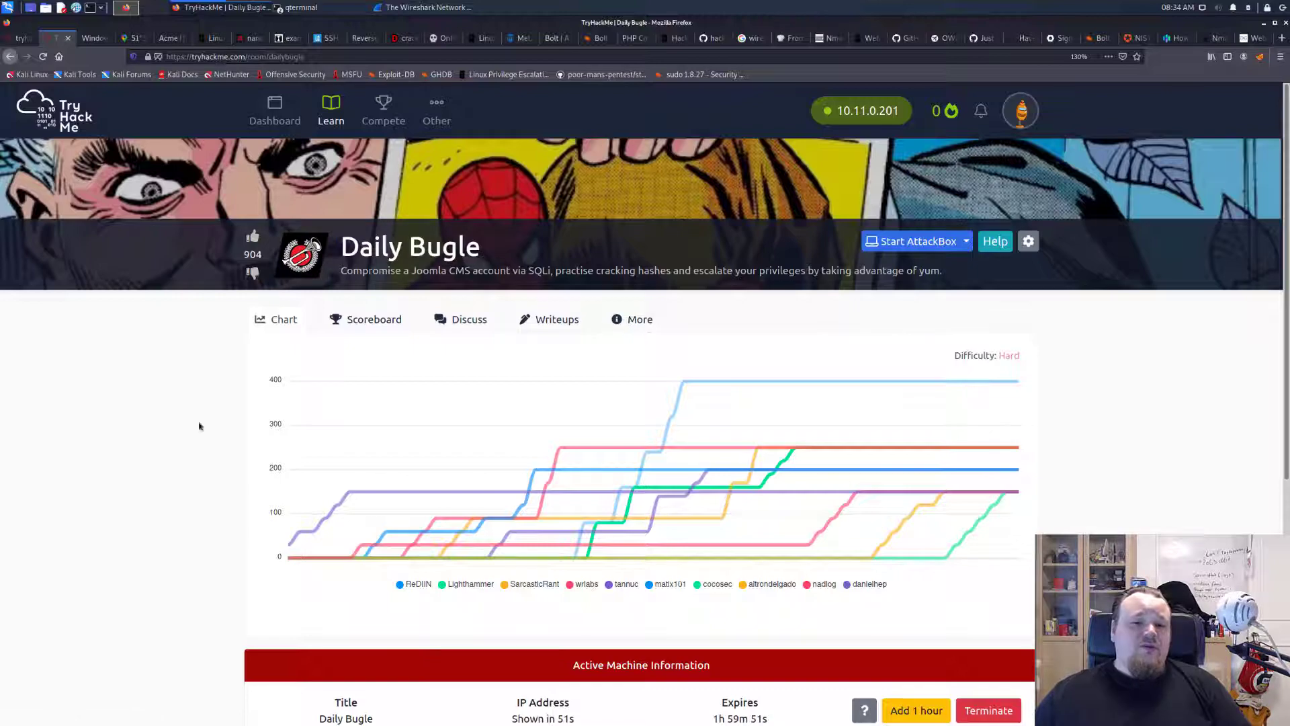
{"action": "scroll", "scroll_direction": "down", "scroll_amount": 3}
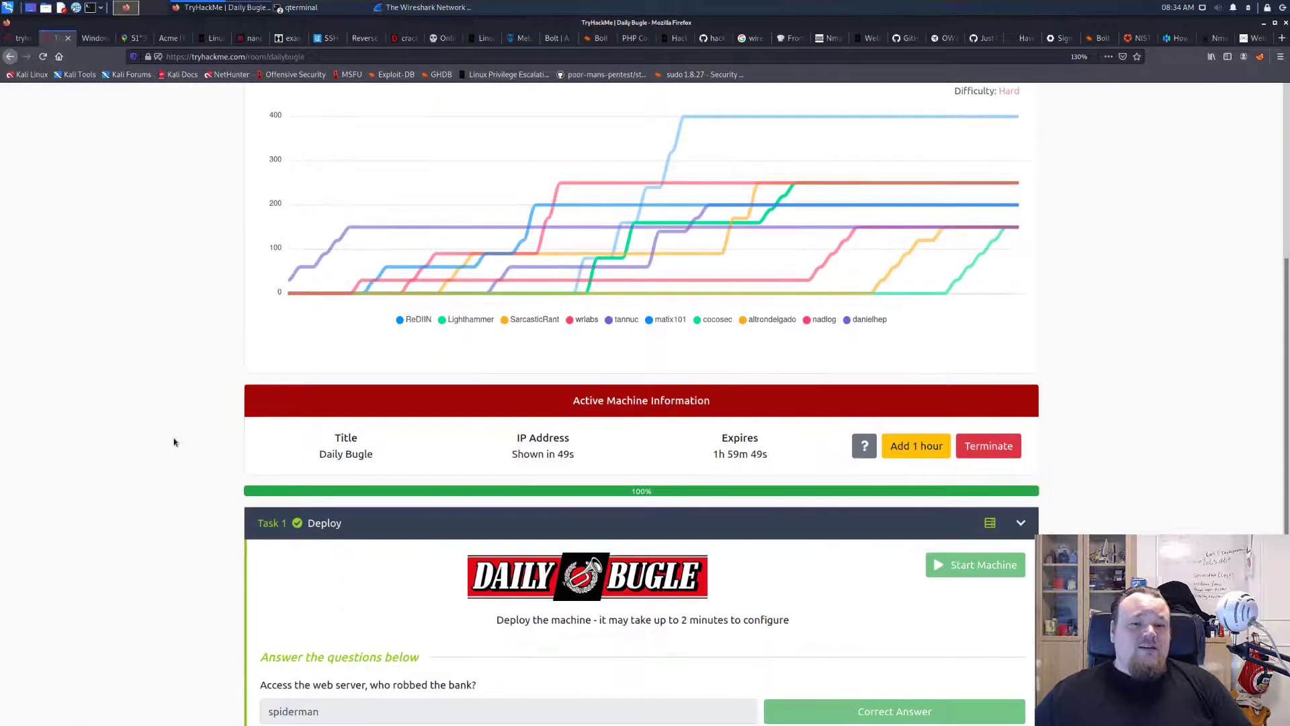
{"action": "scroll", "scroll_direction": "up", "scroll_amount": 3}
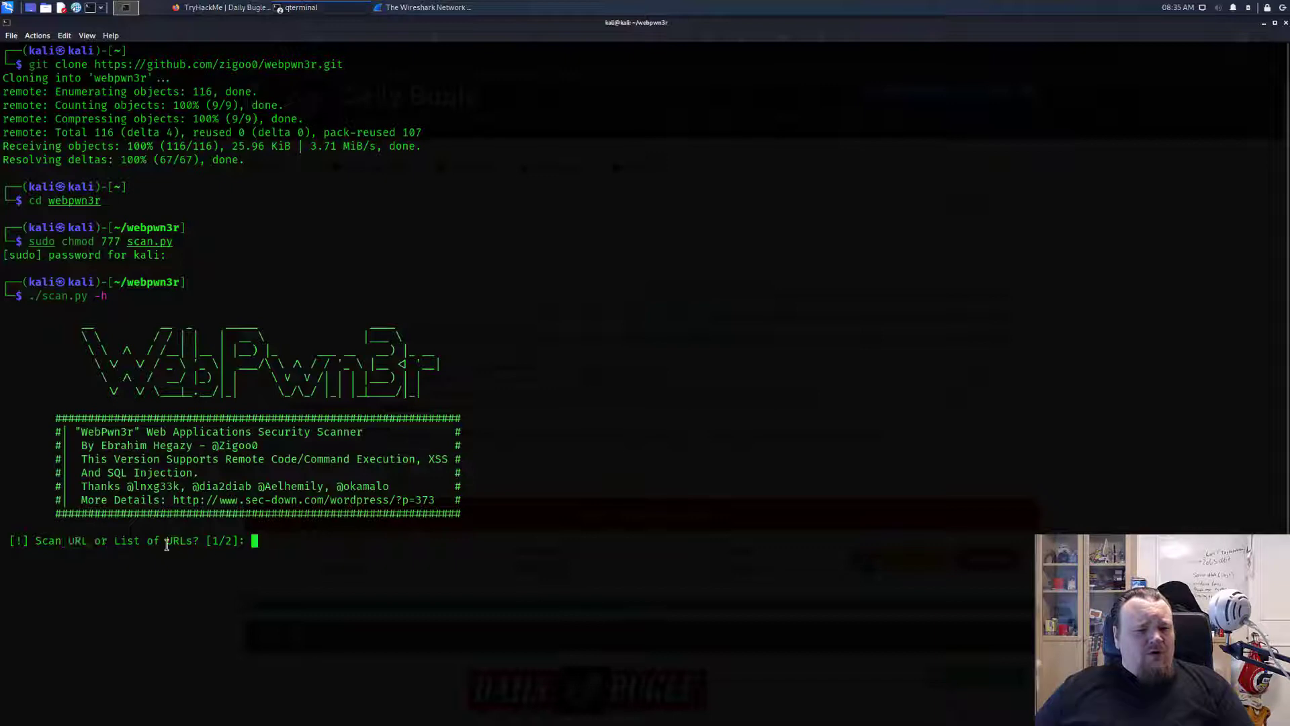
{"action": "type", "text": "1"}
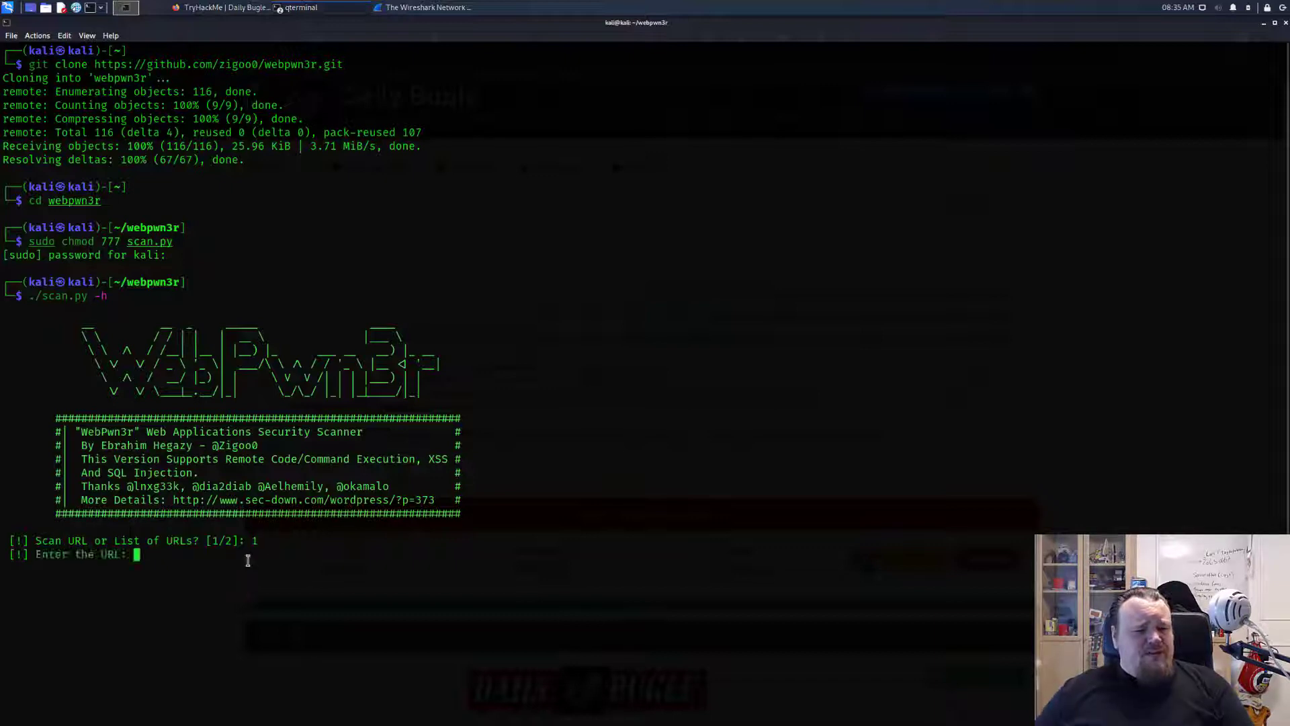
{"action": "type", "text": "of URLs? [1/"}
{"action": "type", "text": "http"}
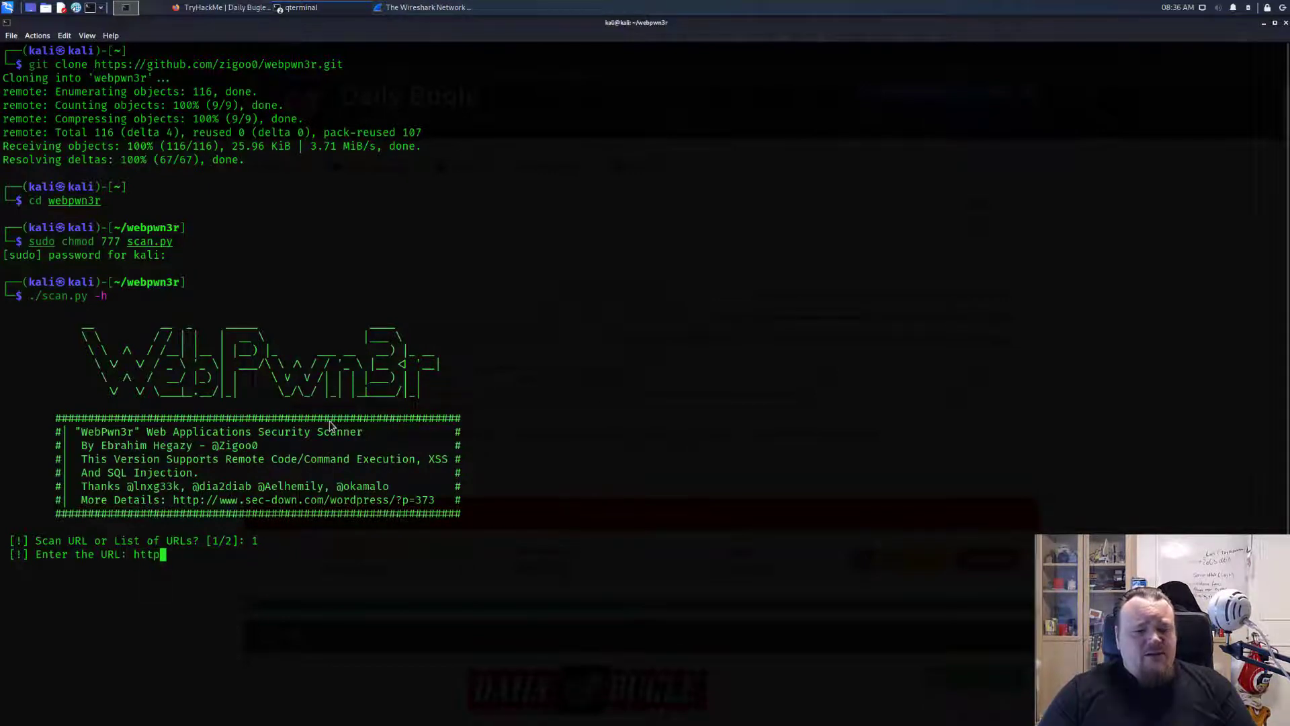
{"action": "left_click", "coordinate": [221, 8]}
{"action": "type", "text": "://10.10."}
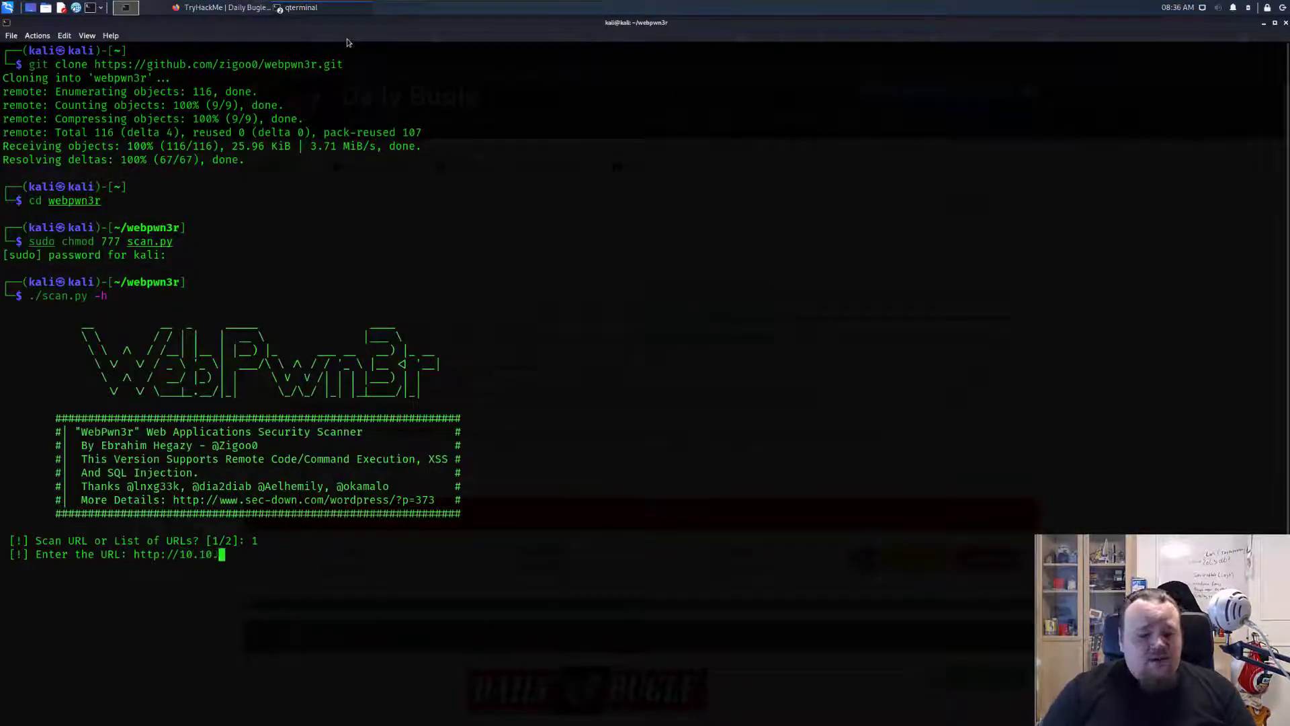
{"action": "type", "text": "80.99"}
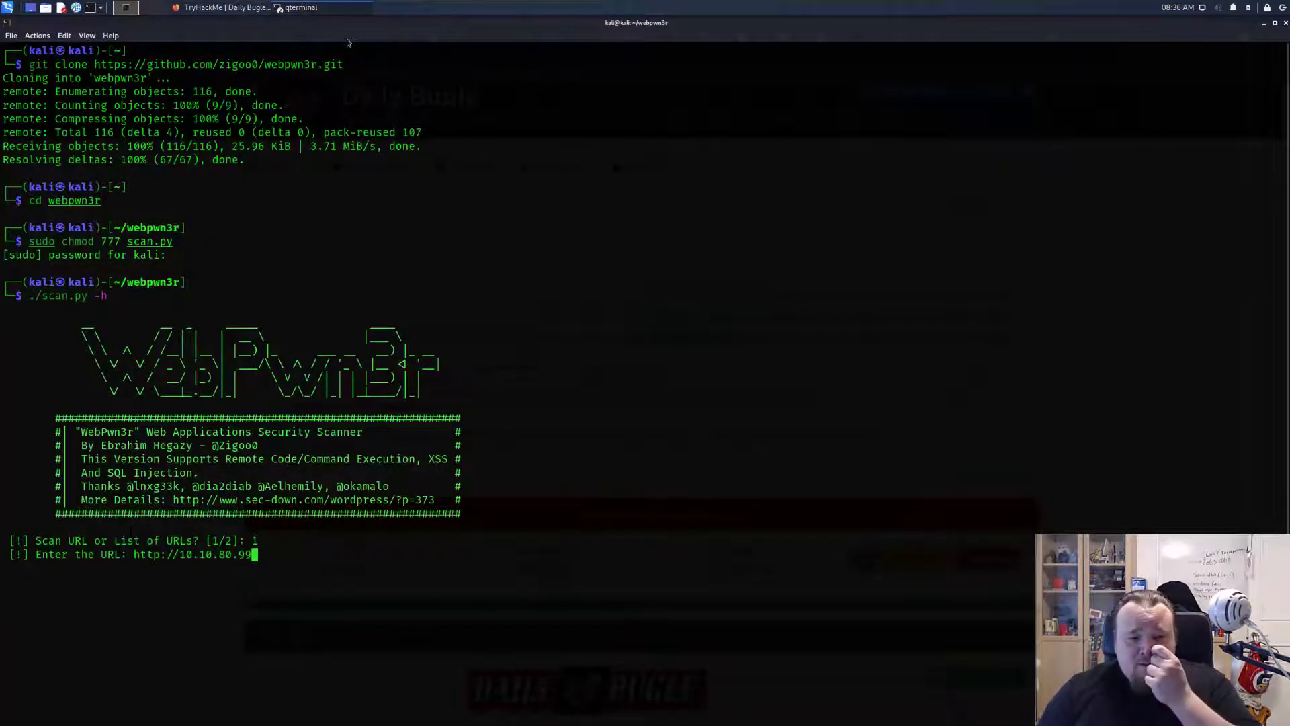
{"action": "key", "text": "Return"}
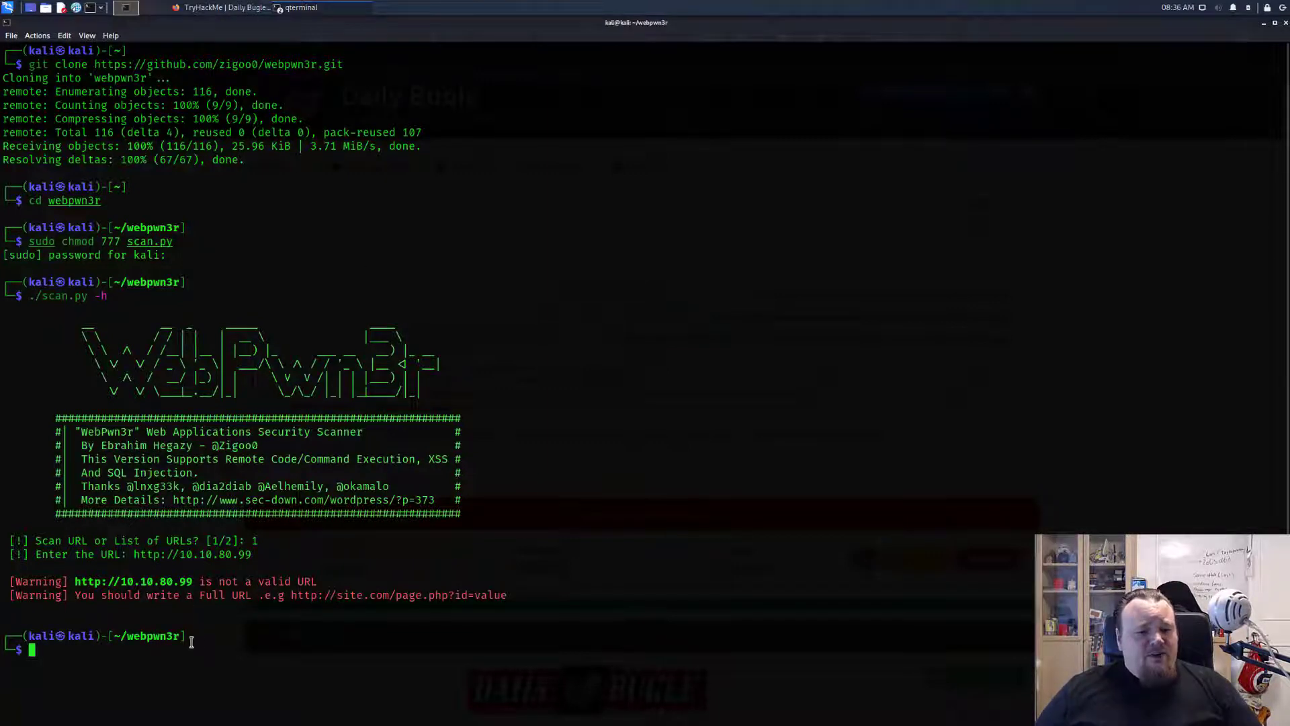
{"action": "mouse_move", "coordinate": [73, 599]}
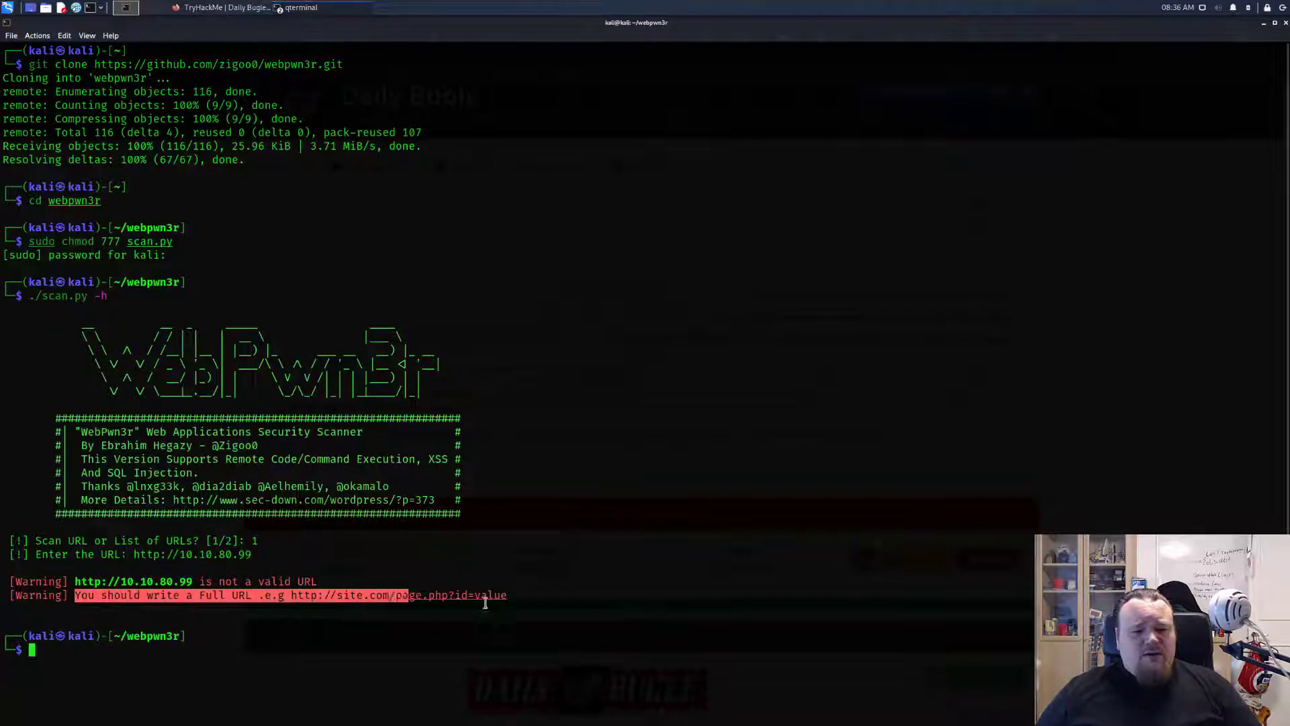
Open the Daily Bugle 'Forgot your username?' page in Firefox and return to the terminal with its URL
{"action": "left_click", "coordinate": [203, 8]}
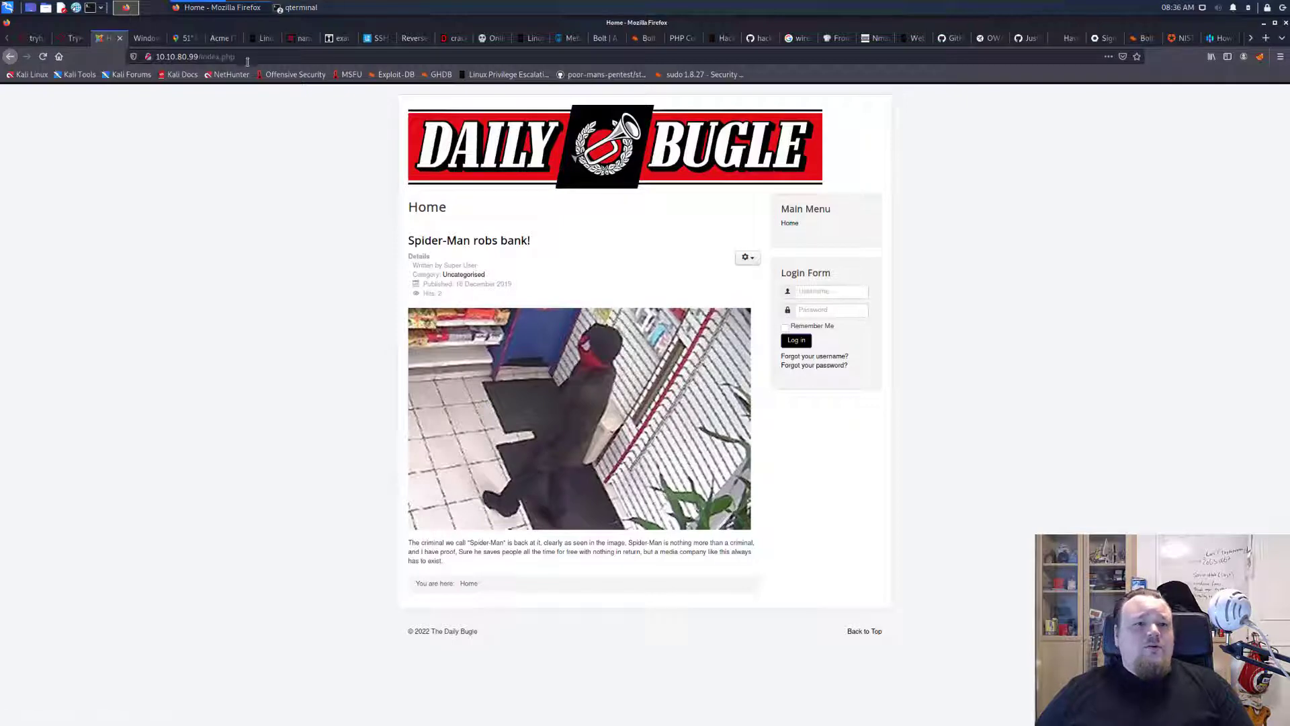
{"action": "mouse_move", "coordinate": [298, 8]}
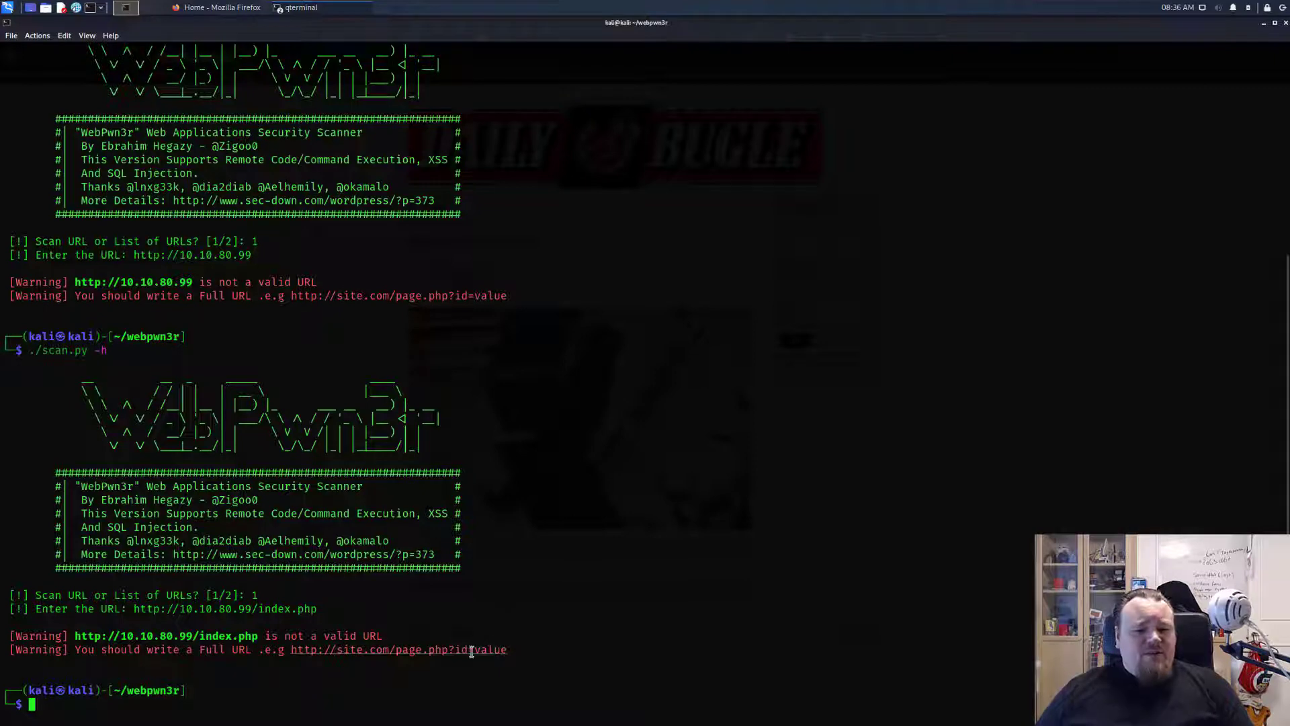
{"action": "mouse_move", "coordinate": [500, 637]}
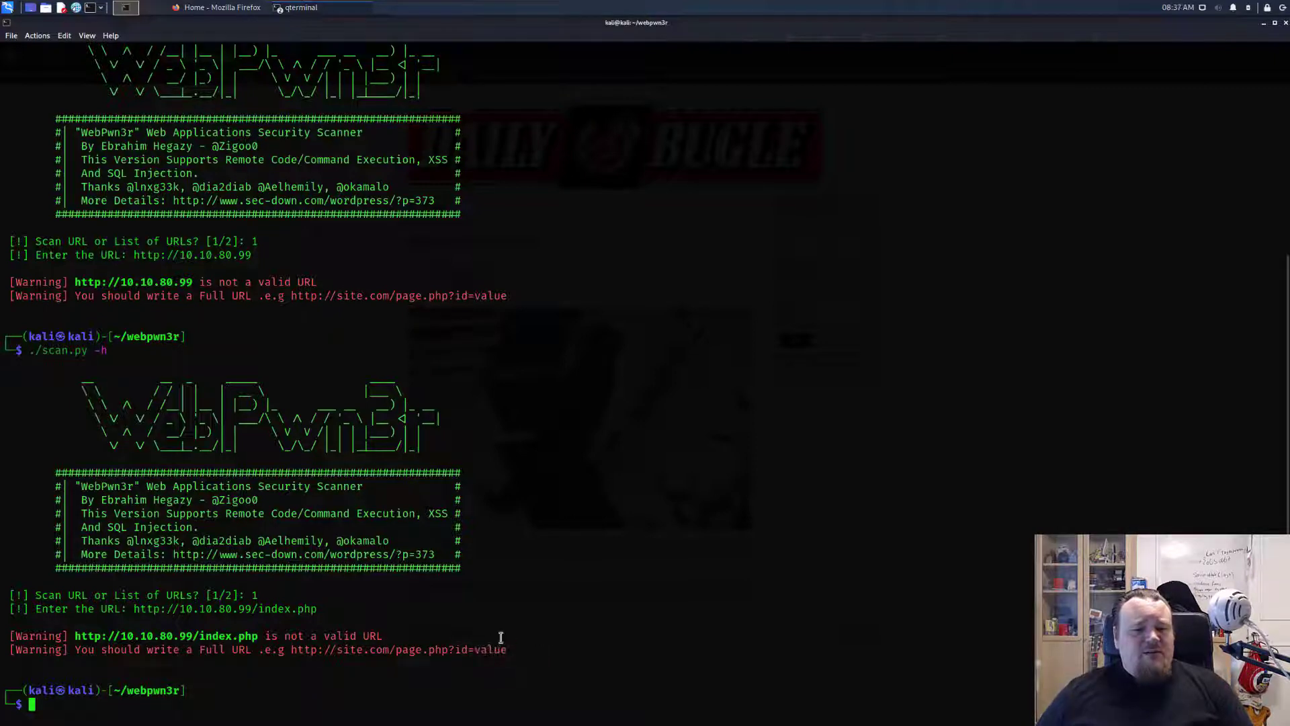
{"action": "left_click", "coordinate": [221, 8]}
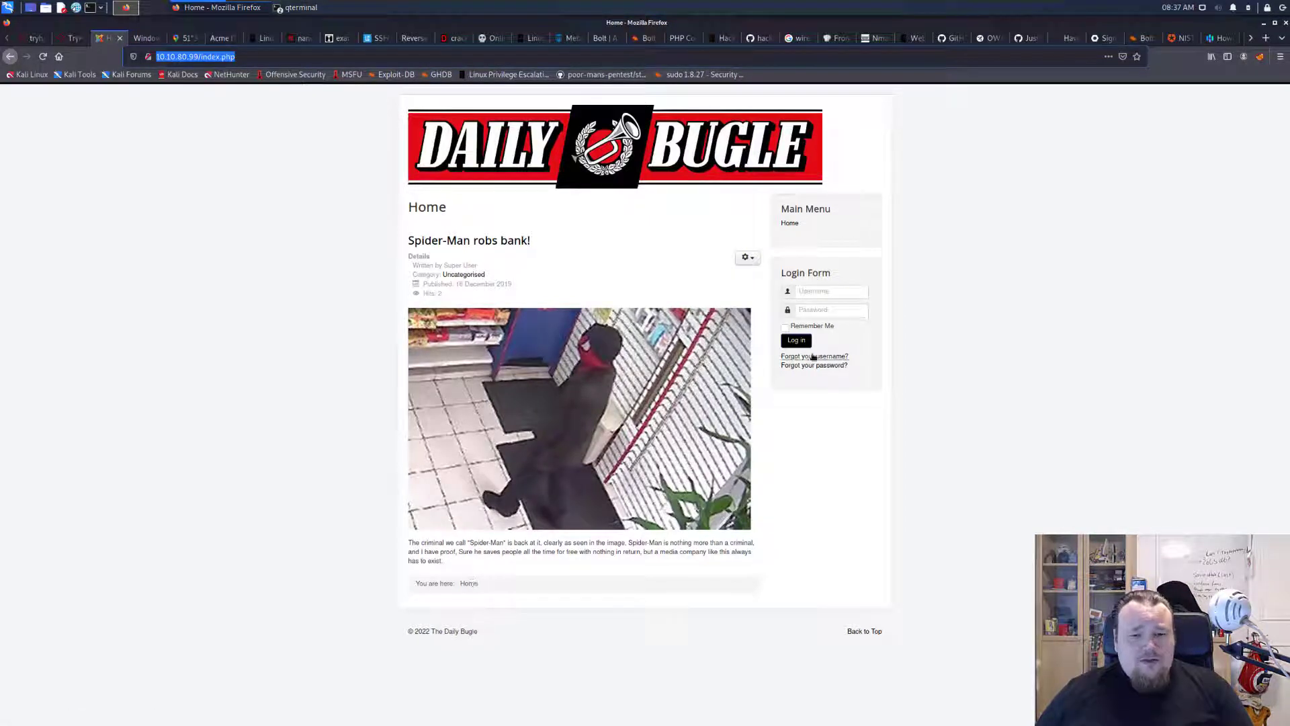
{"action": "left_click", "coordinate": [815, 354]}
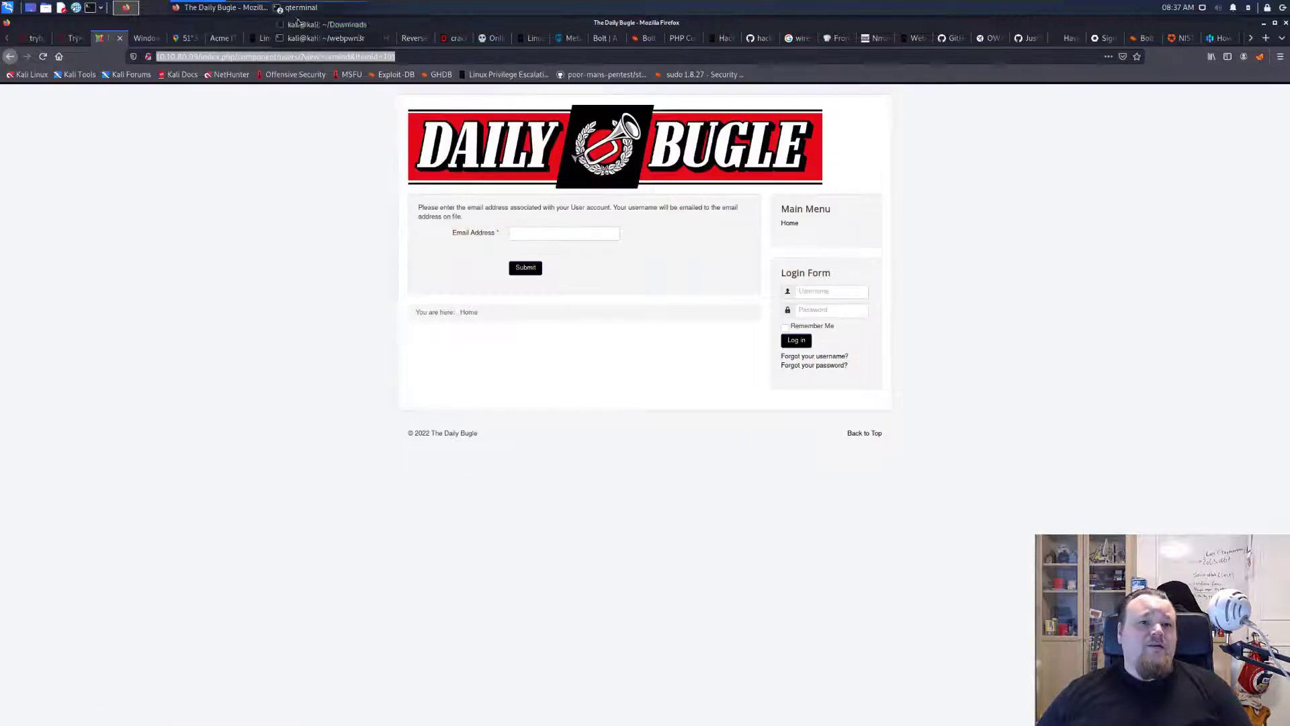
{"action": "left_click", "coordinate": [299, 8]}
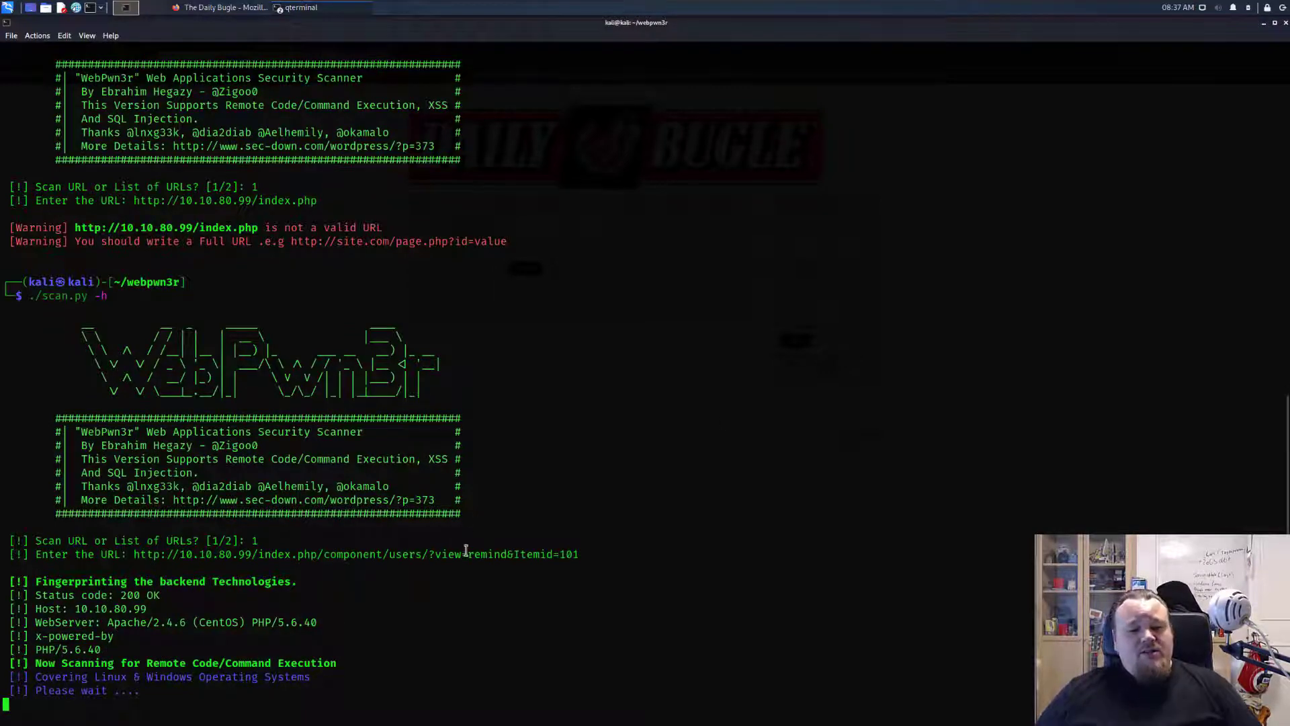
Scroll through WebPwn3r's results for the Daily Bugle remind URL showing no vulnerabilities found
{"action": "scroll", "scroll_direction": "down", "scroll_amount": 3}
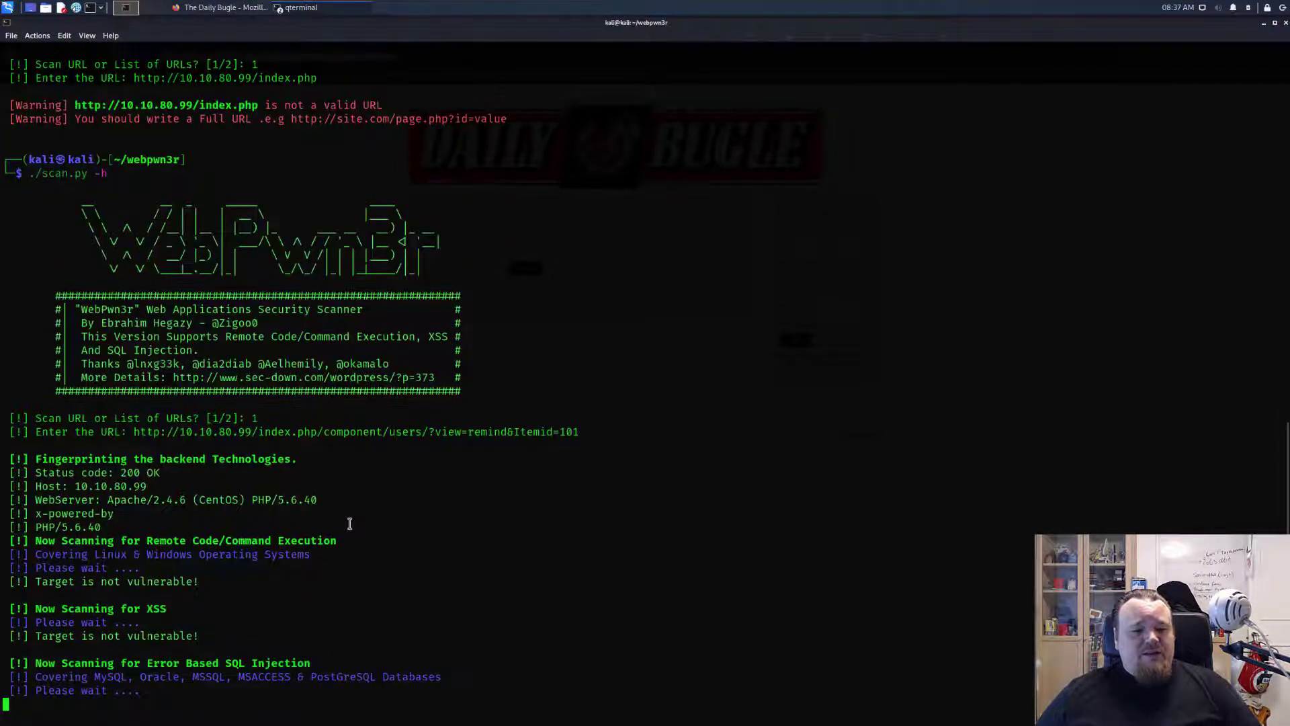
{"action": "scroll", "scroll_direction": "down", "scroll_amount": 3}
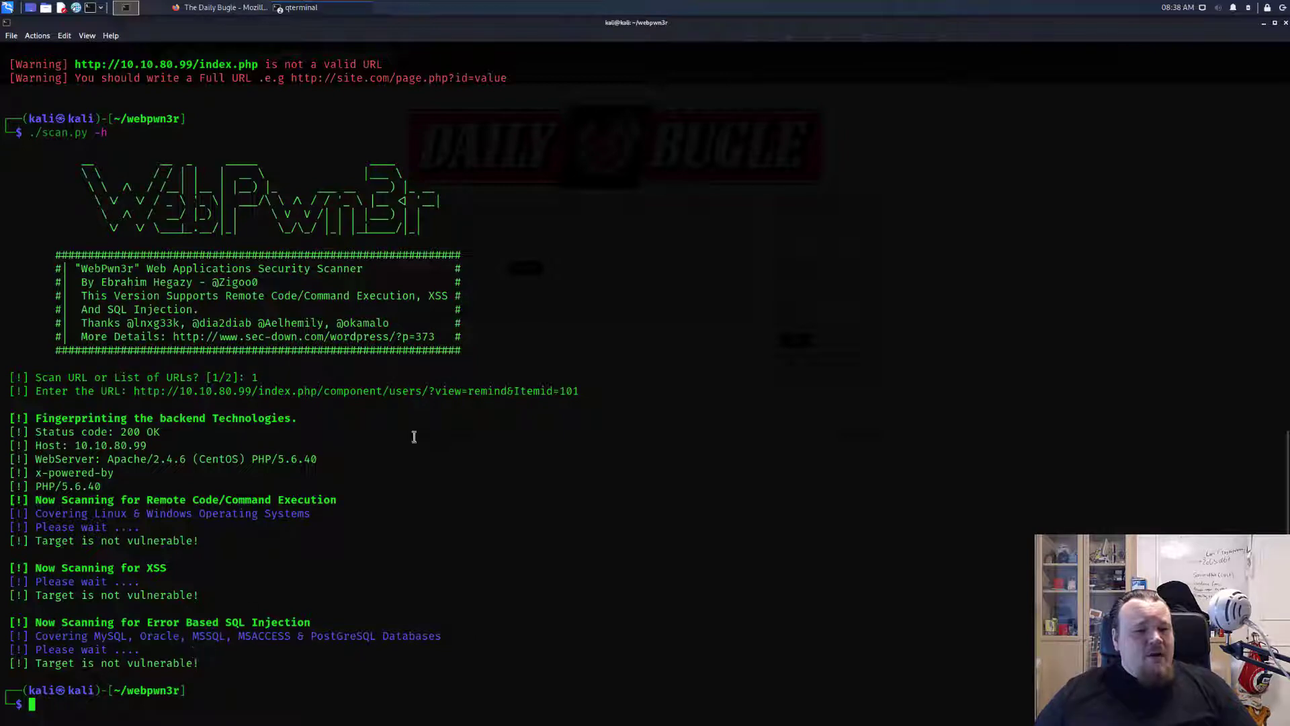
Terminate the Daily Bugle machine, go to the Learn hub and open the room search
{"action": "left_click", "coordinate": [222, 8]}
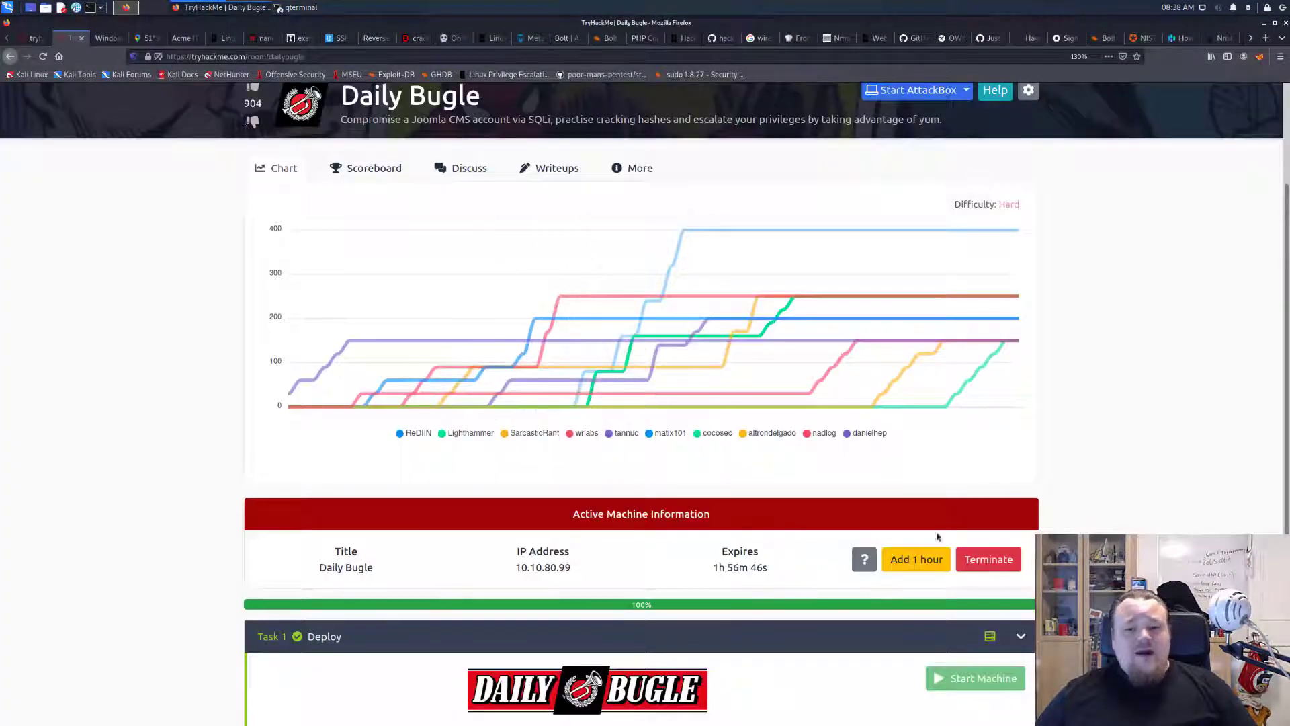
{"action": "left_click", "coordinate": [988, 559]}
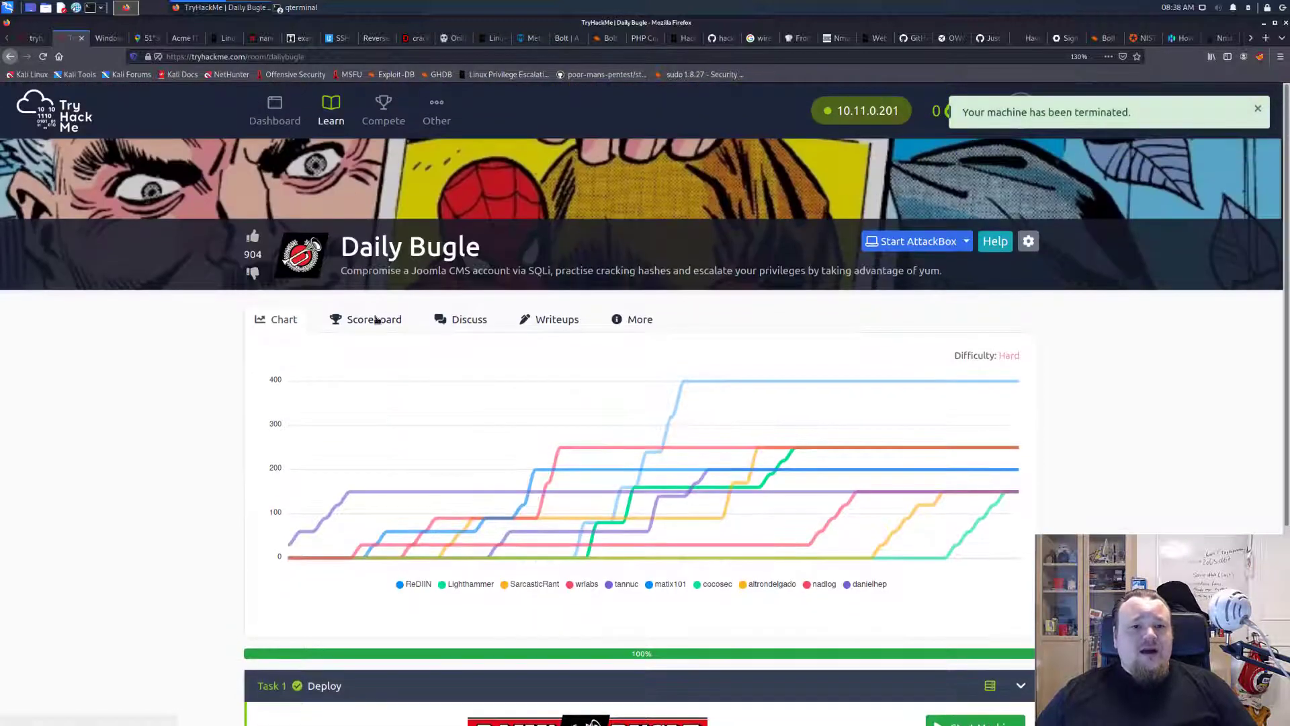
{"action": "left_click", "coordinate": [331, 111]}
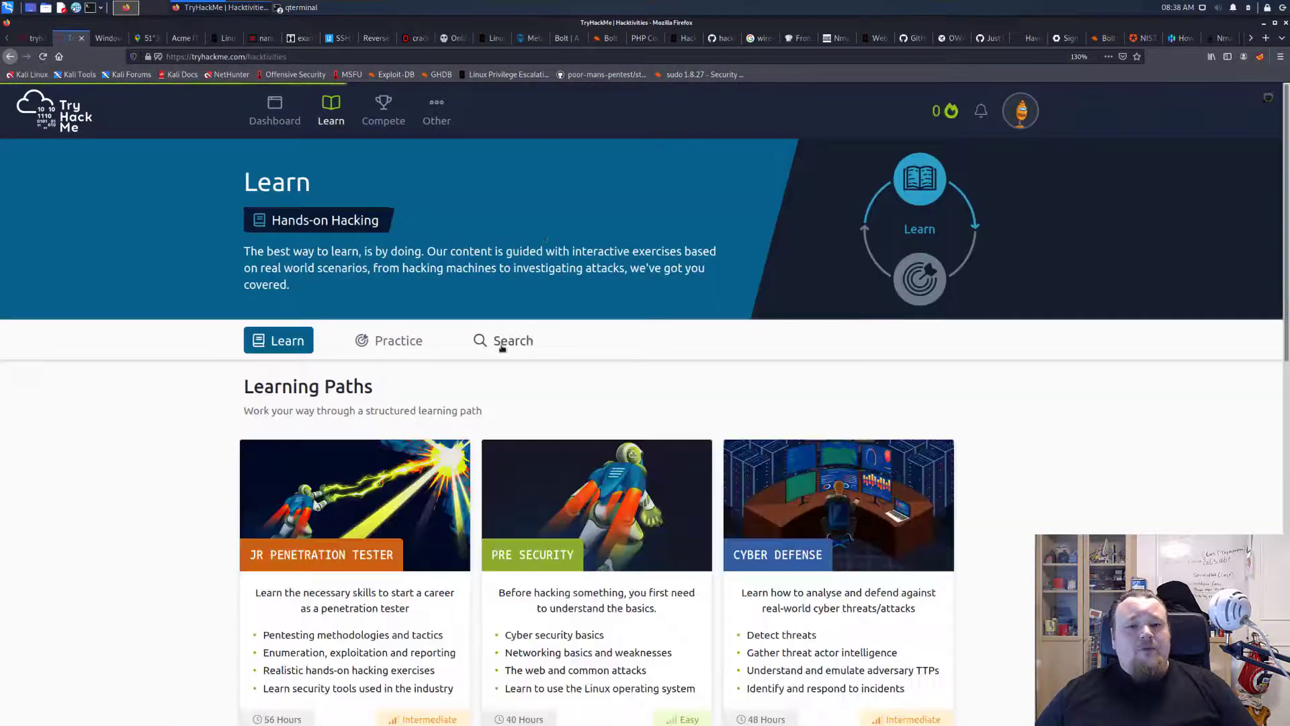
{"action": "left_click", "coordinate": [503, 340]}
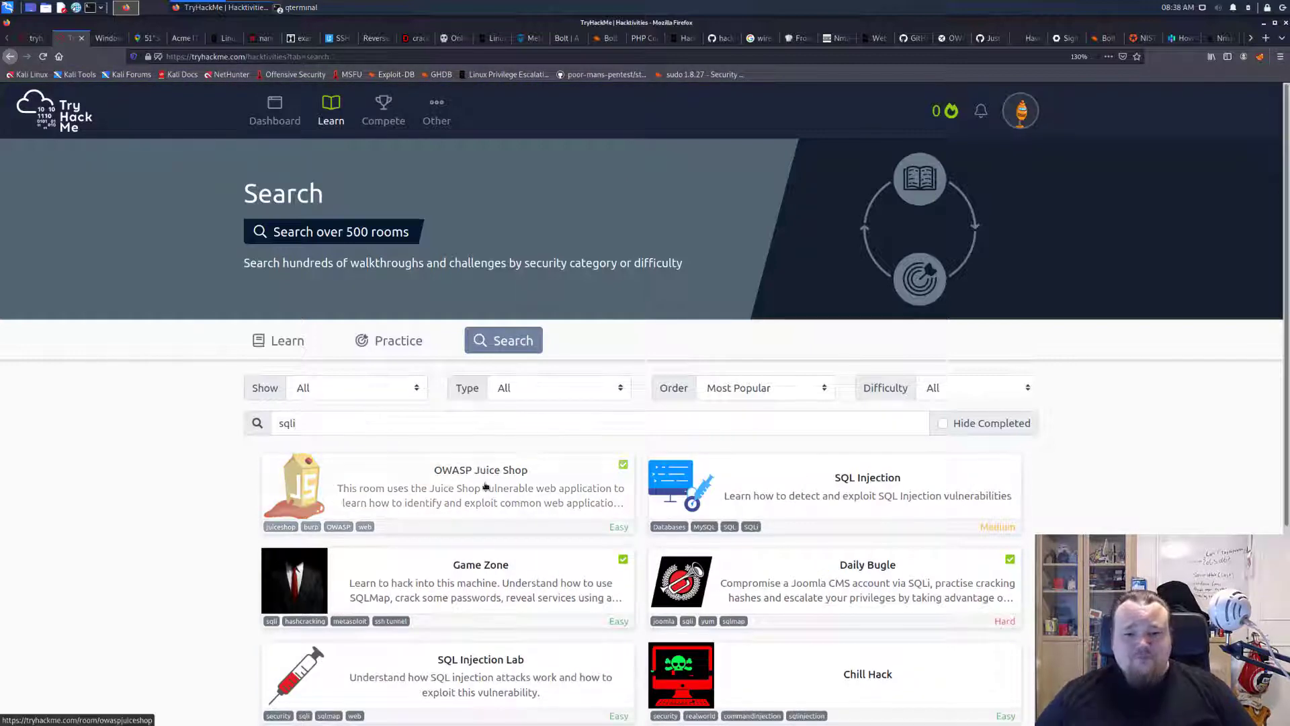
Scroll through the 'sqli' room results including Avengers Blog, The Marketplace, SQL Injection and Gallery
{"action": "scroll", "scroll_direction": "down", "scroll_amount": 3}
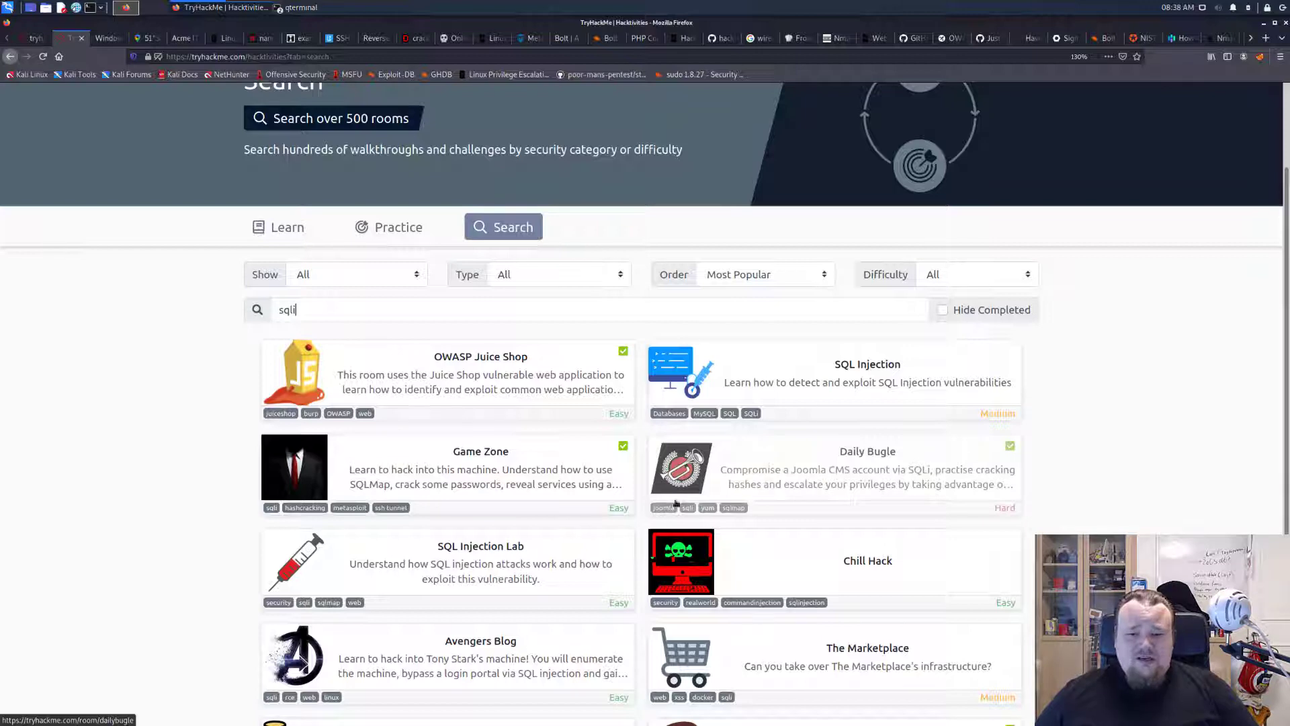
{"action": "mouse_move", "coordinate": [427, 566]}
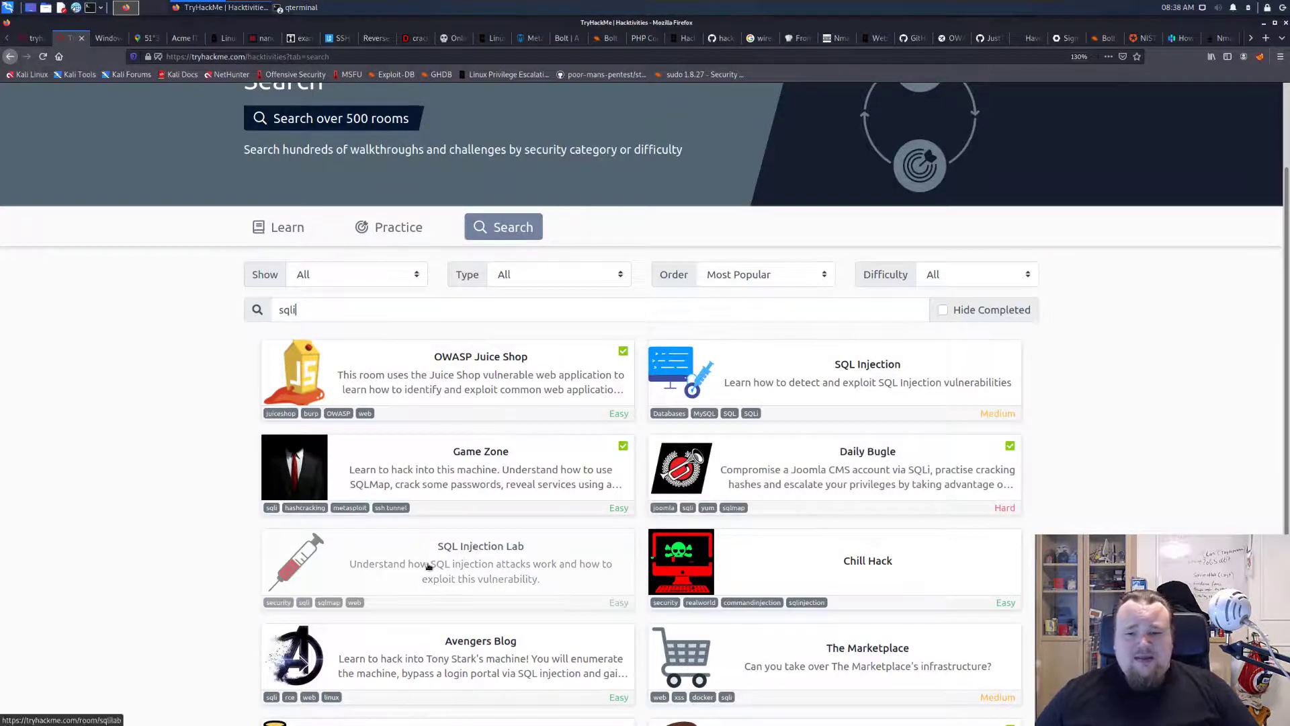
{"action": "scroll", "scroll_direction": "down", "scroll_amount": 3}
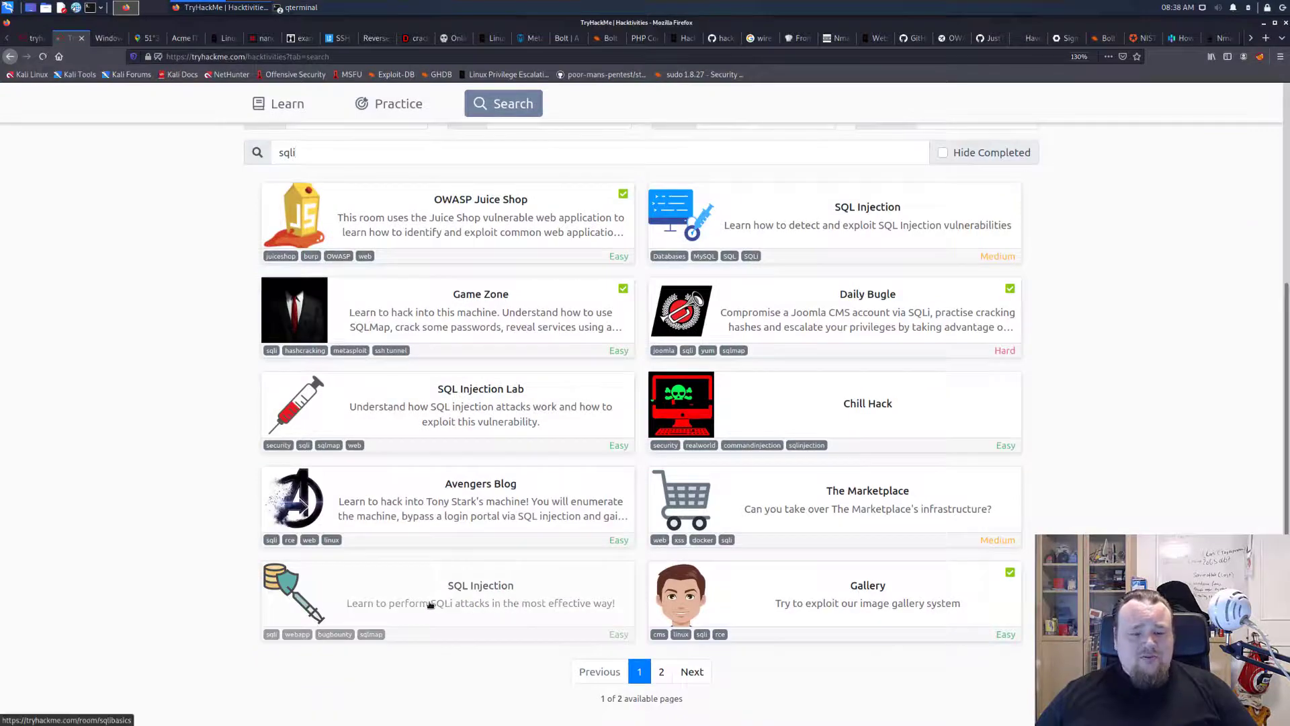
Open the SQL Injection room, start its SQLi-Labs machine and dismiss the access prompt
{"action": "left_click", "coordinate": [480, 585]}
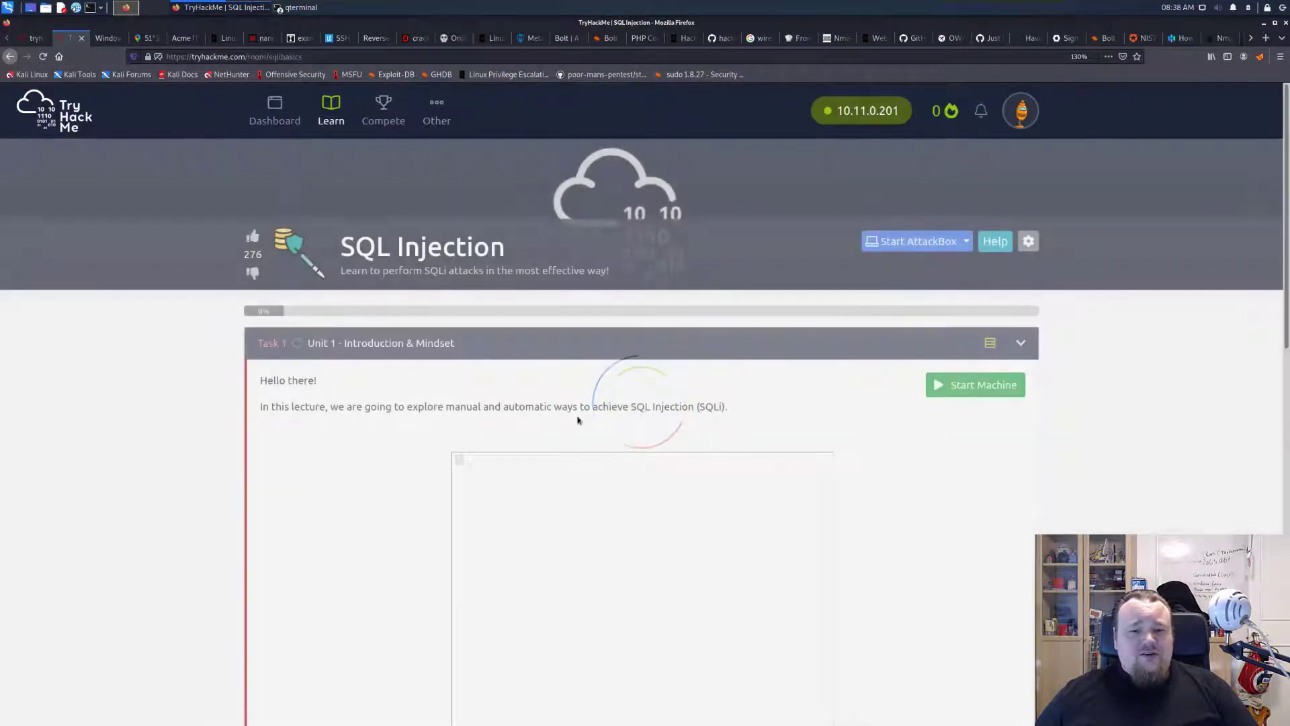
{"action": "scroll", "scroll_direction": "down", "scroll_amount": 3}
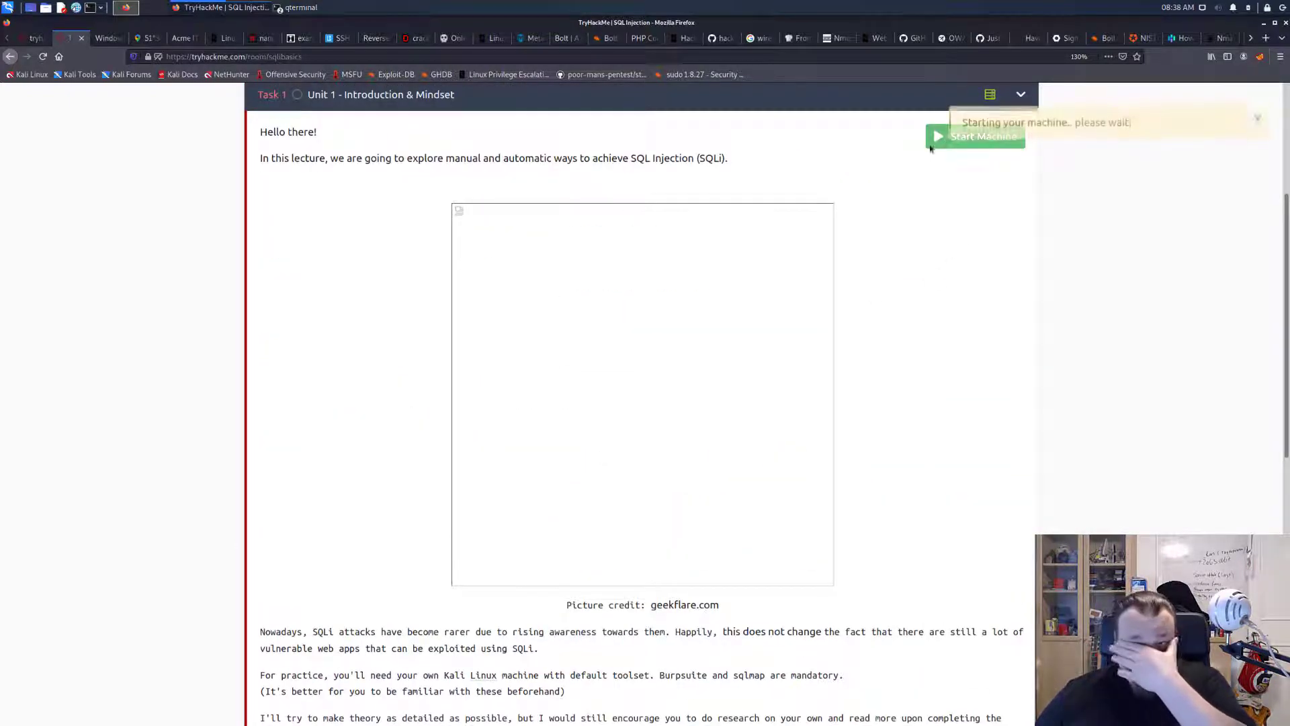
{"action": "left_click", "coordinate": [975, 137]}
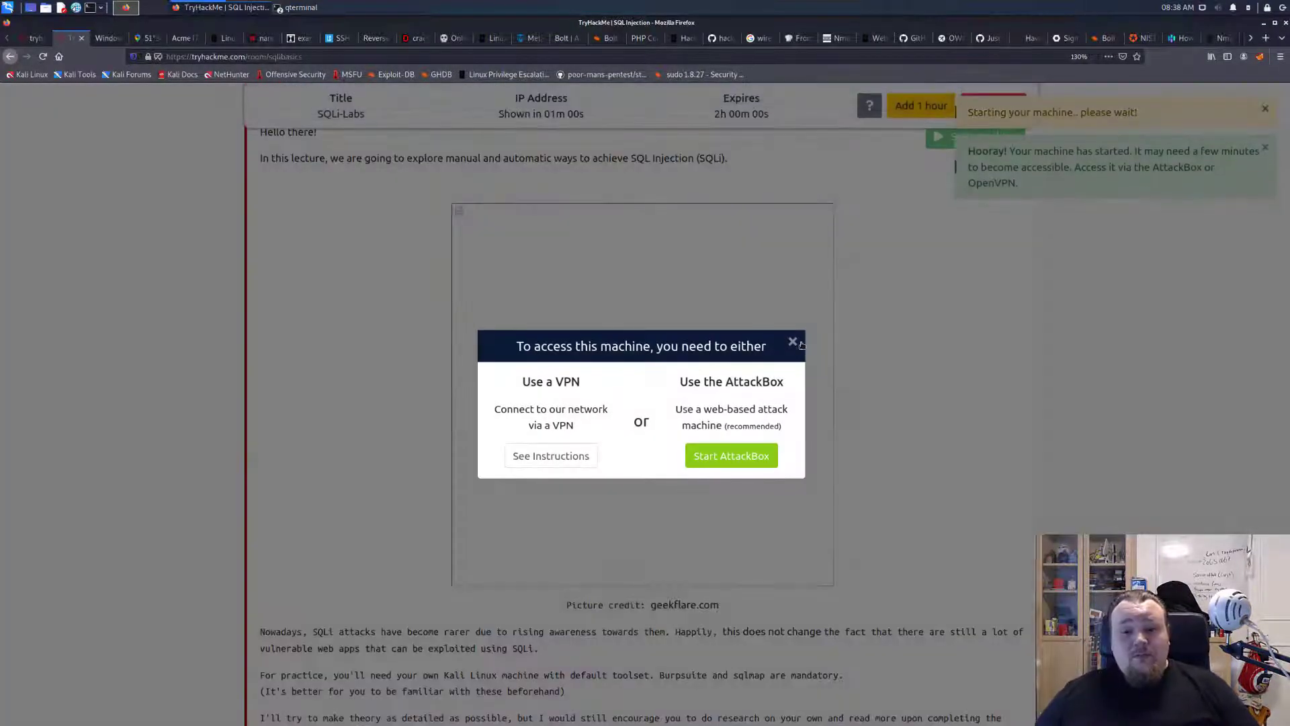
{"action": "left_click", "coordinate": [793, 341]}
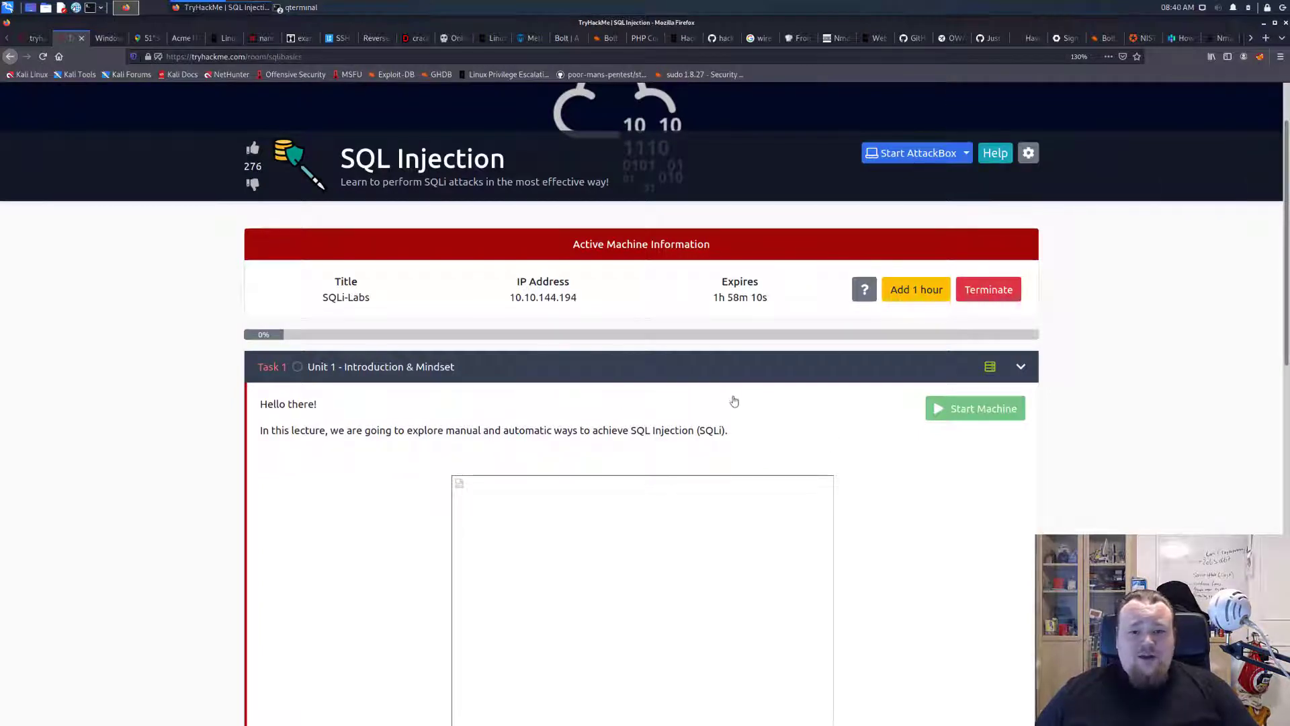
{"action": "mouse_move", "coordinate": [731, 416]}
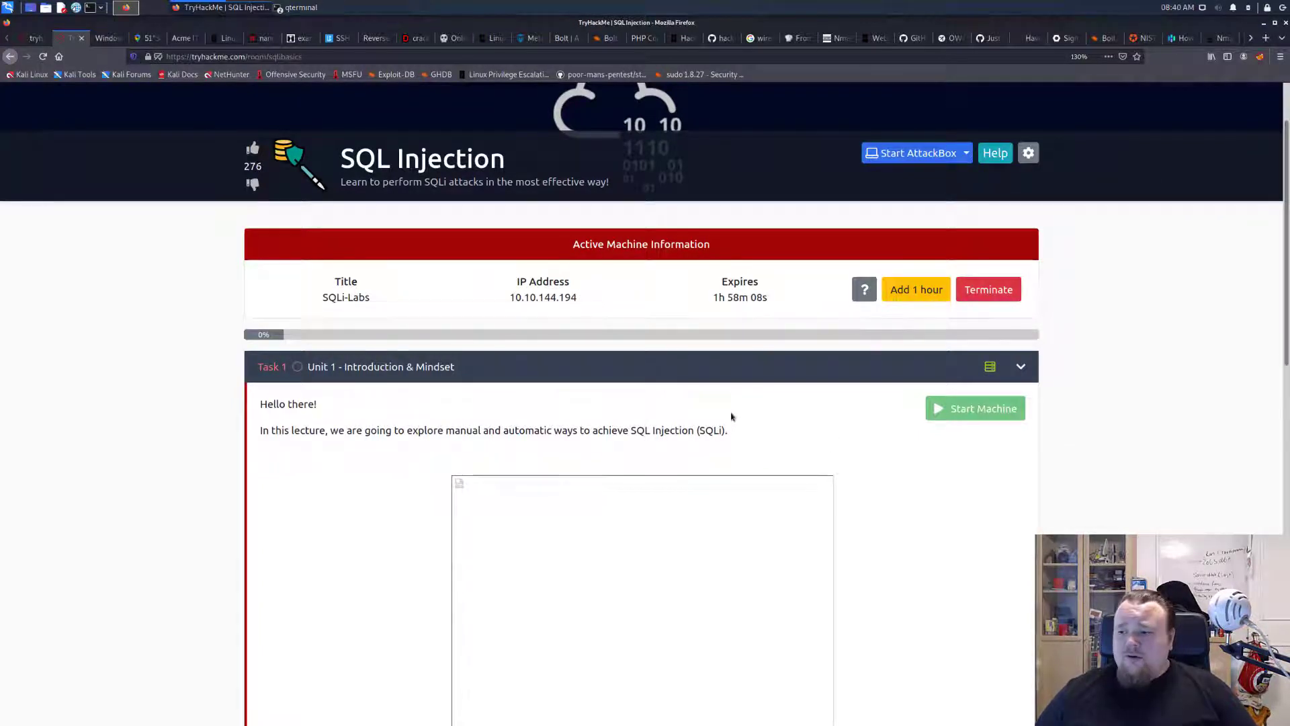
Scroll through the room to the end of Unit 3 showing the lone quote and ' OR 1=1 example
{"action": "scroll", "scroll_direction": "down", "scroll_amount": 3}
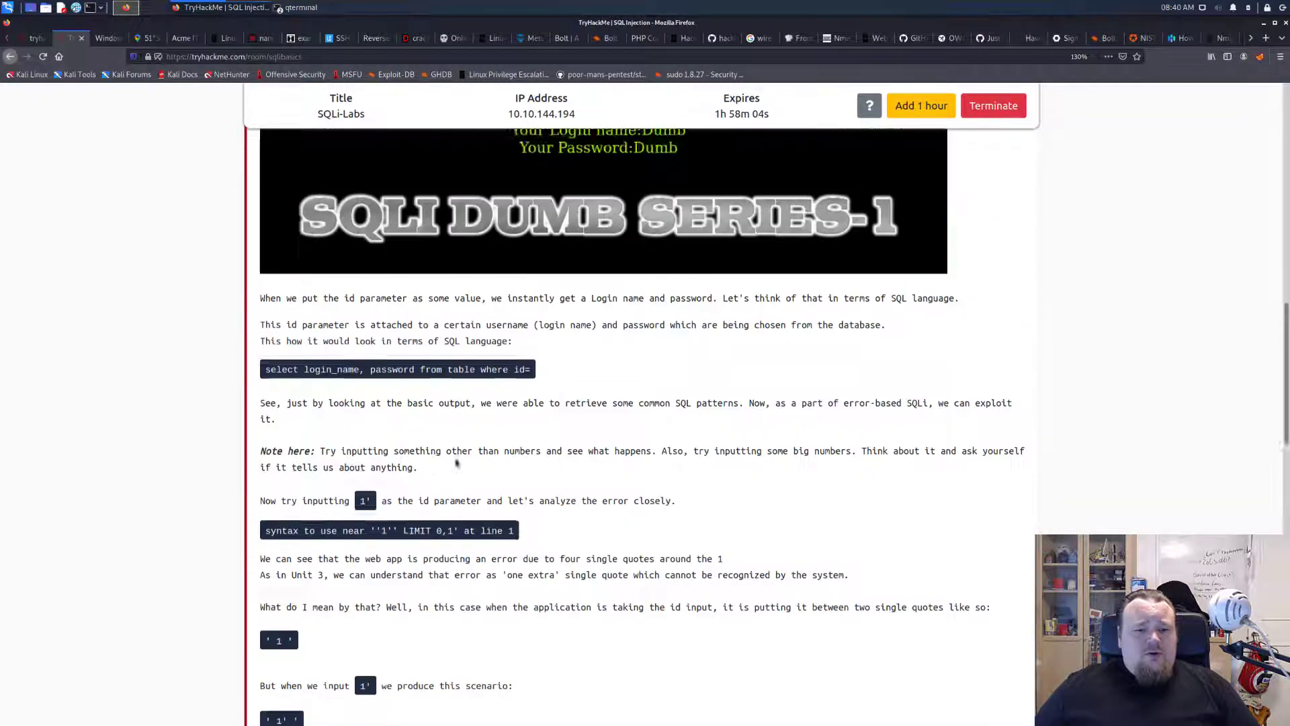
{"action": "scroll", "scroll_direction": "down", "scroll_amount": 3}
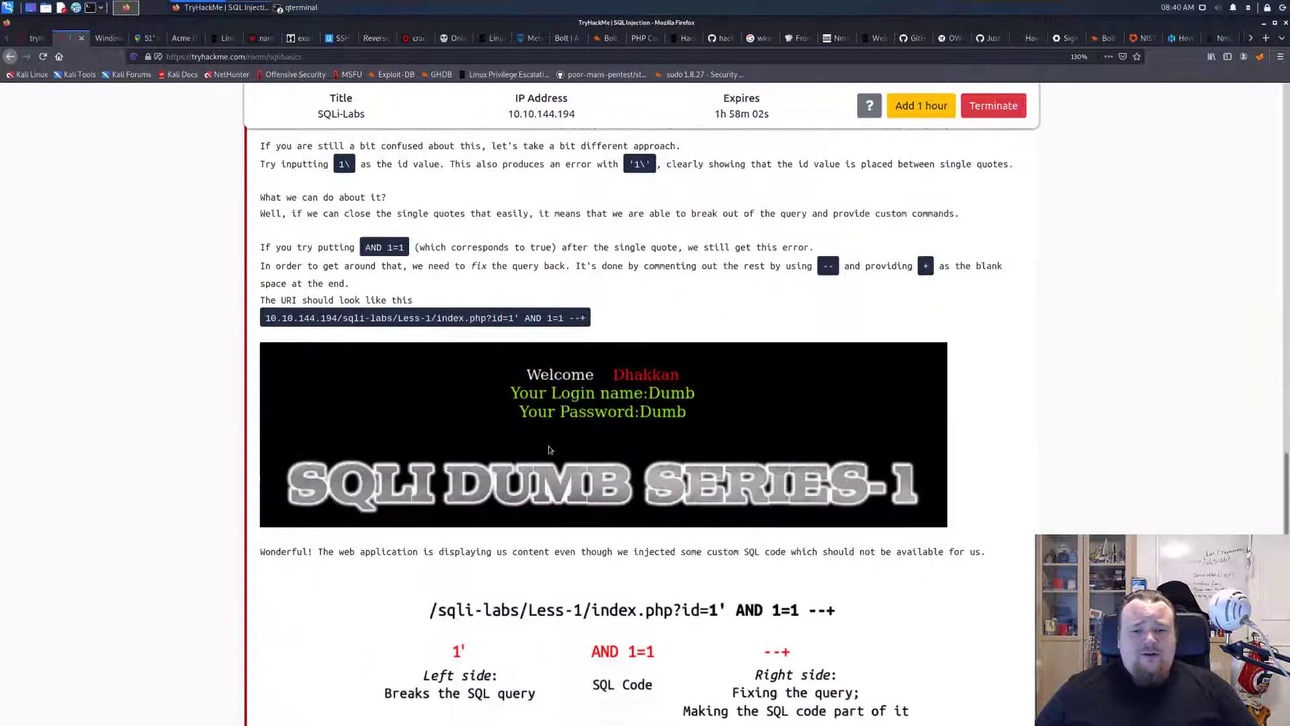
{"action": "scroll", "scroll_direction": "down", "scroll_amount": 3}
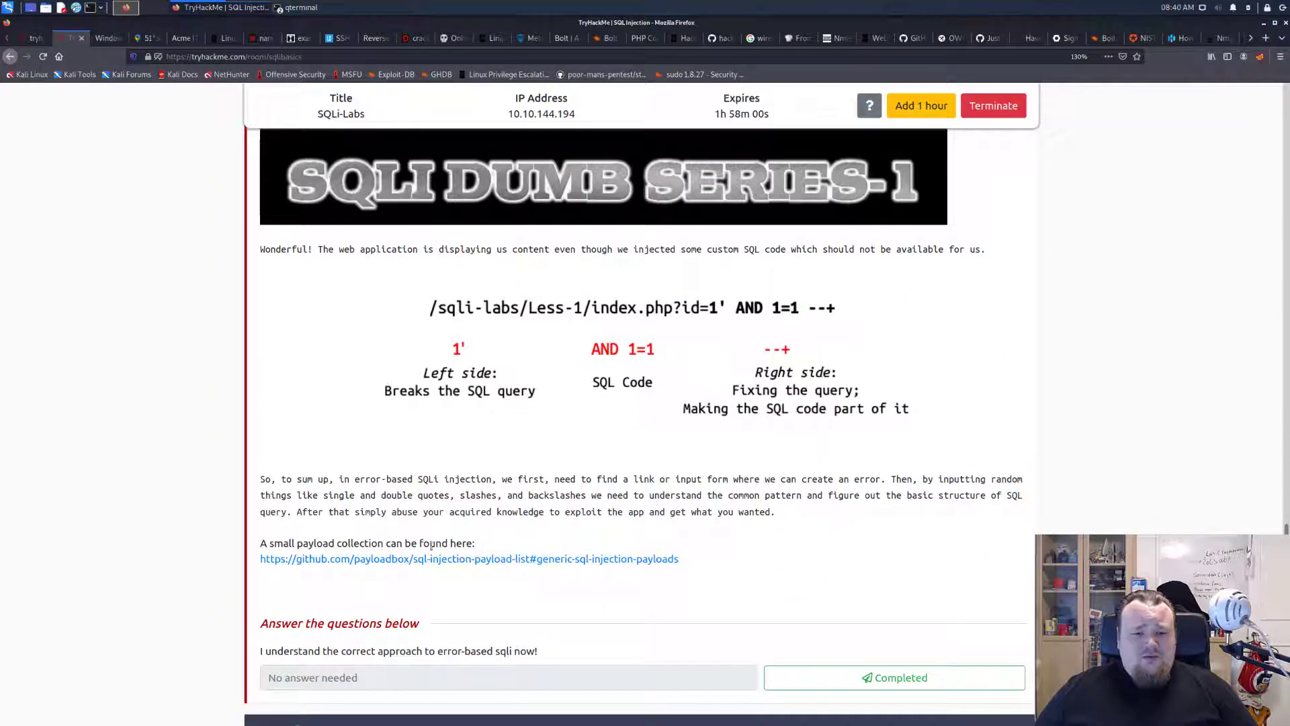
{"action": "scroll", "scroll_direction": "up", "scroll_amount": 3}
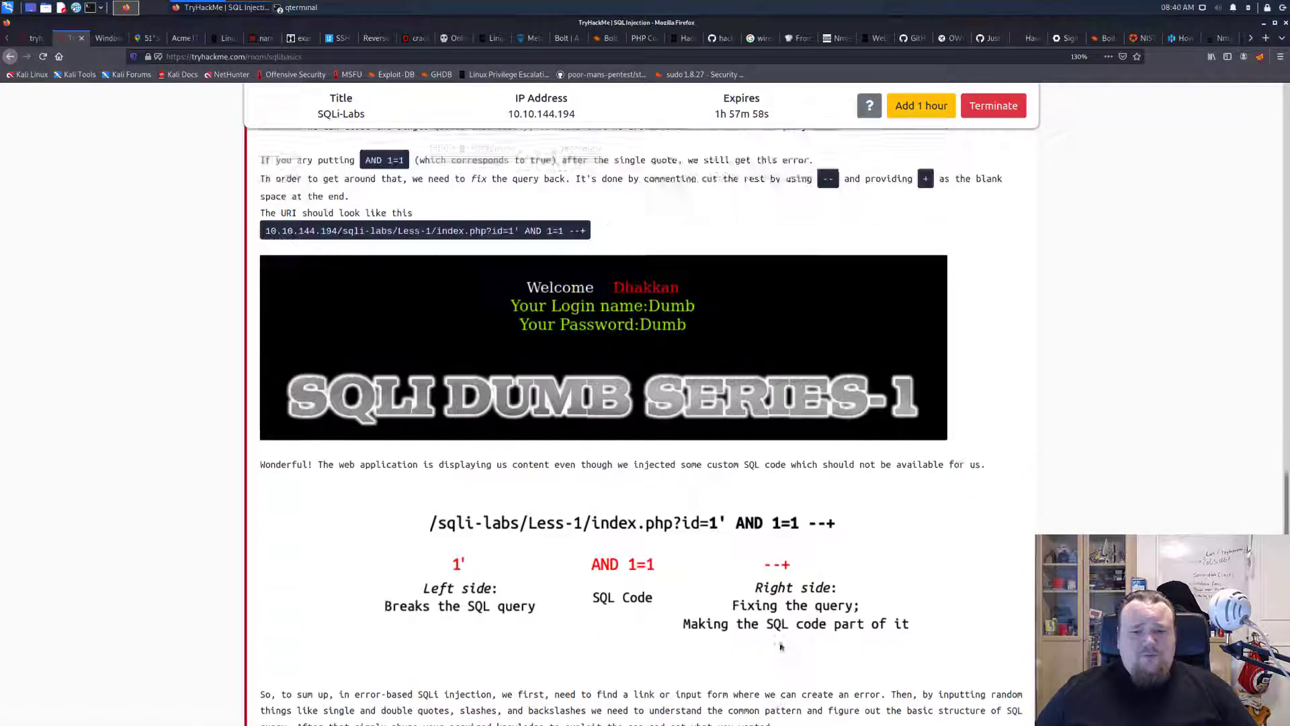
{"action": "scroll", "scroll_direction": "up", "scroll_amount": 3}
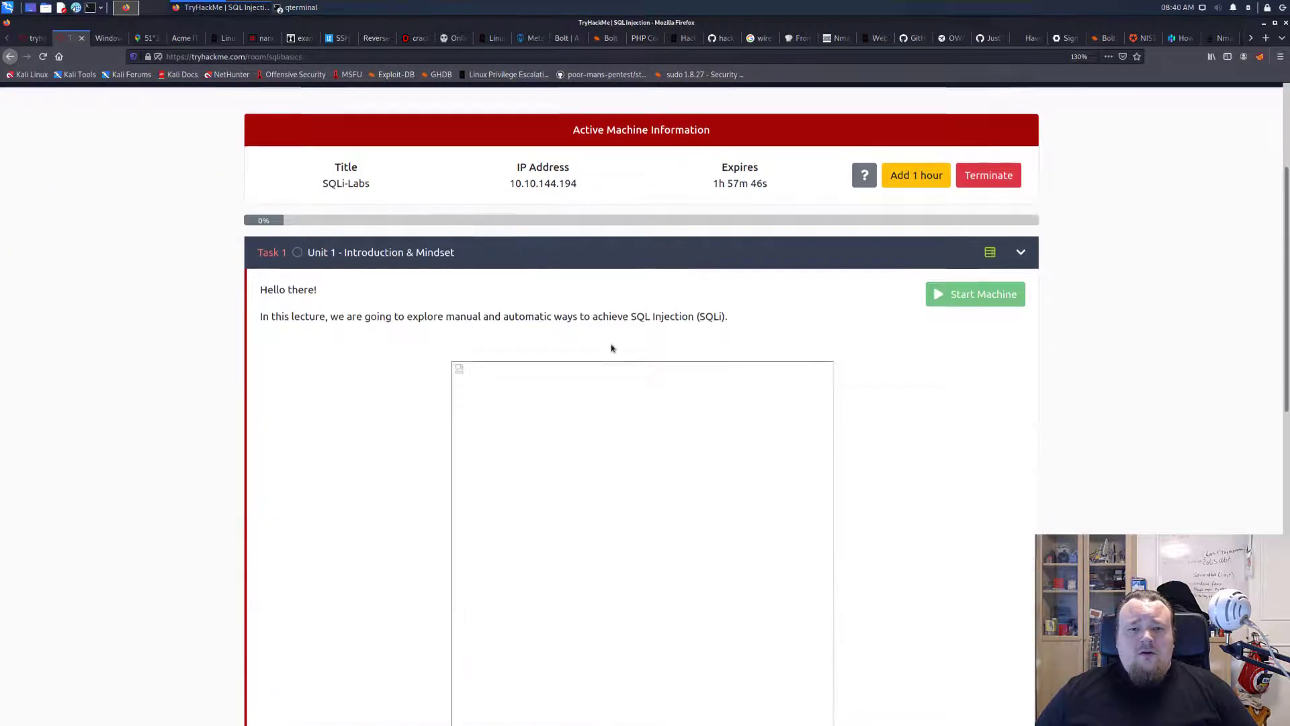
{"action": "scroll", "scroll_direction": "down", "scroll_amount": 3}
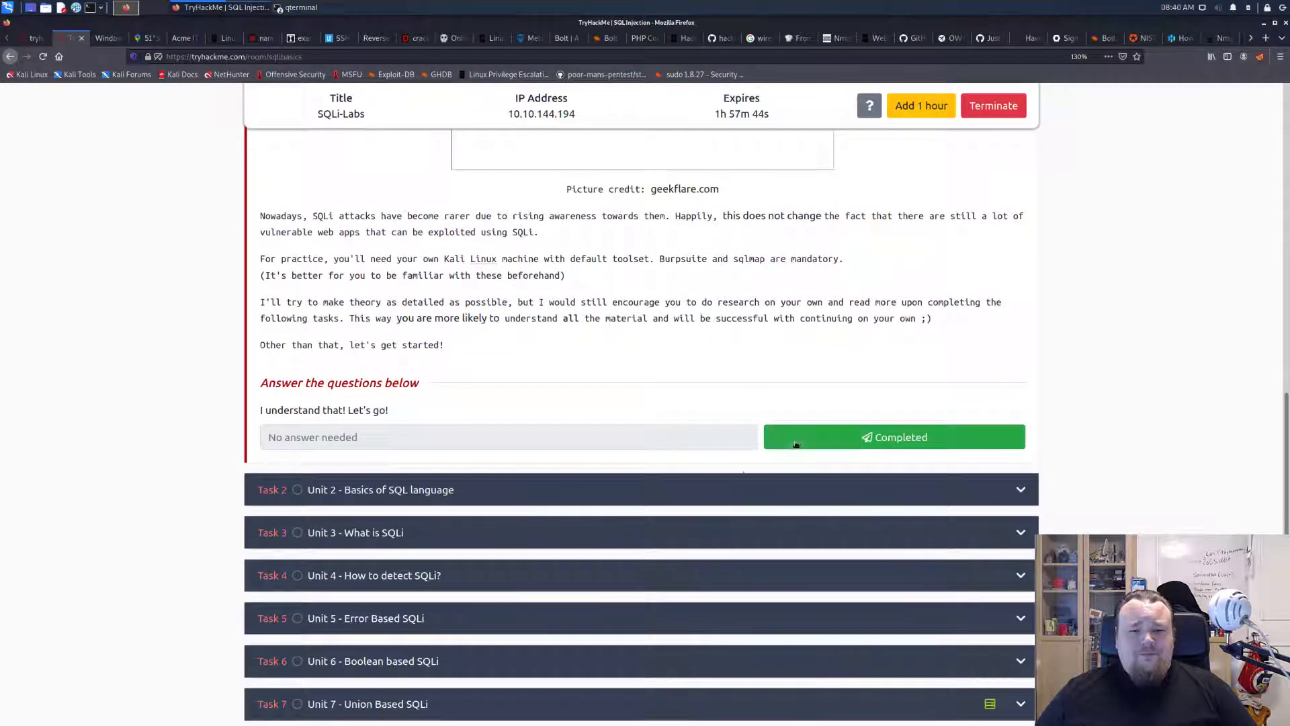
{"action": "scroll", "scroll_direction": "down", "scroll_amount": 3}
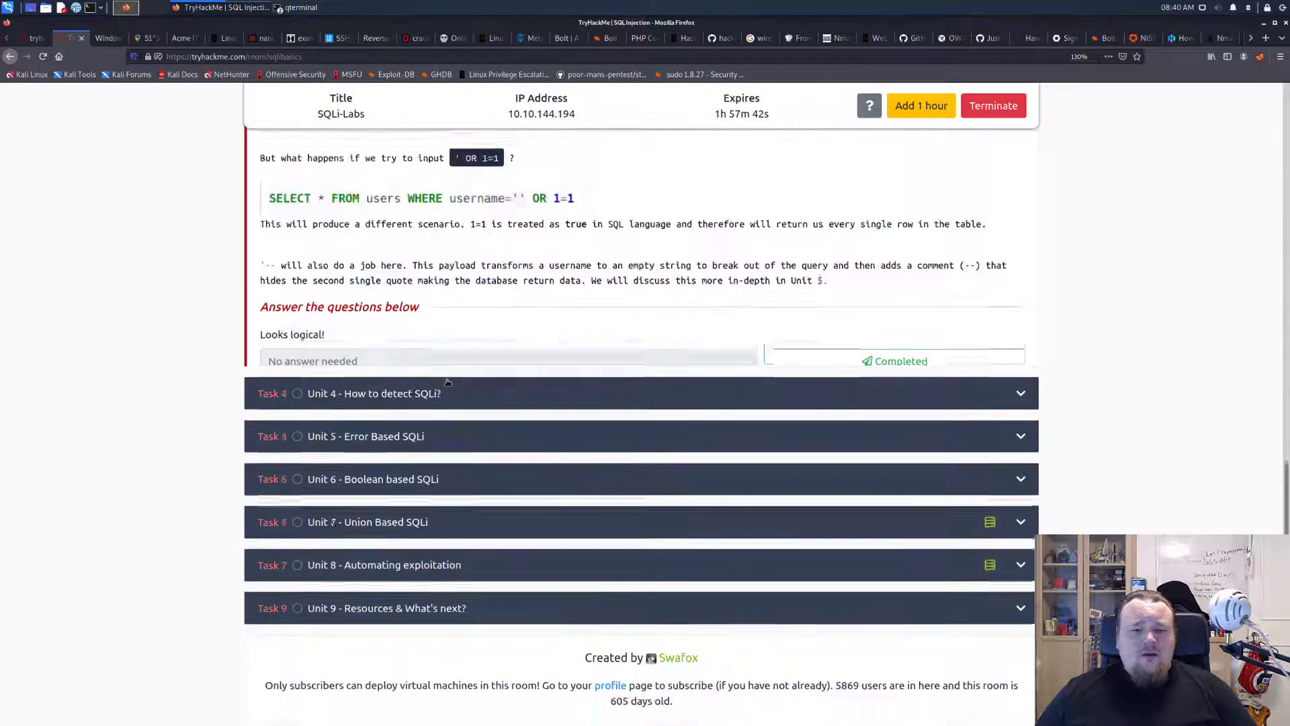
{"action": "scroll", "scroll_direction": "up", "scroll_amount": 3}
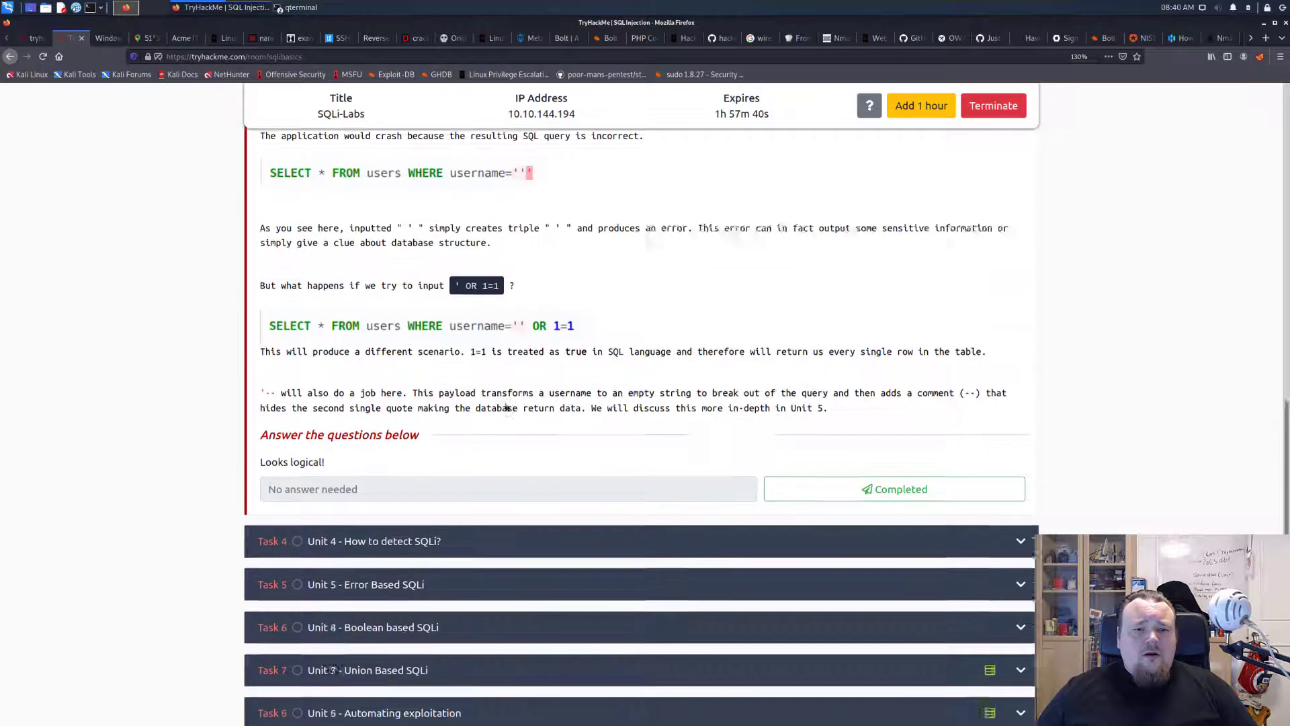
{"action": "scroll", "scroll_direction": "down", "scroll_amount": 3}
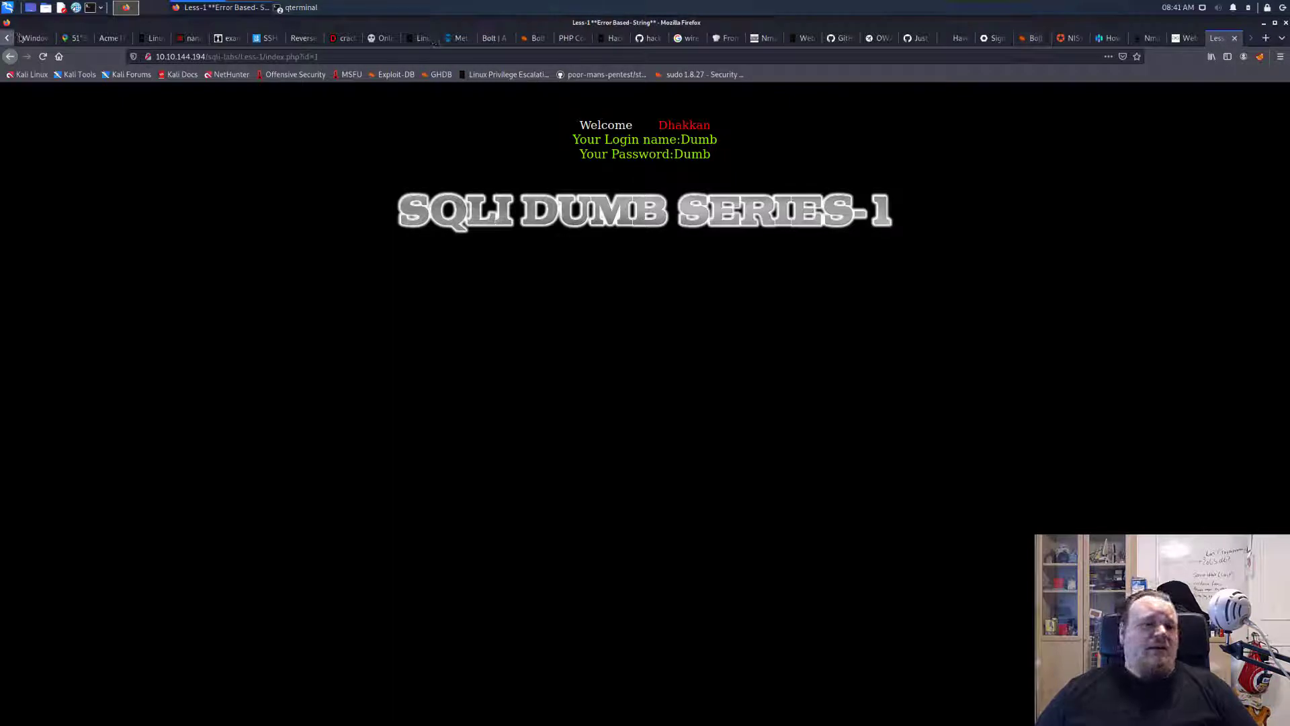
Revisit the TryHackMe room's Unit 5 example URI with AND 1=1 --+, then return to the scanner terminal
{"action": "left_click", "coordinate": [1266, 37]}
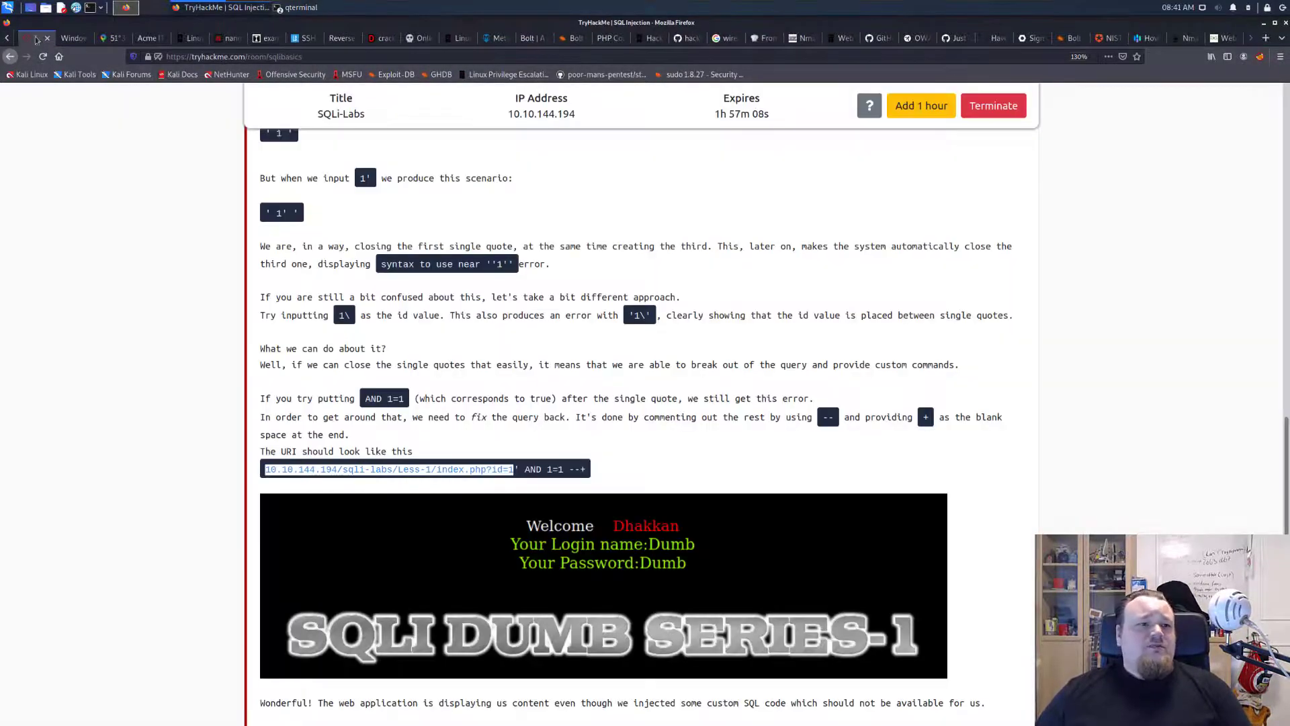
{"action": "scroll", "scroll_direction": "up", "scroll_amount": 3}
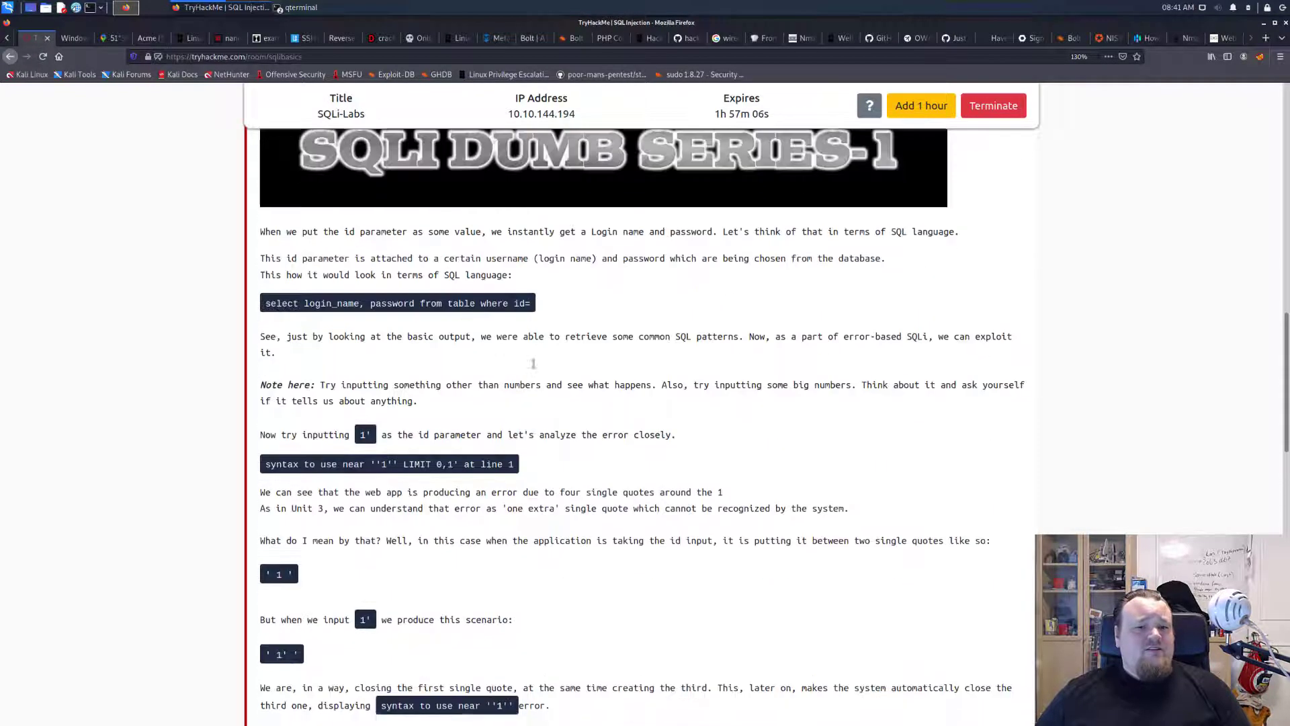
{"action": "scroll", "scroll_direction": "down", "scroll_amount": 3}
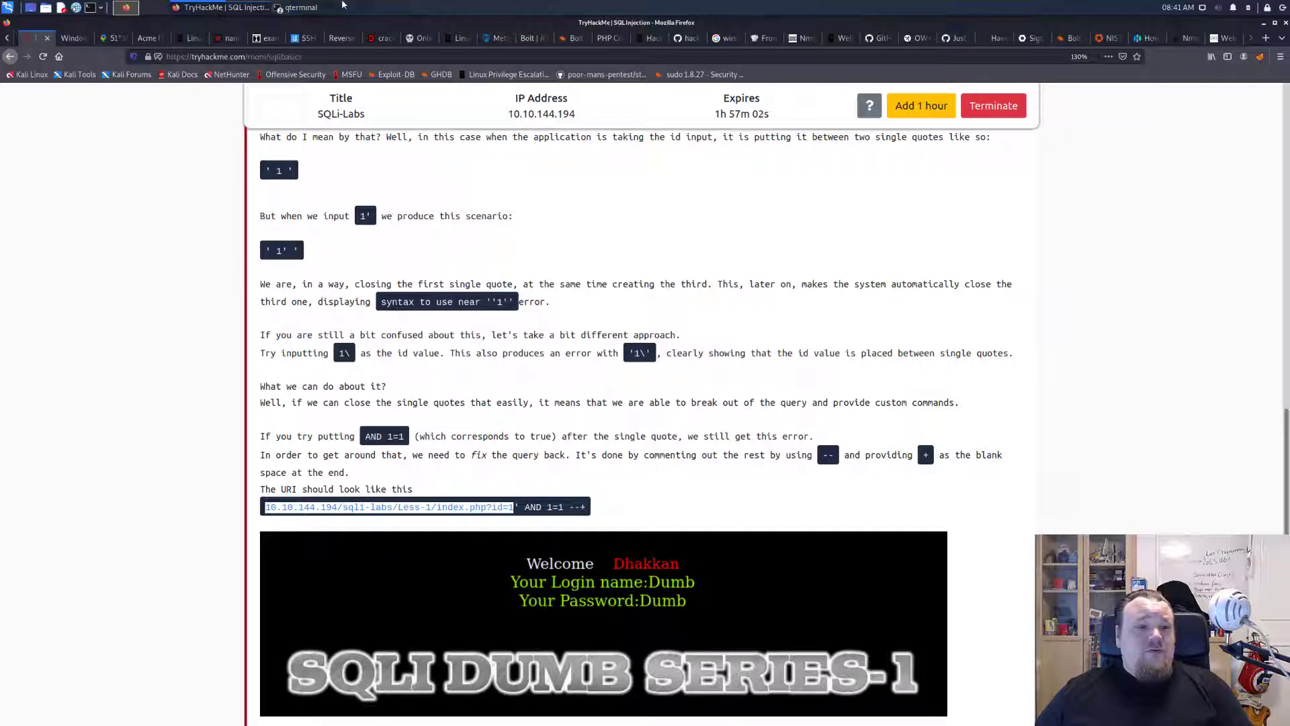
{"action": "left_click", "coordinate": [300, 8]}
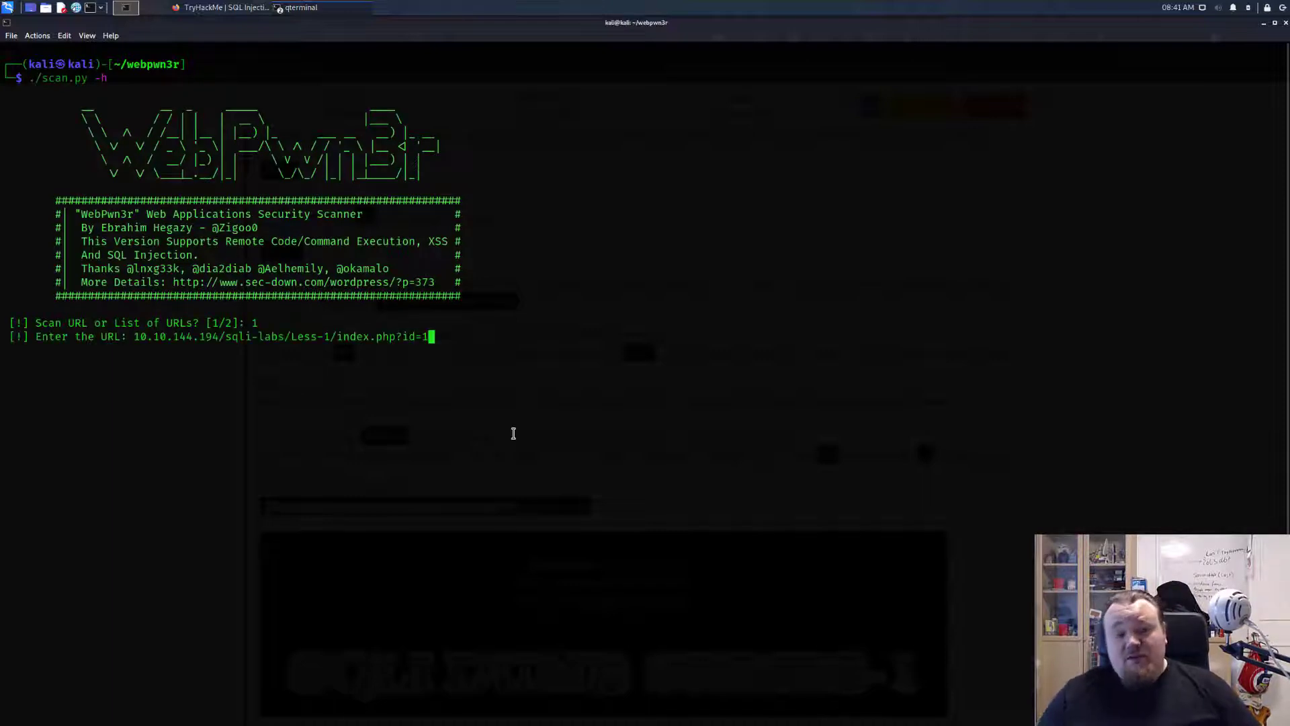
{"action": "type", "text": "^[[H"}
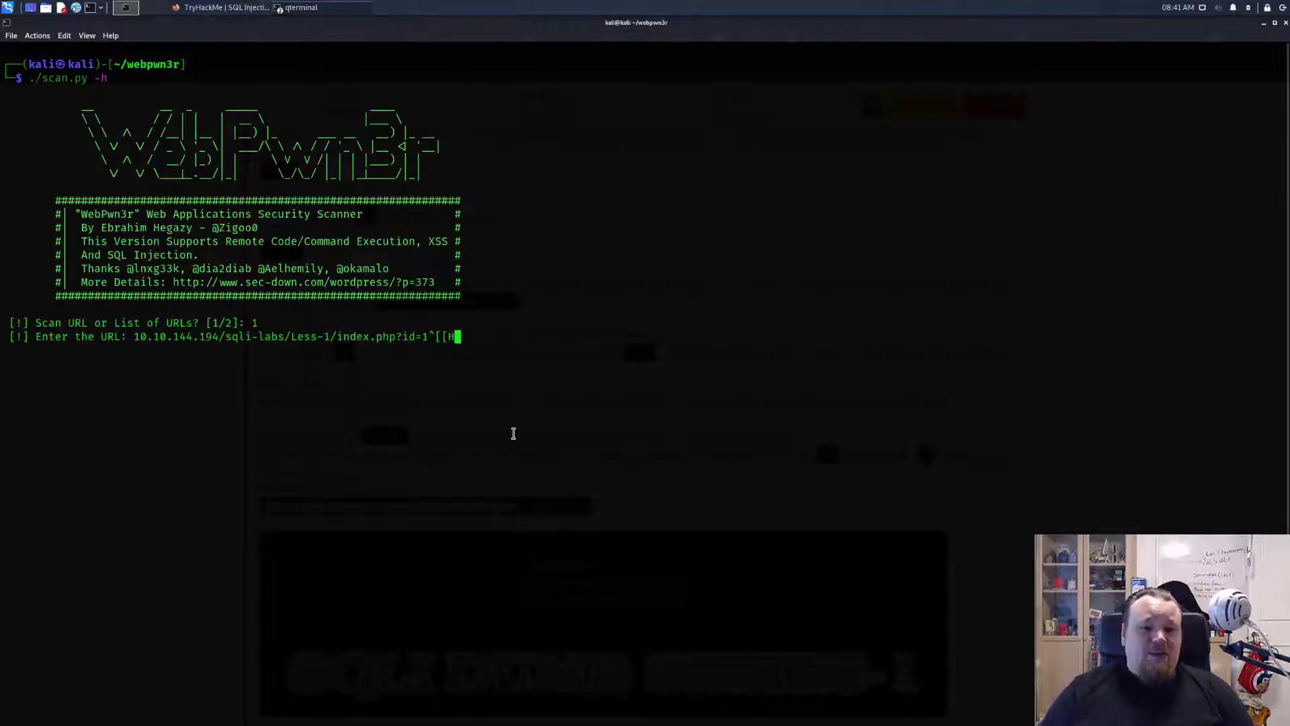
{"action": "key", "text": "Return"}
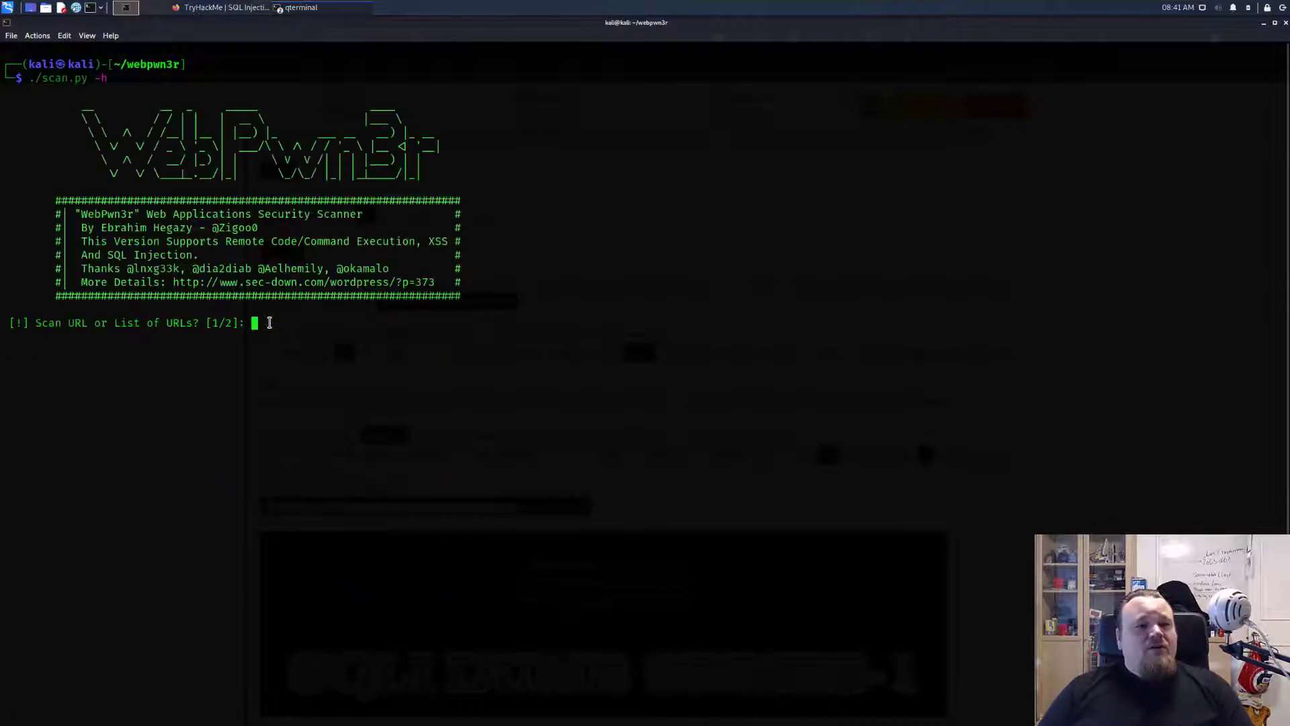
{"action": "left_click", "coordinate": [222, 8]}
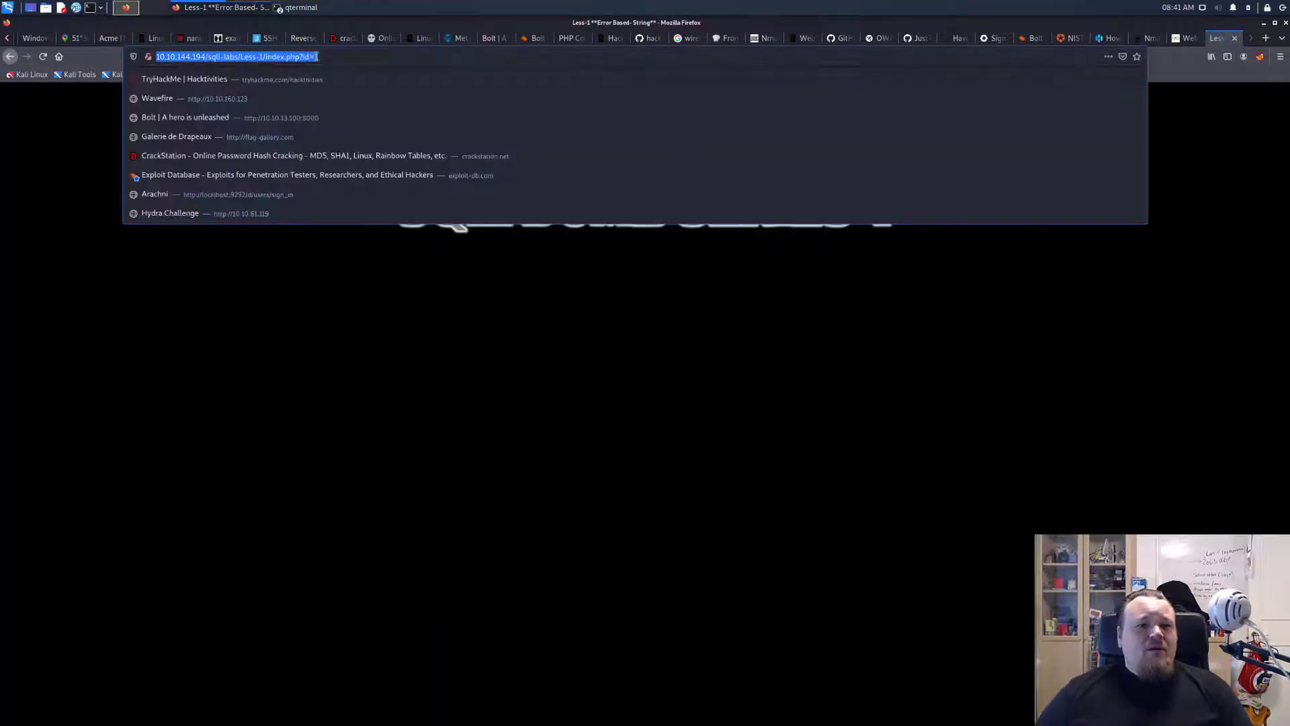
{"action": "left_click", "coordinate": [300, 8]}
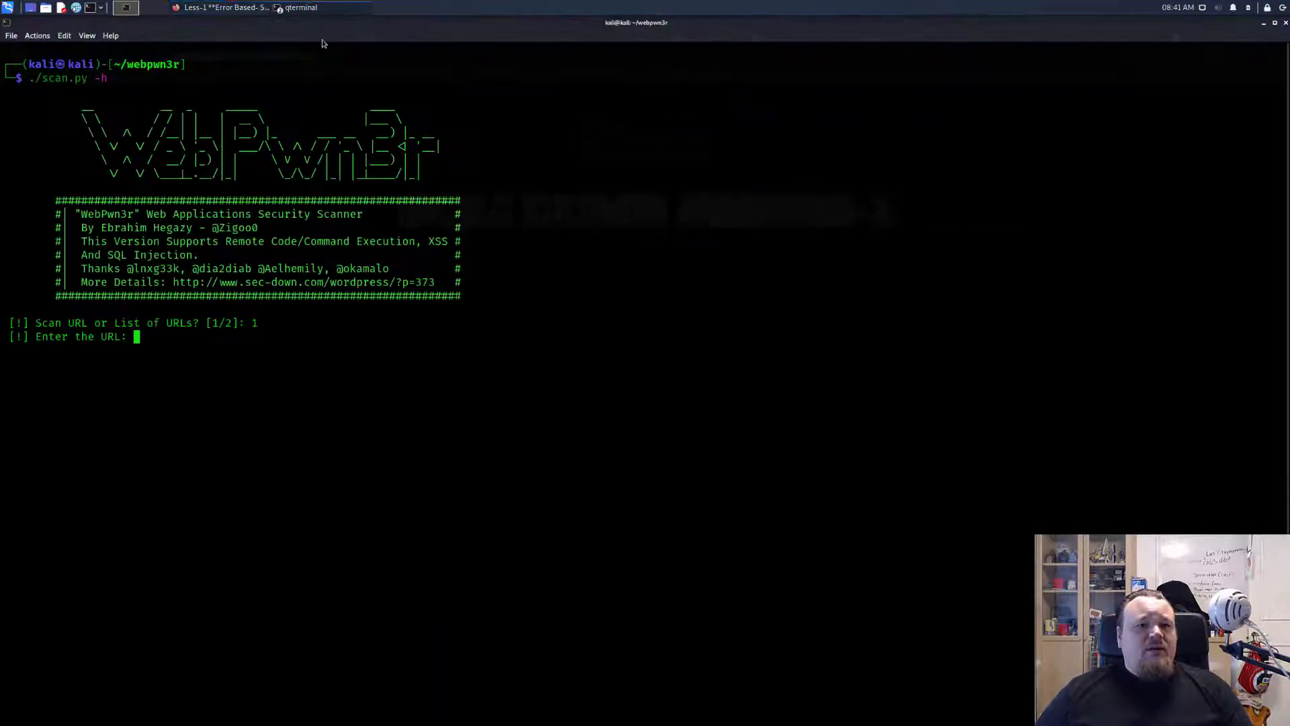
{"action": "type", "text": "http://10.10.144.194/sqli-labs/Less-1/index.php?id=1"}
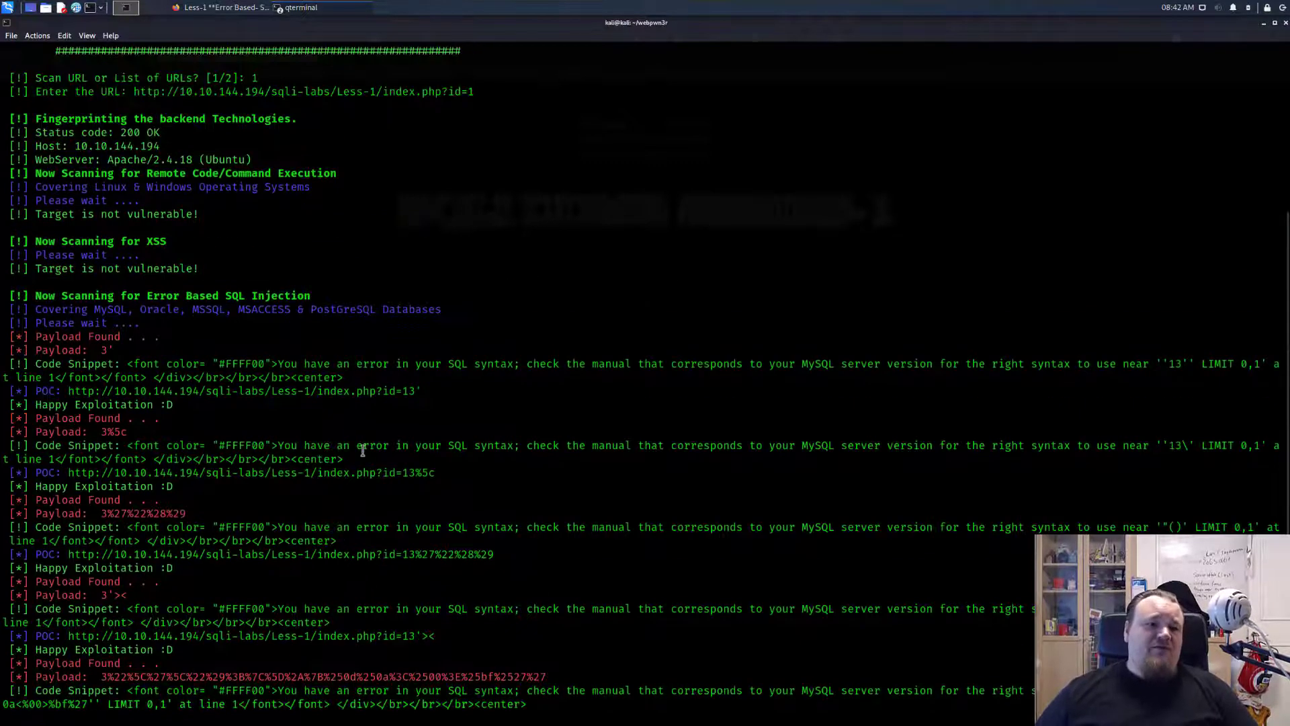
{"action": "mouse_move", "coordinate": [16, 322]}
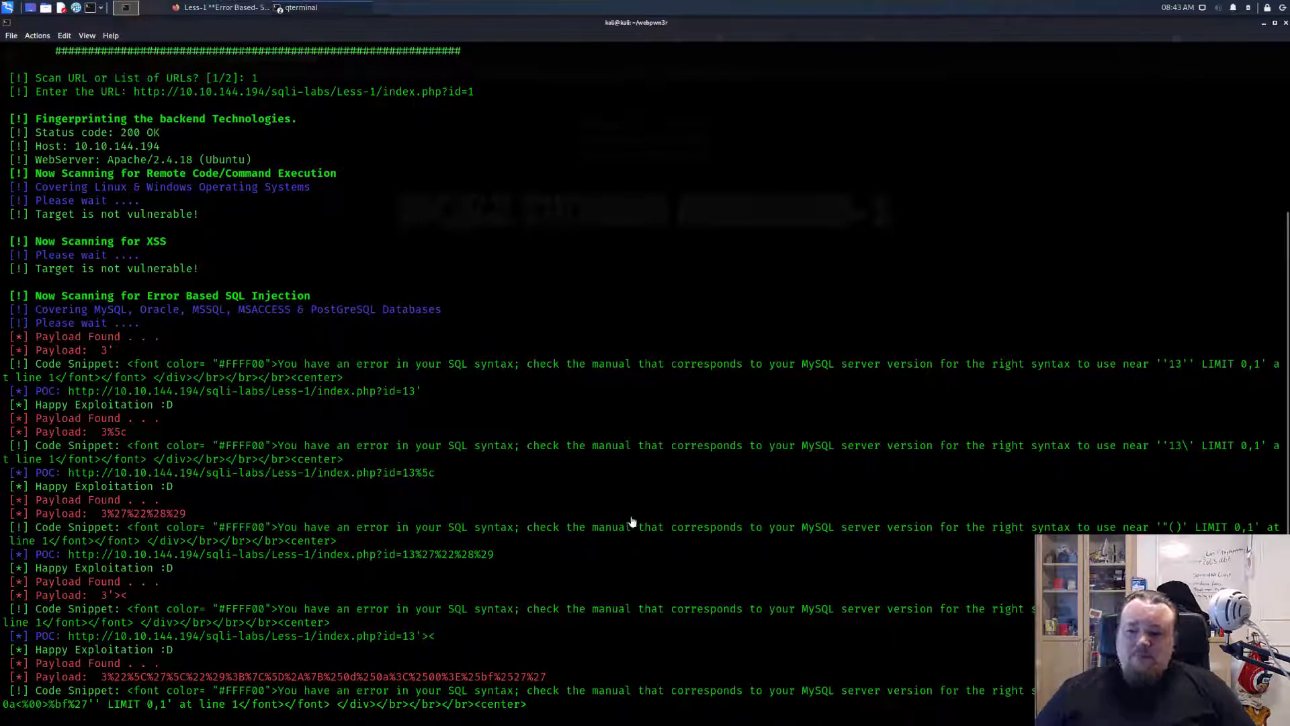
{"action": "mouse_move", "coordinate": [119, 314]}
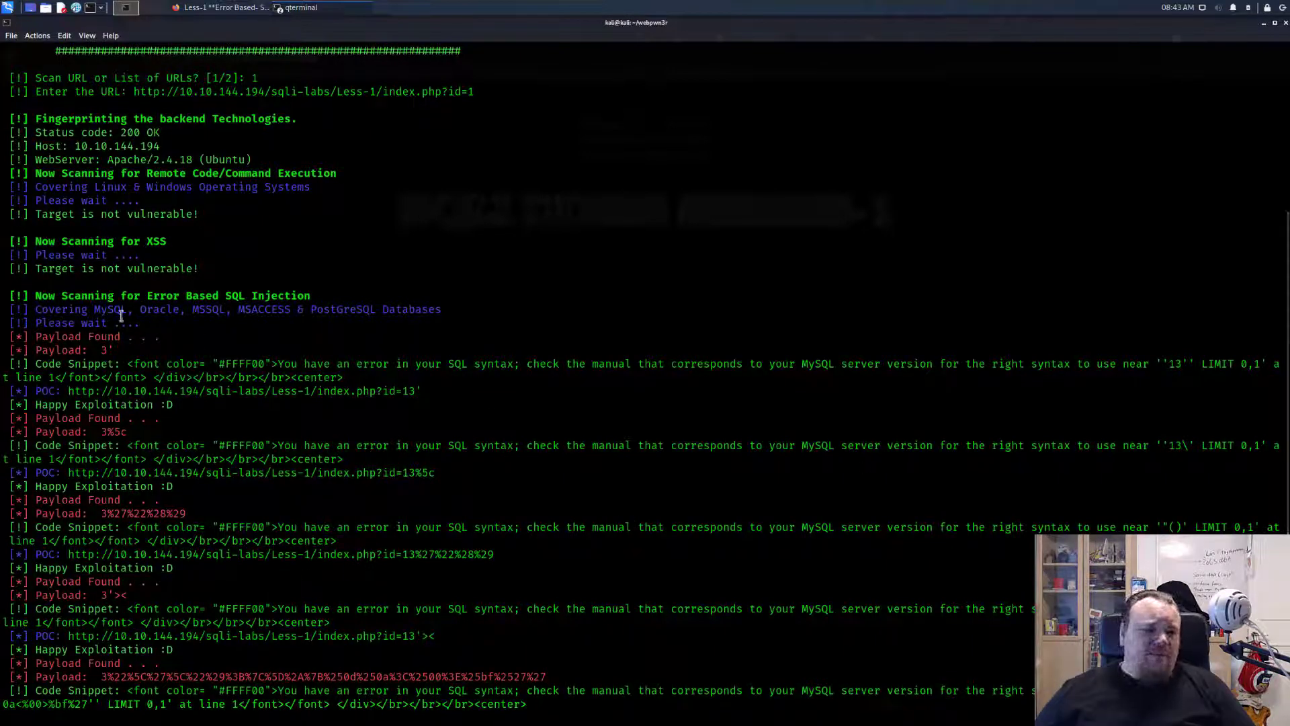
Run the scan and highlight the 'Congratulations you've found 5 bugs' line among the error-based SQLi payloads
{"action": "double_click", "coordinate": [74, 350]}
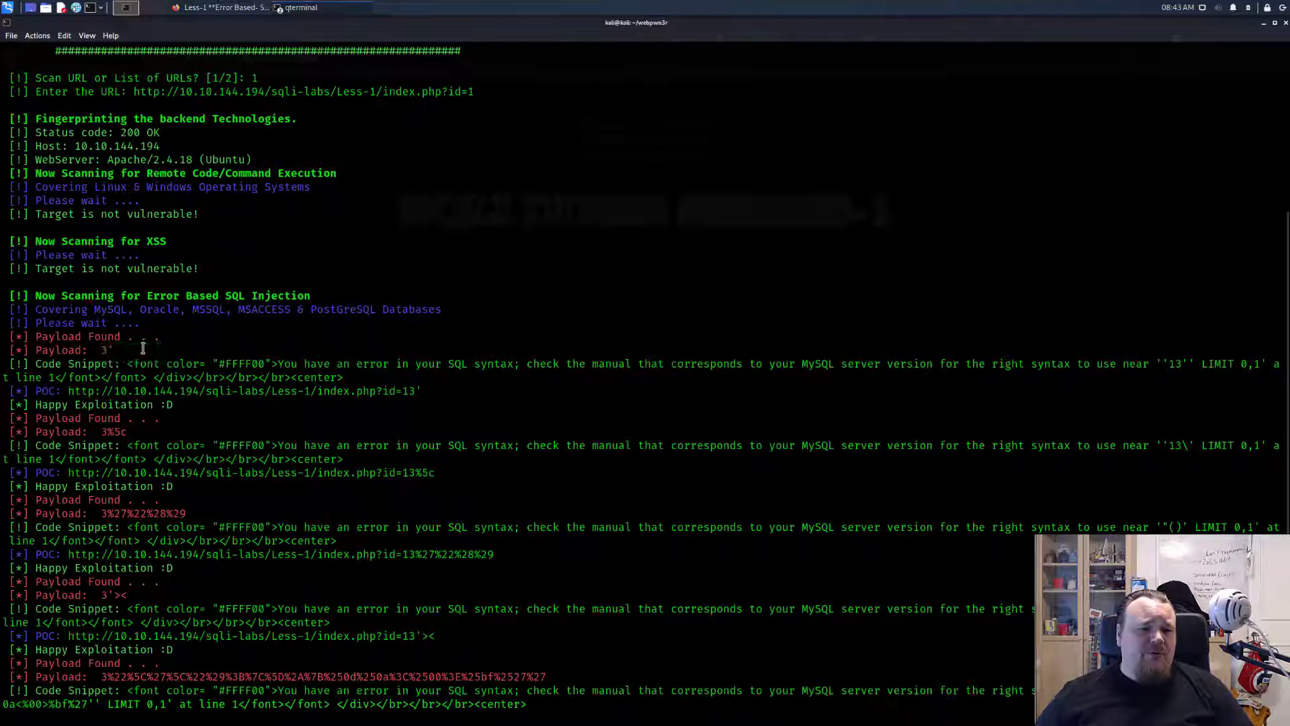
{"action": "mouse_move", "coordinate": [305, 364]}
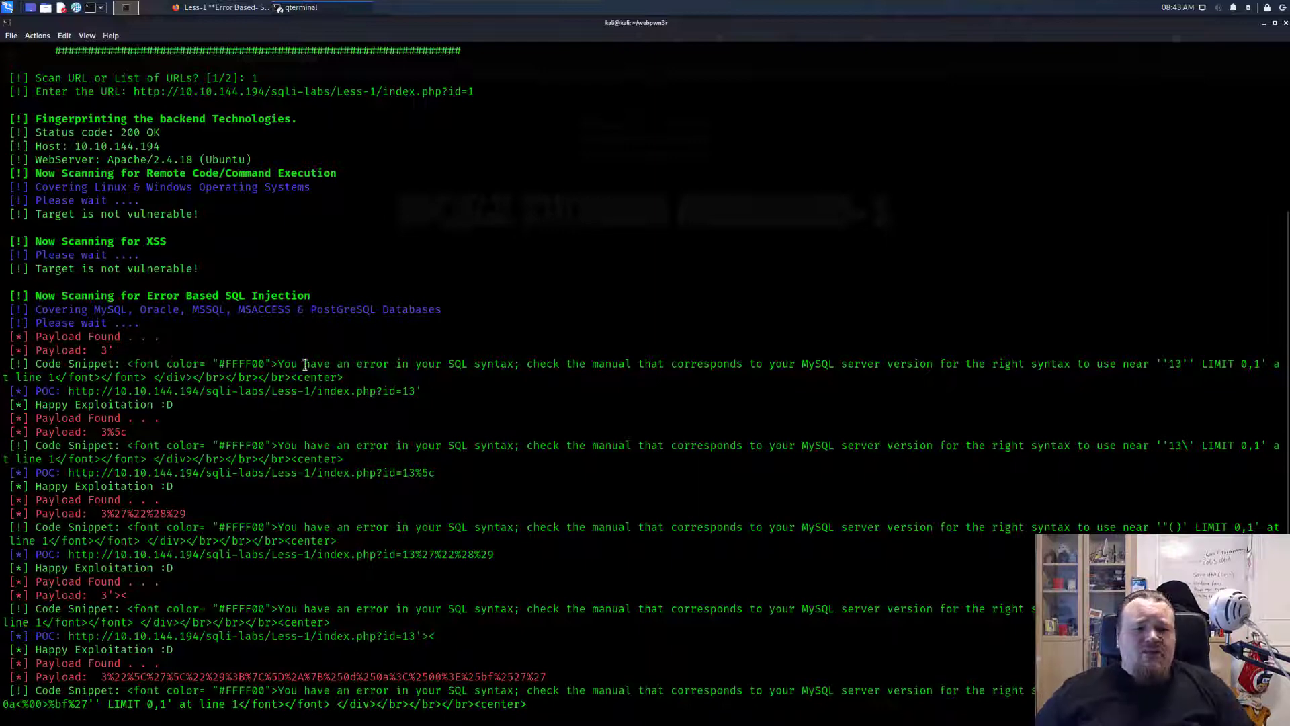
{"action": "mouse_move", "coordinate": [350, 372]}
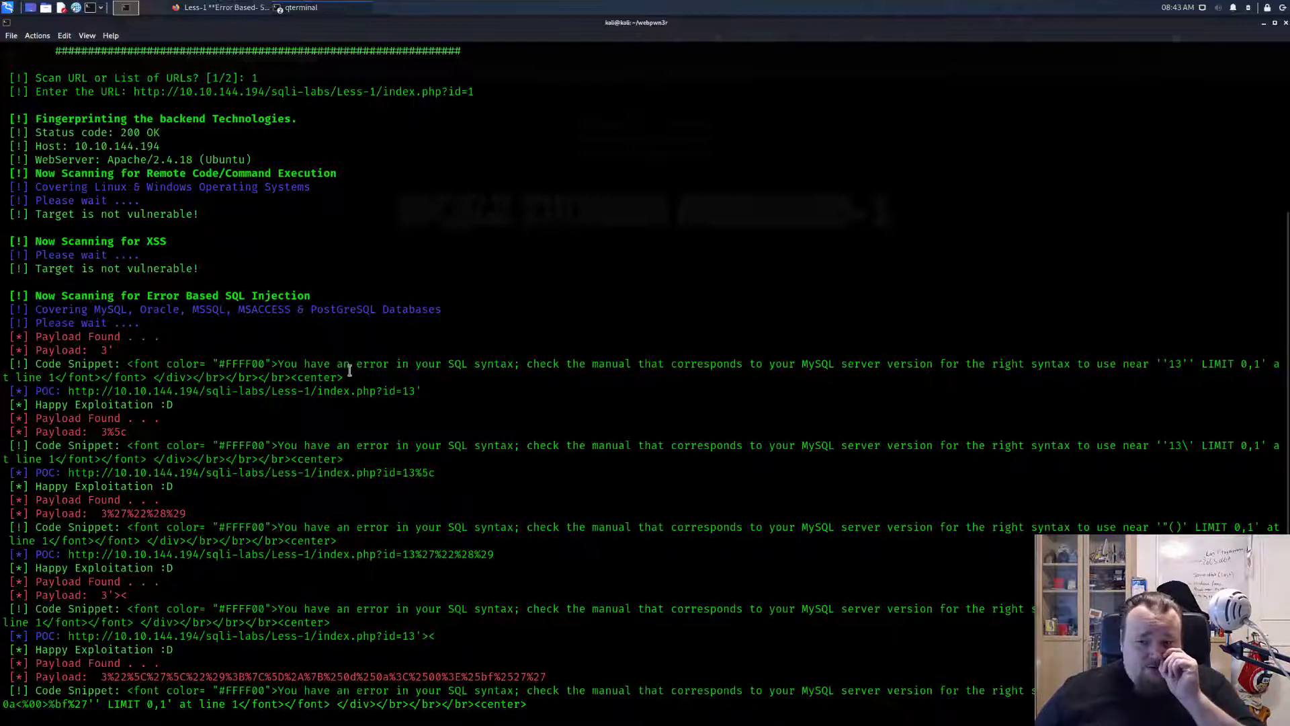
{"action": "scroll", "scroll_direction": "down", "scroll_amount": 3}
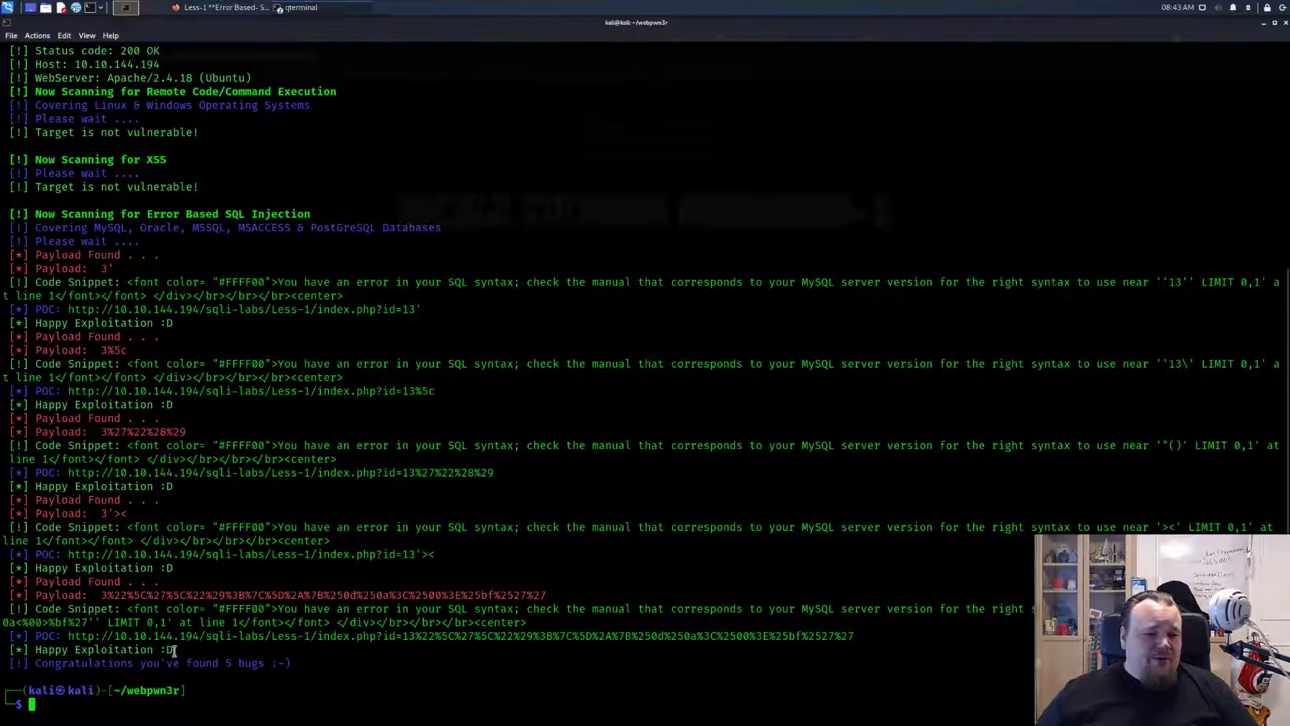
{"action": "double_click", "coordinate": [98, 650]}
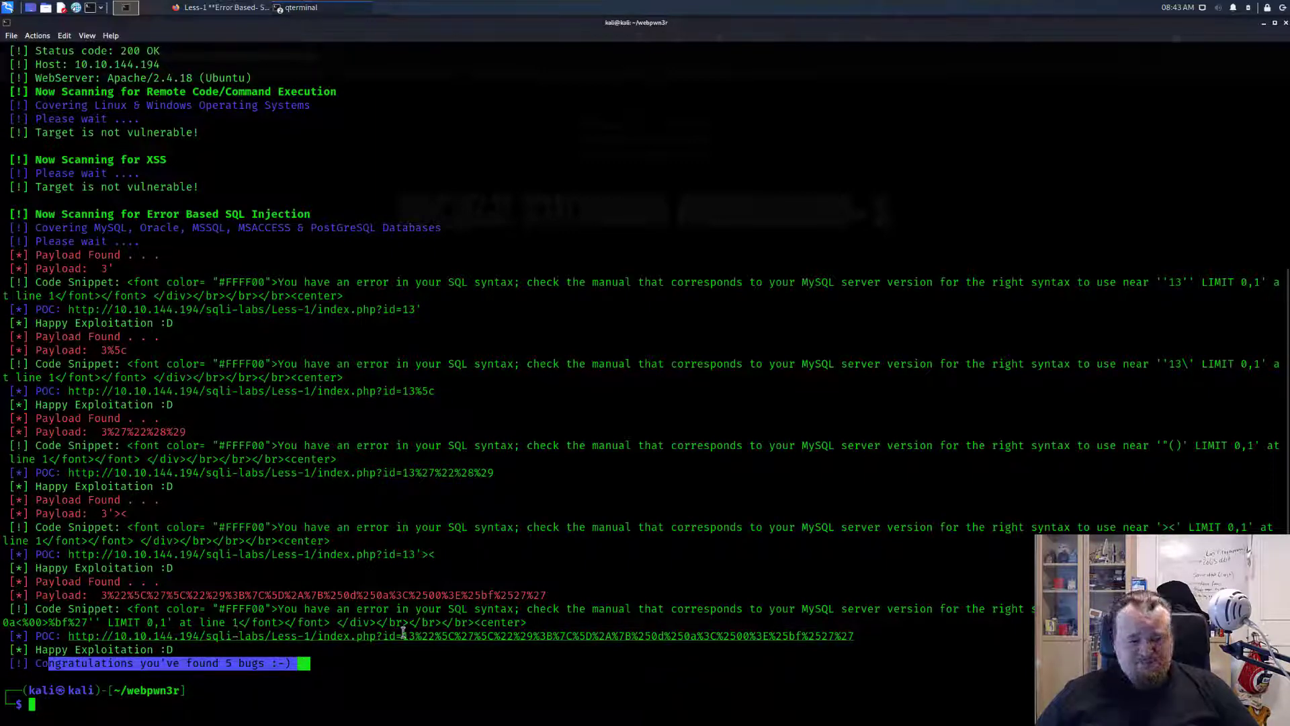
{"action": "mouse_move", "coordinate": [319, 561]}
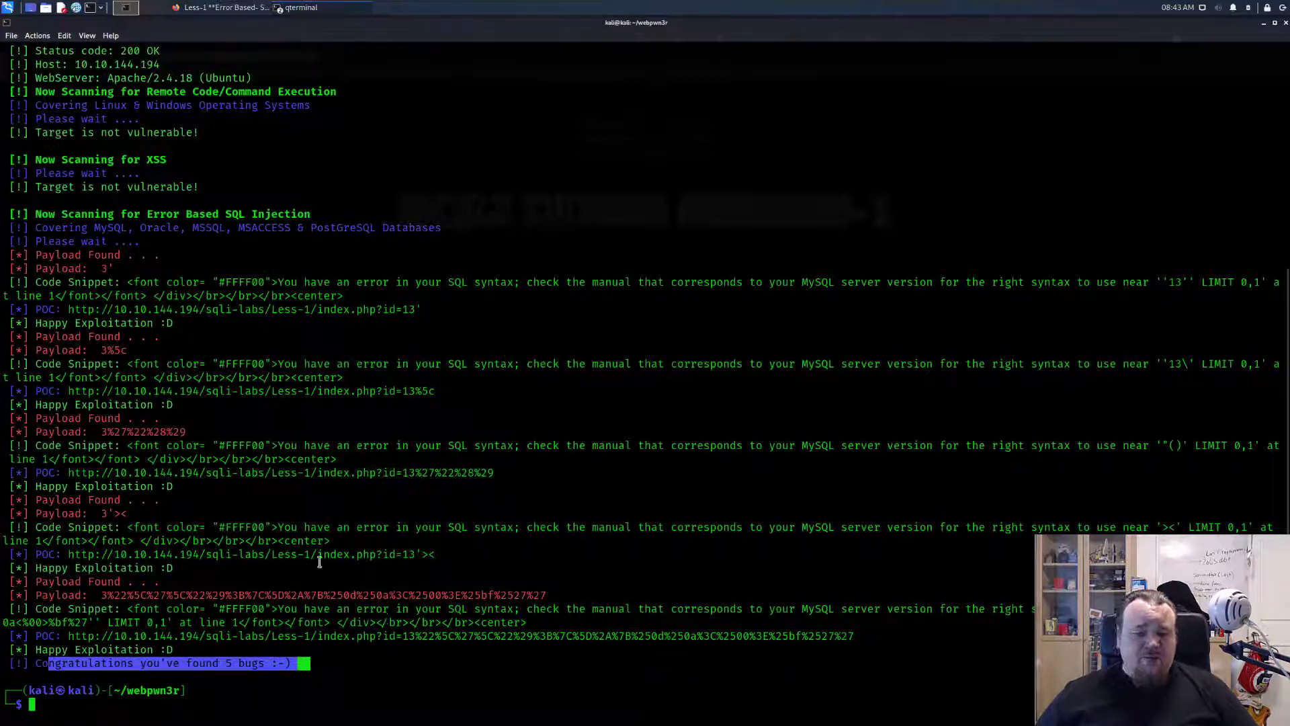
{"action": "scroll", "scroll_direction": "up", "scroll_amount": 3}
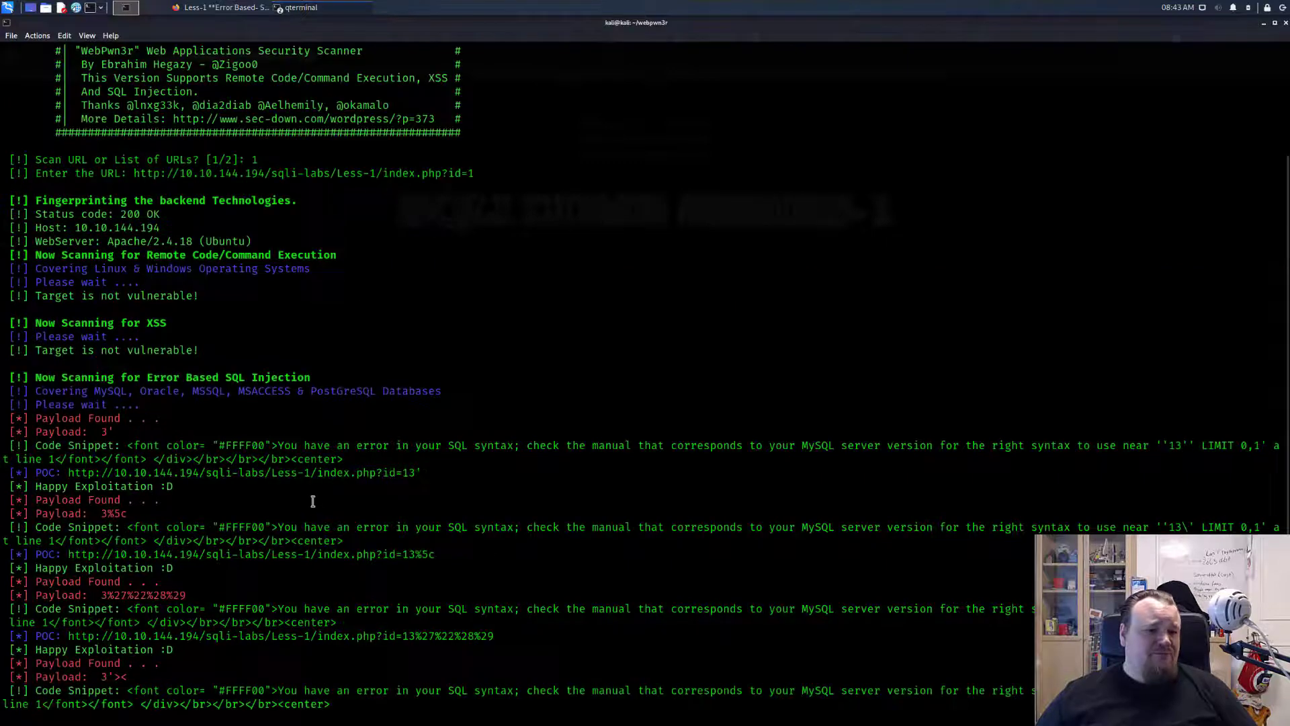
{"action": "mouse_move", "coordinate": [284, 415]}
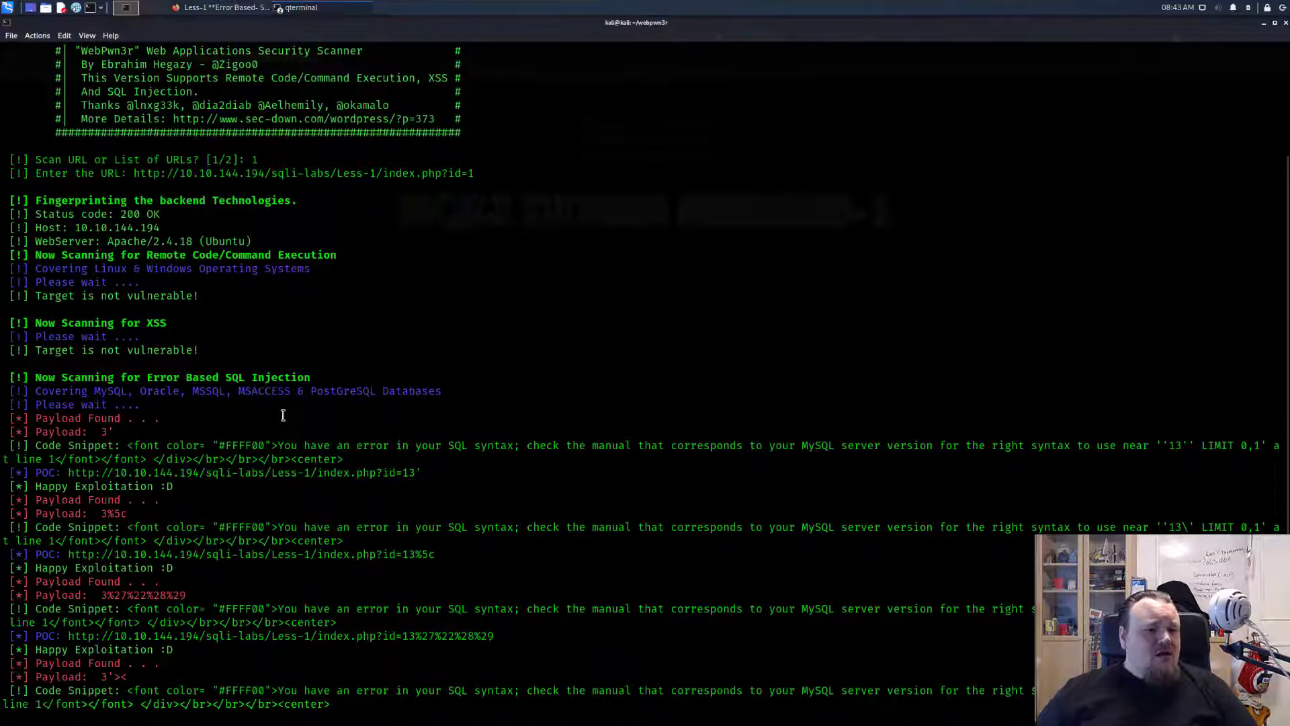
{"action": "mouse_move", "coordinate": [256, 365]}
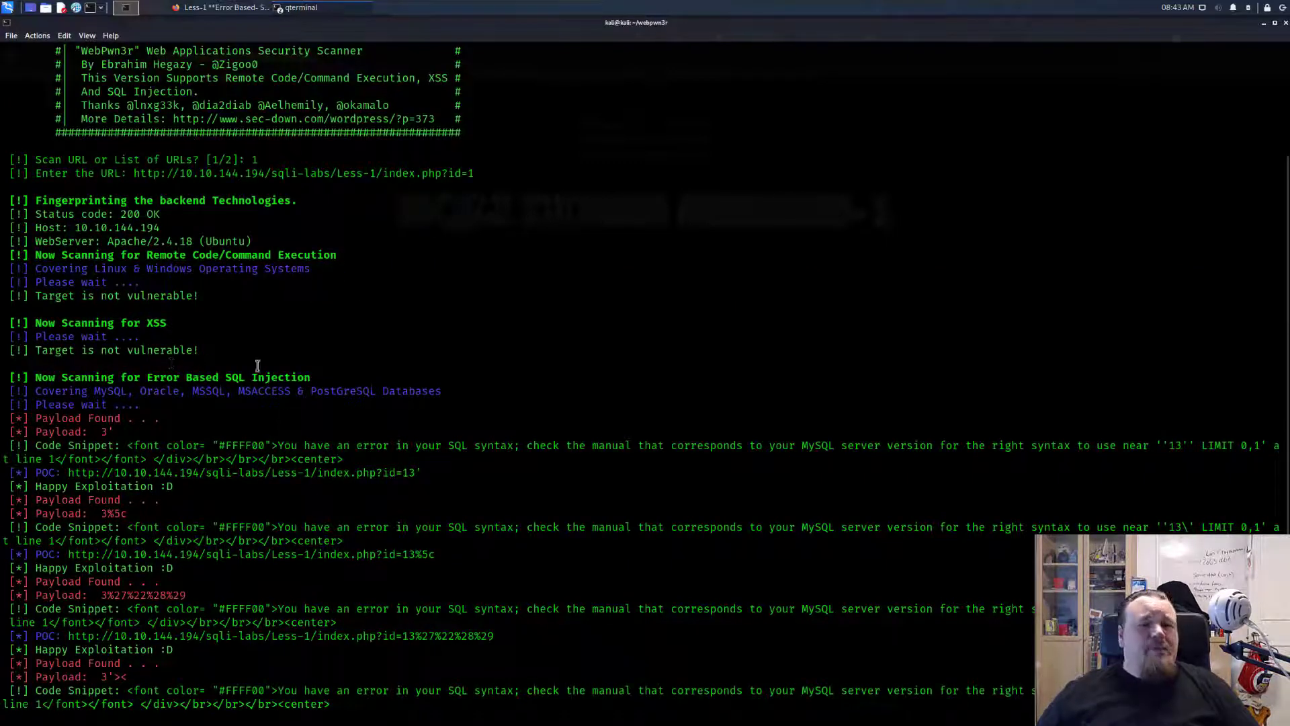
{"action": "scroll", "scroll_direction": "up", "scroll_amount": 3}
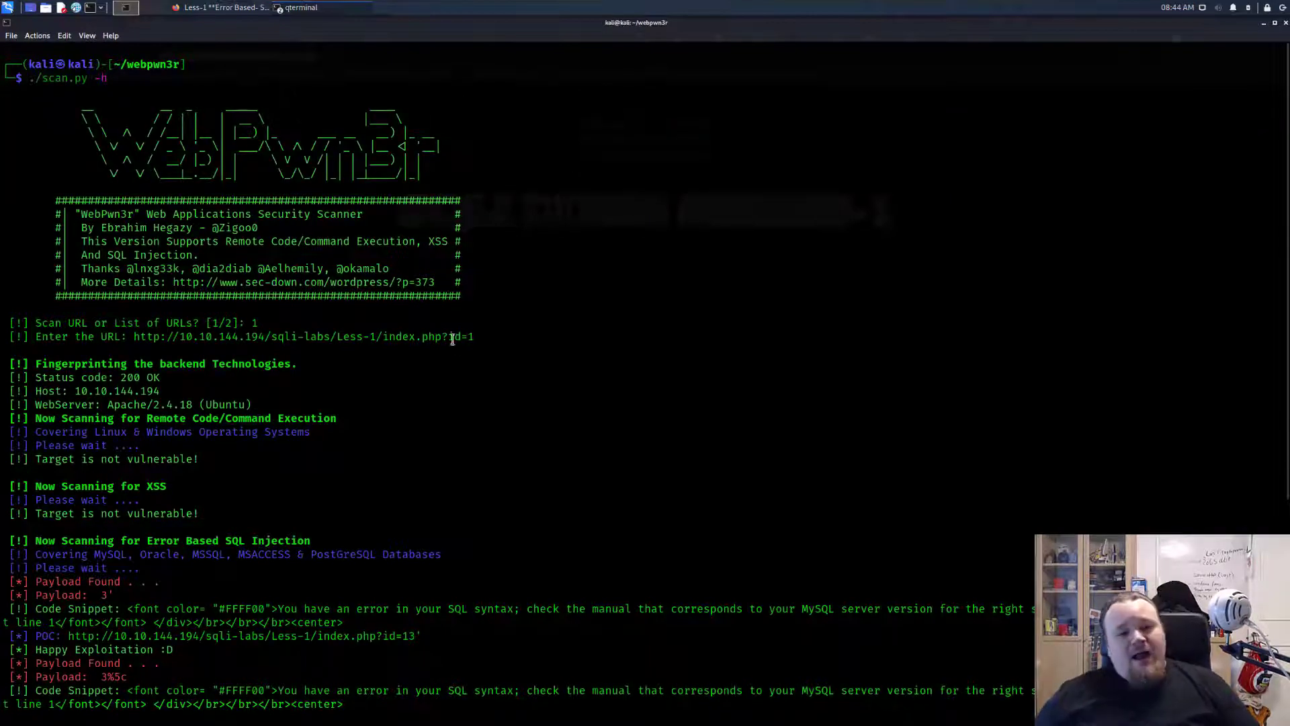
{"action": "mouse_move", "coordinate": [542, 357]}
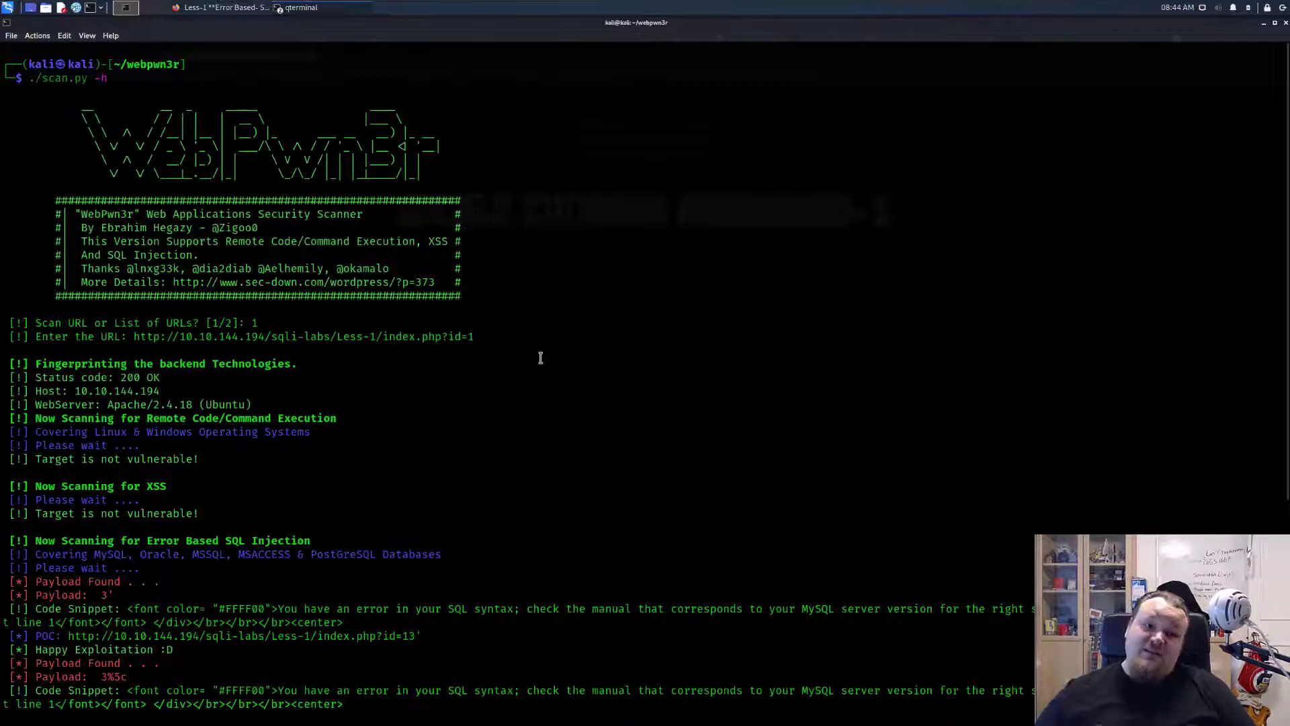
{"action": "mouse_move", "coordinate": [140, 222]}
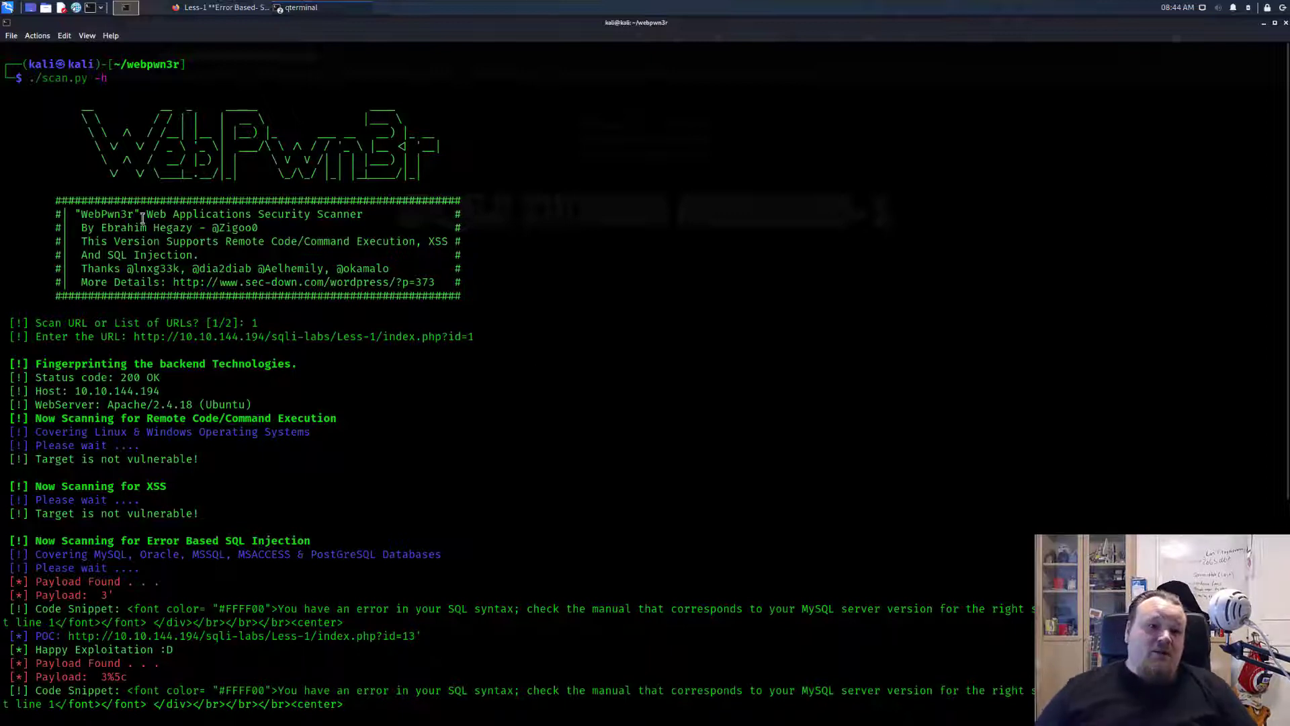
{"action": "left_click_drag", "start_coordinate": [146, 214], "coordinate": [364, 214]}
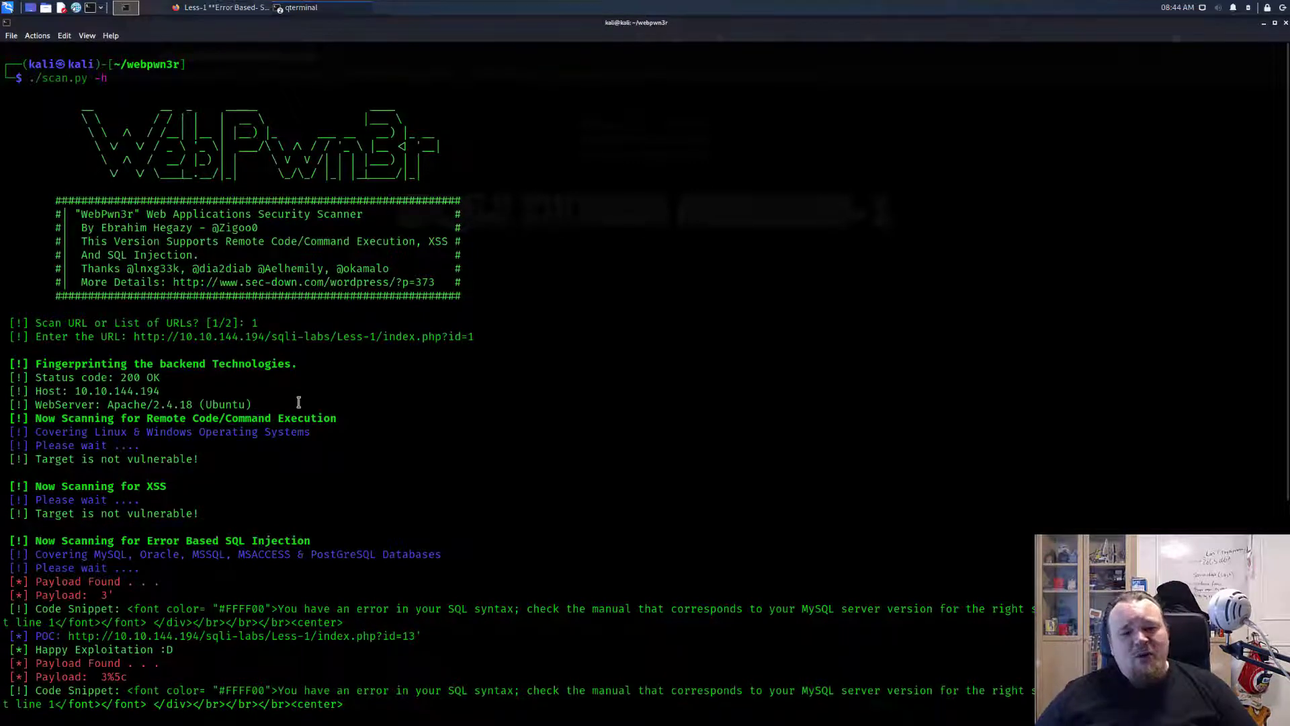
{"action": "double_click", "coordinate": [164, 364]}
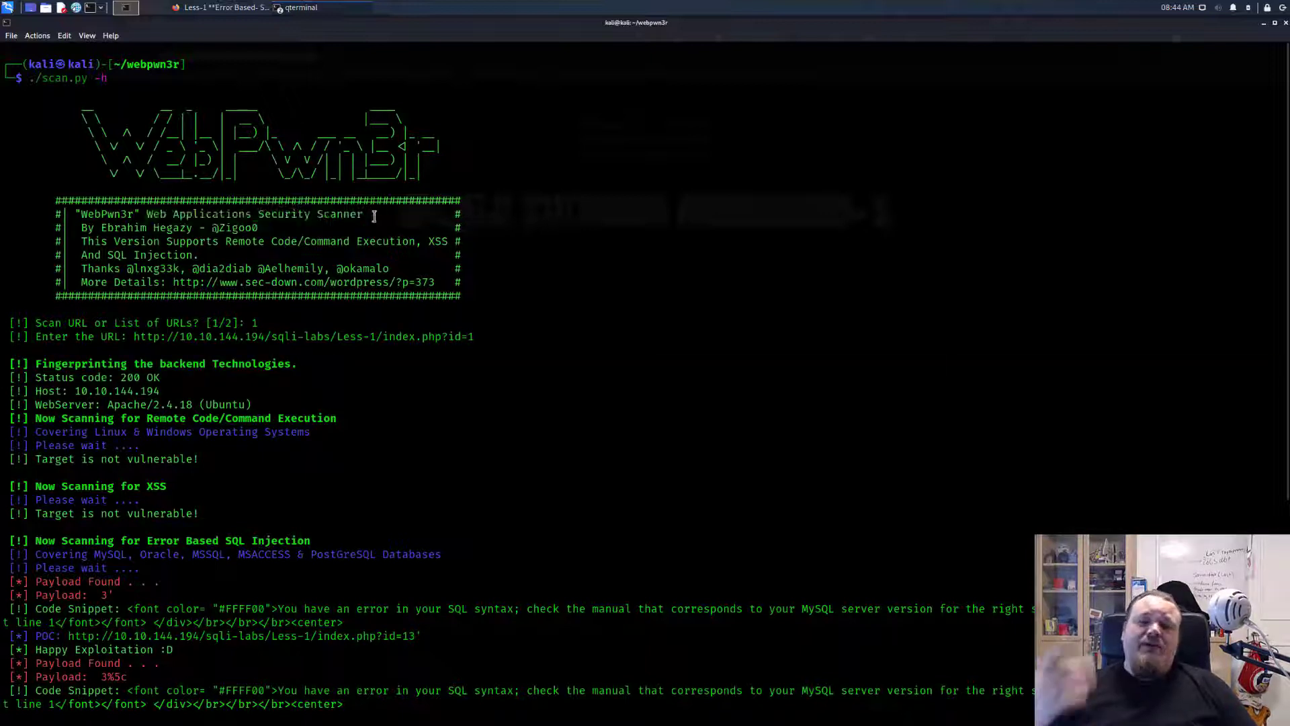
{"action": "mouse_move", "coordinate": [641, 457]}
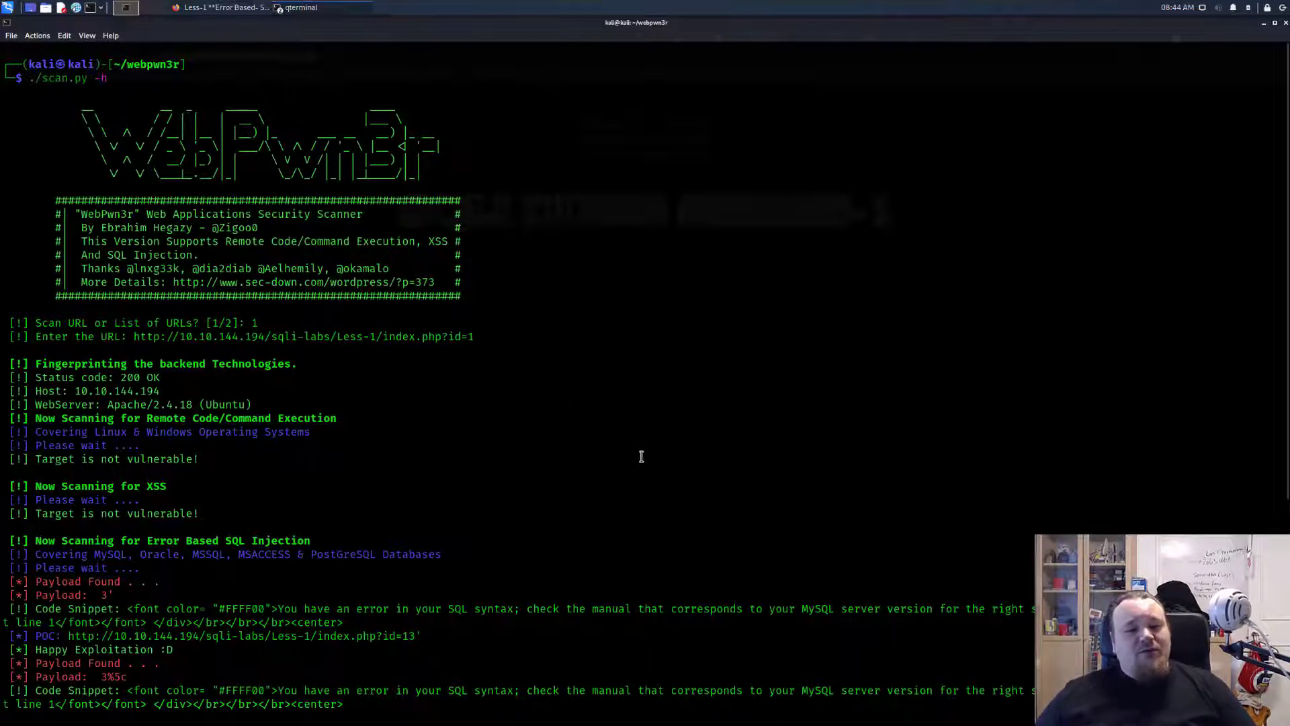
{"action": "scroll", "scroll_direction": "down", "scroll_amount": 3}
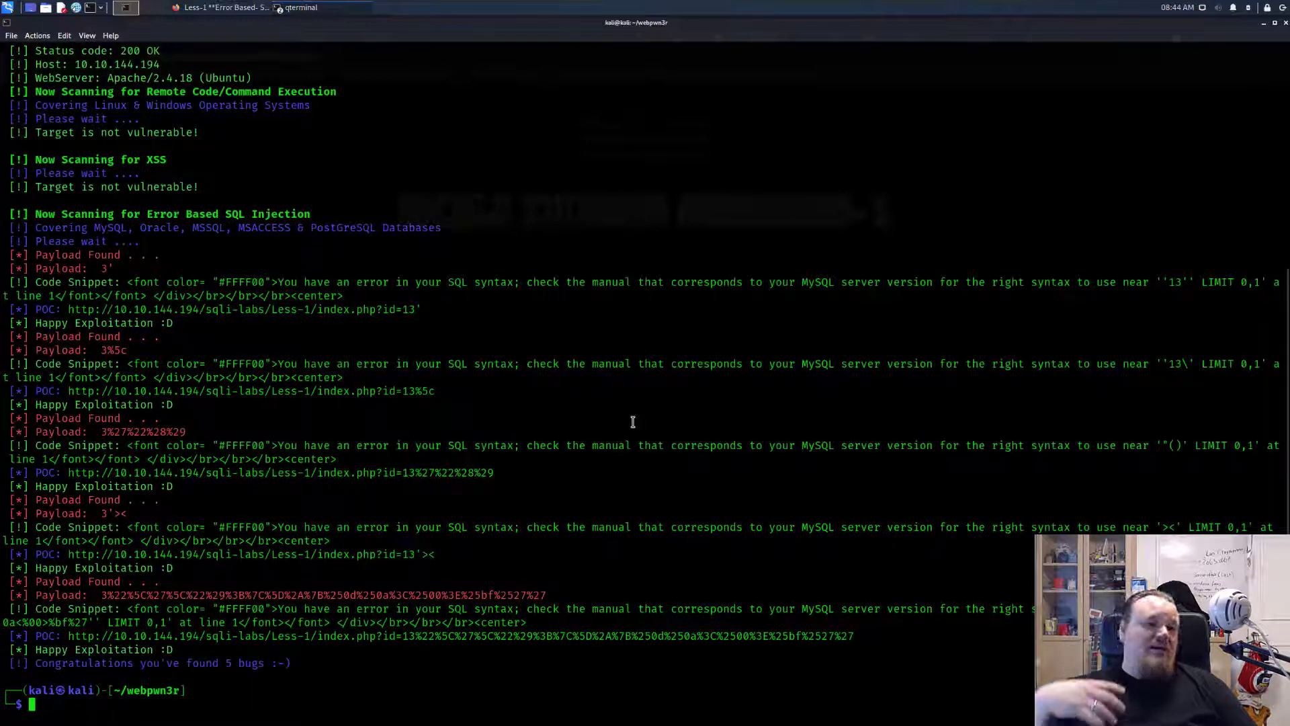